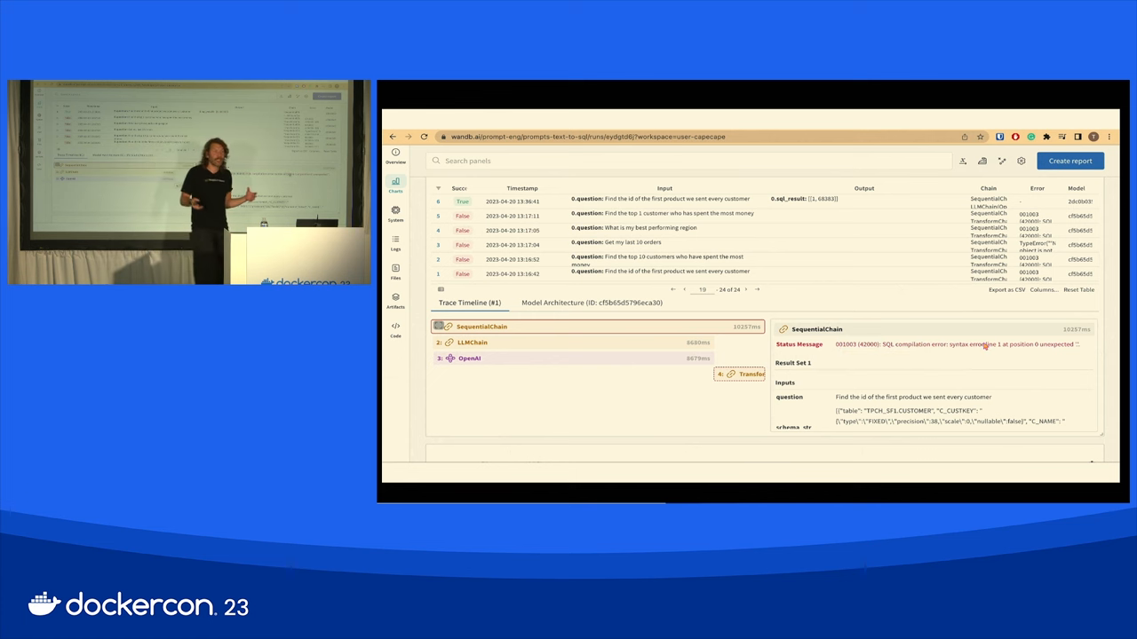
- Inspect the SequentialChain and OpenAI spans' details and metadata in the Trace Timeline
left_click(739, 373)
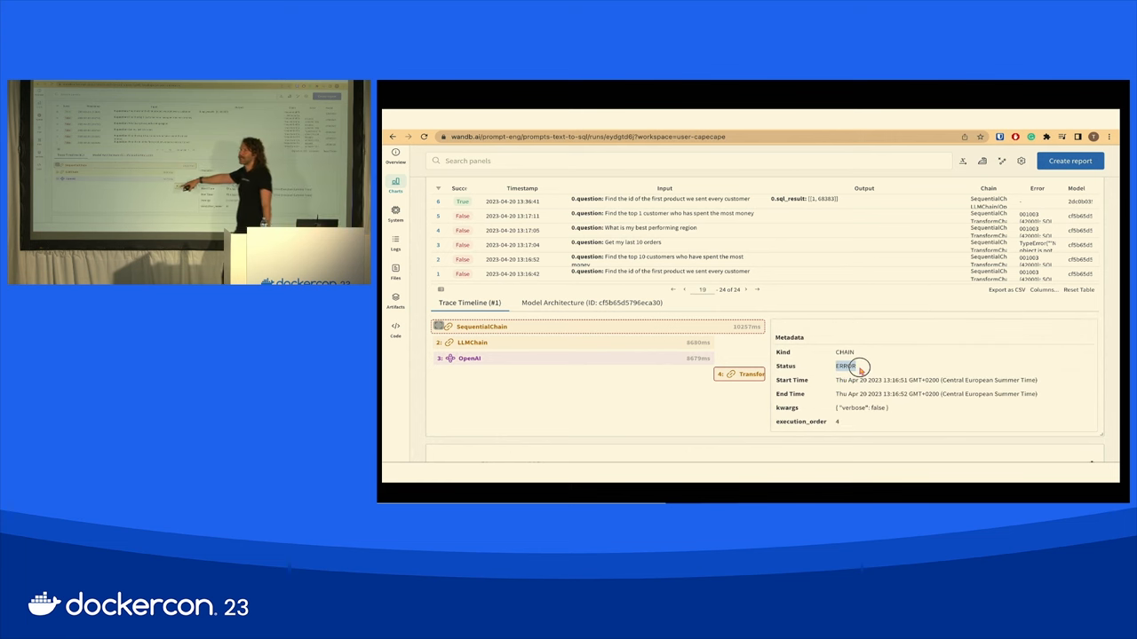
scroll("down", 3)
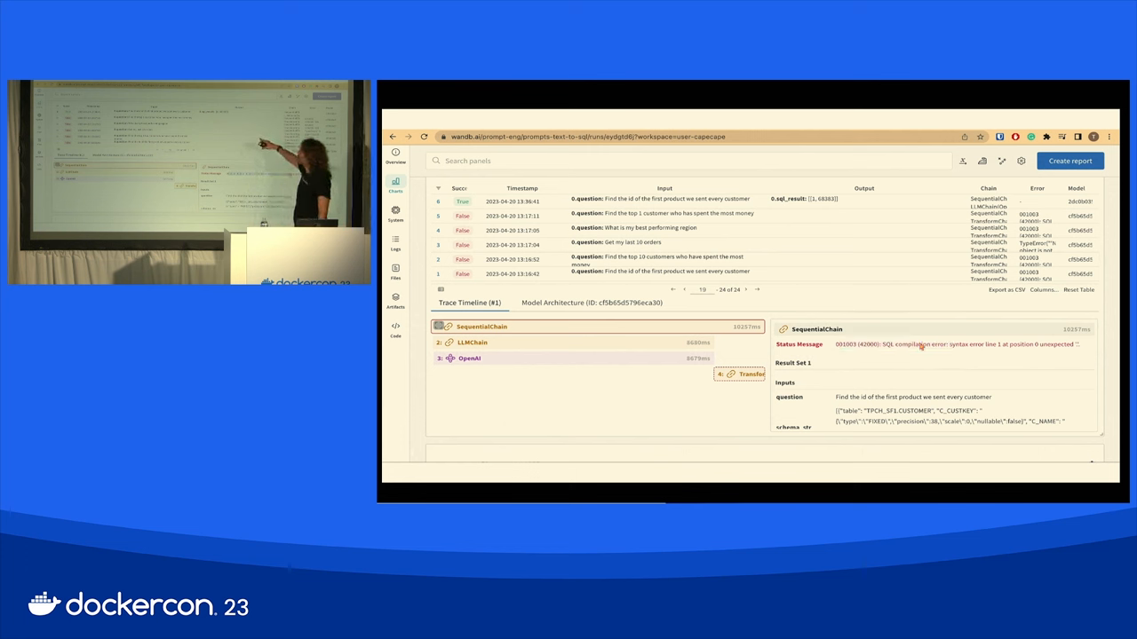
left_click(739, 373)
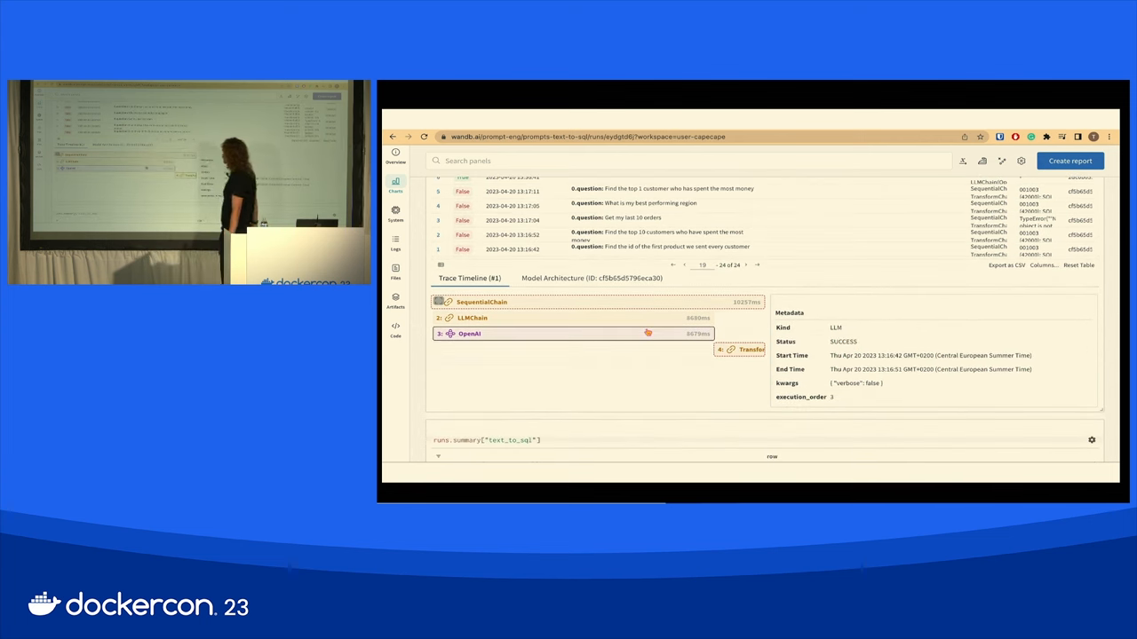
- Show the LLMChain step's metadata with Kind CHAIN and Status ERROR
left_click(744, 348)
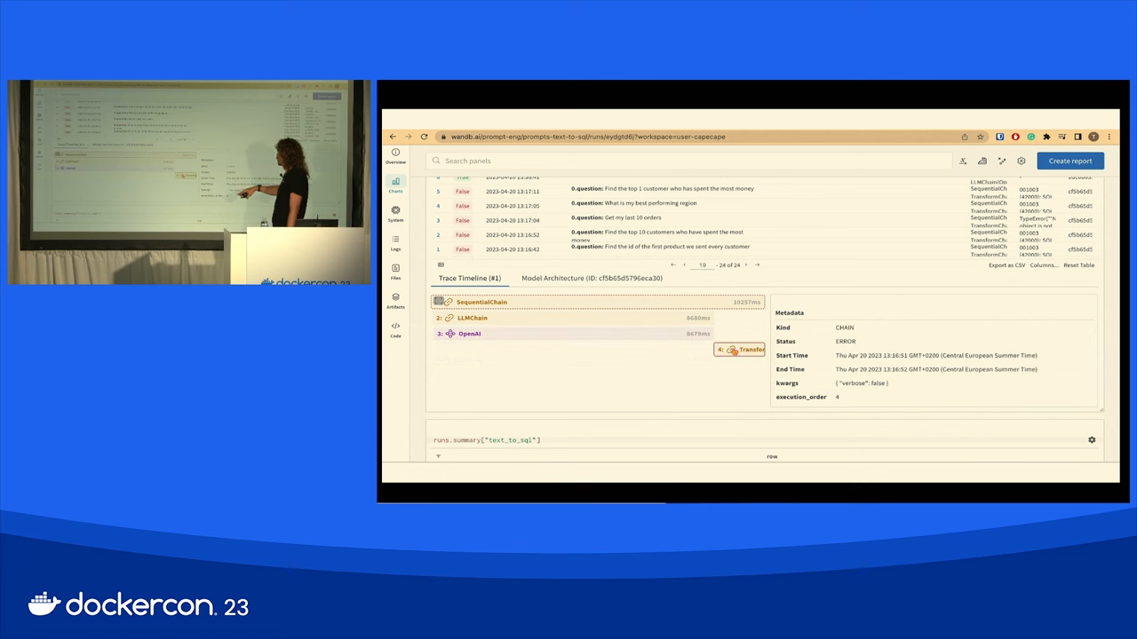
left_click(481, 320)
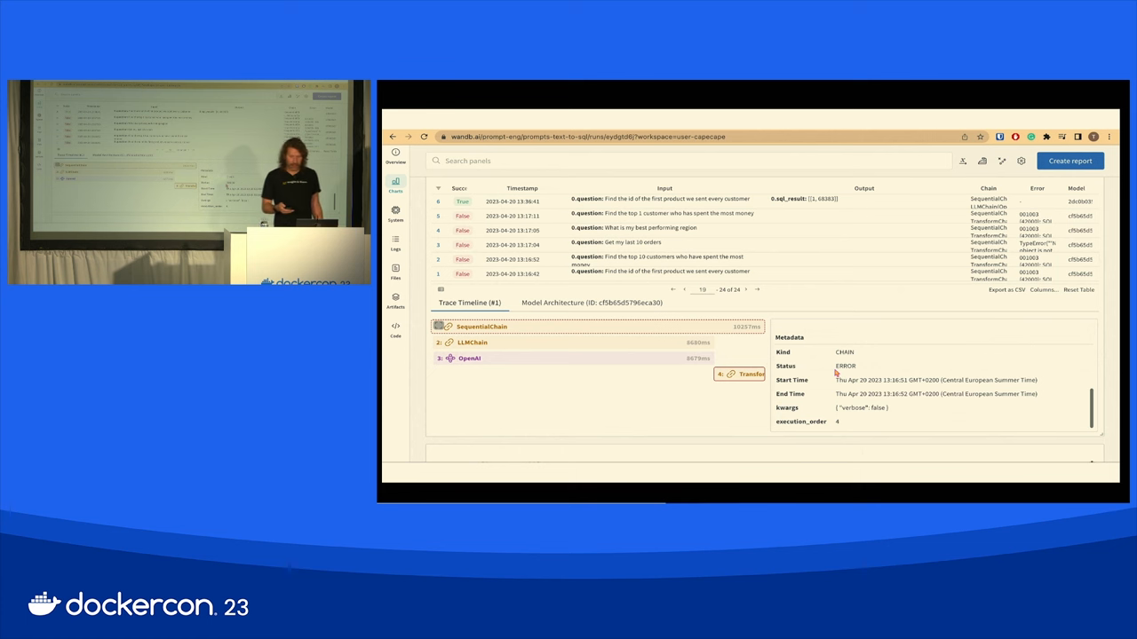
left_click(479, 320)
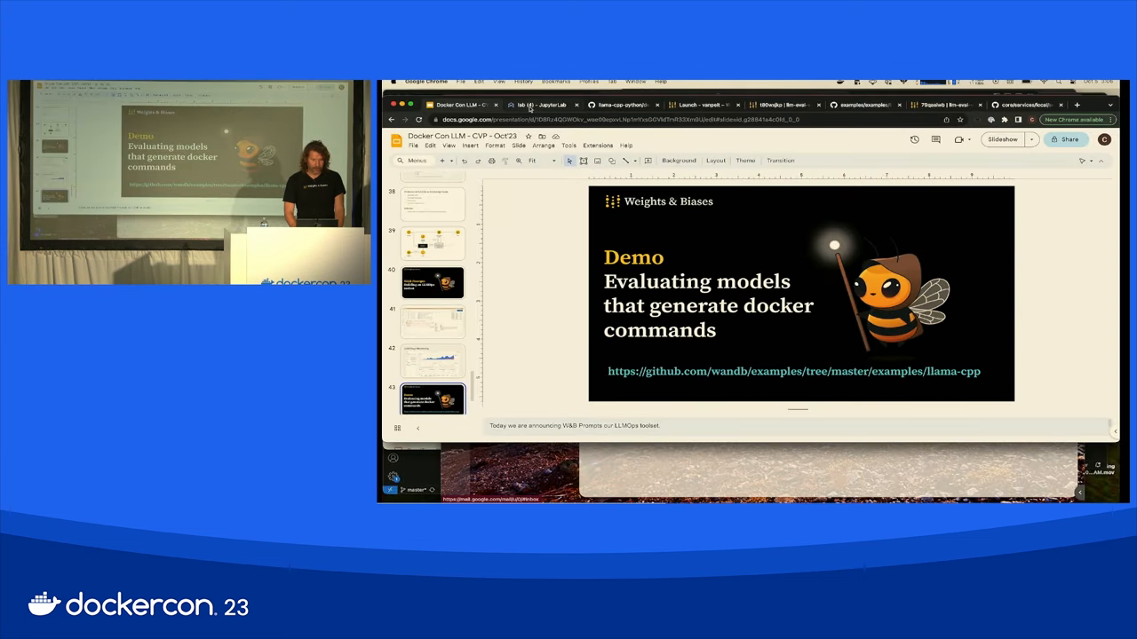
left_click(533, 105)
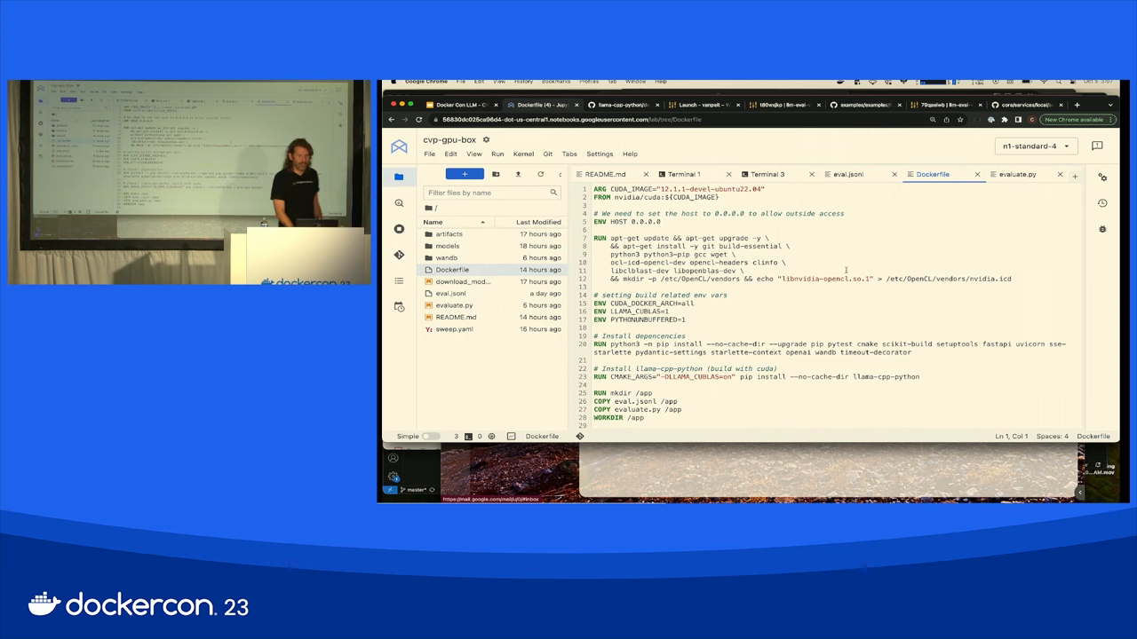
mouse_move(621, 105)
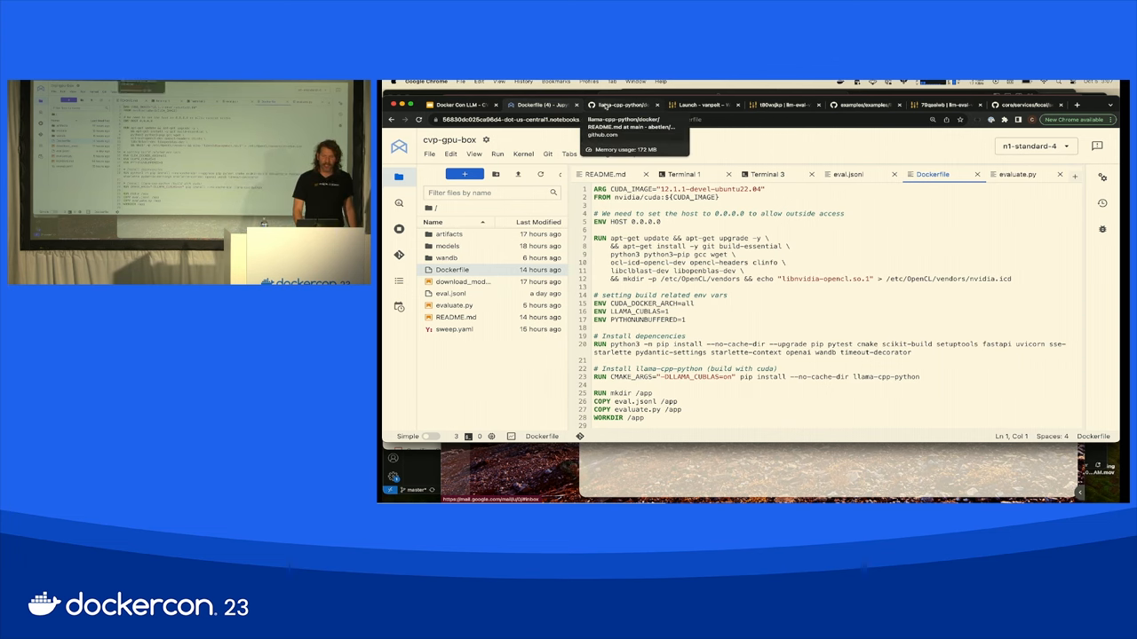
- Scroll the Dockerfile to its final 'CMD python3 evaluate.py' line
left_click(622, 104)
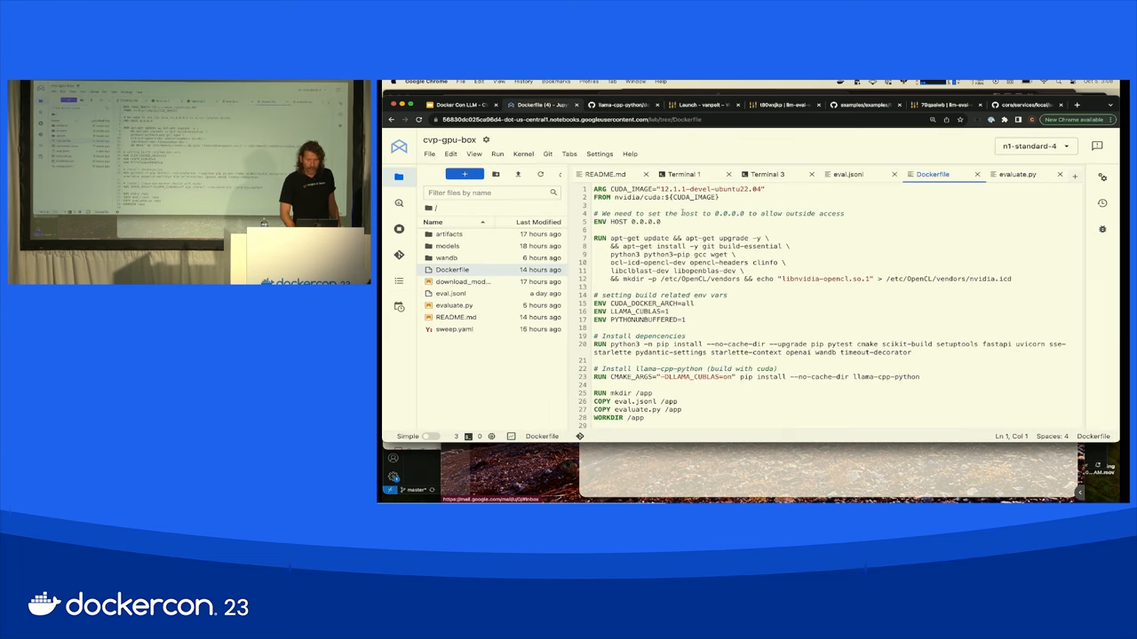
scroll("down", 3)
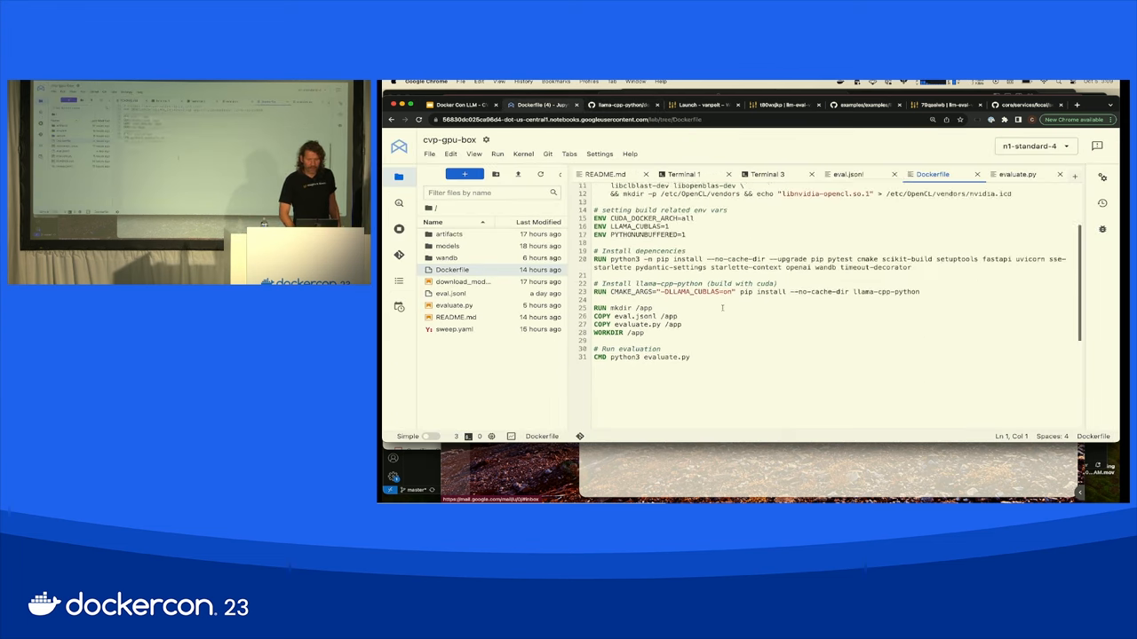
scroll("up", 3)
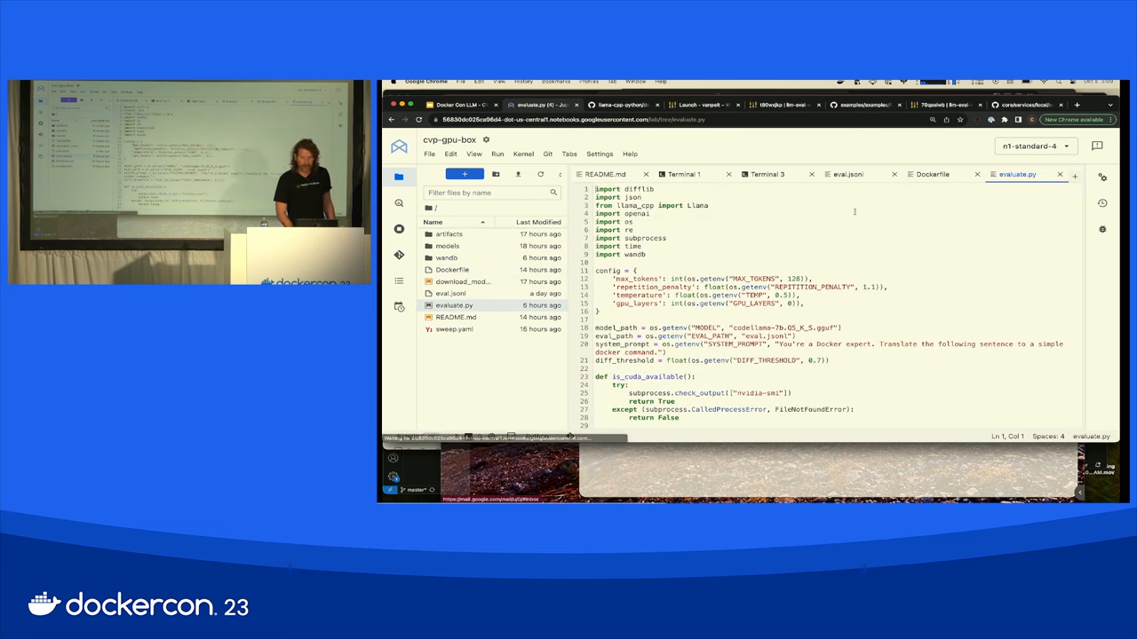
scroll("down", 3)
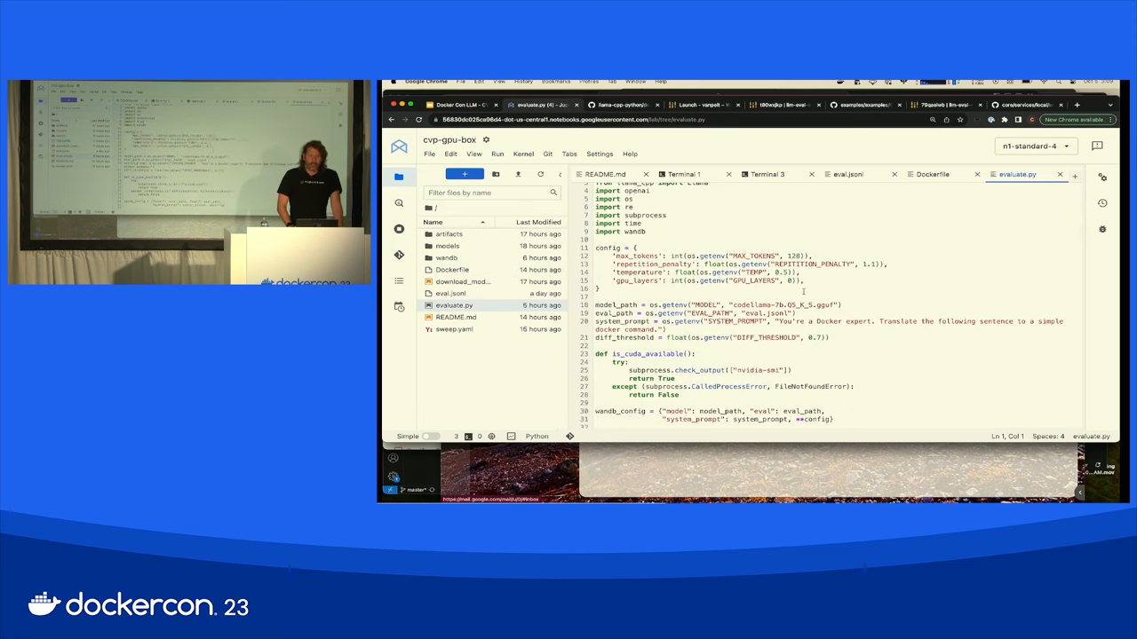
scroll("down", 3)
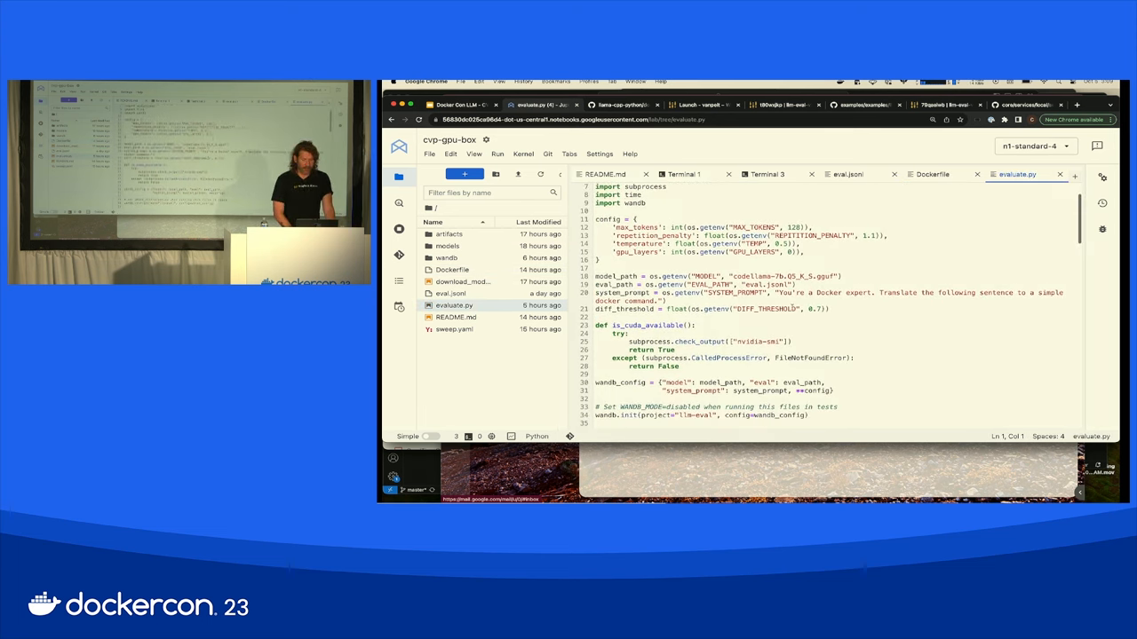
scroll("down", 3)
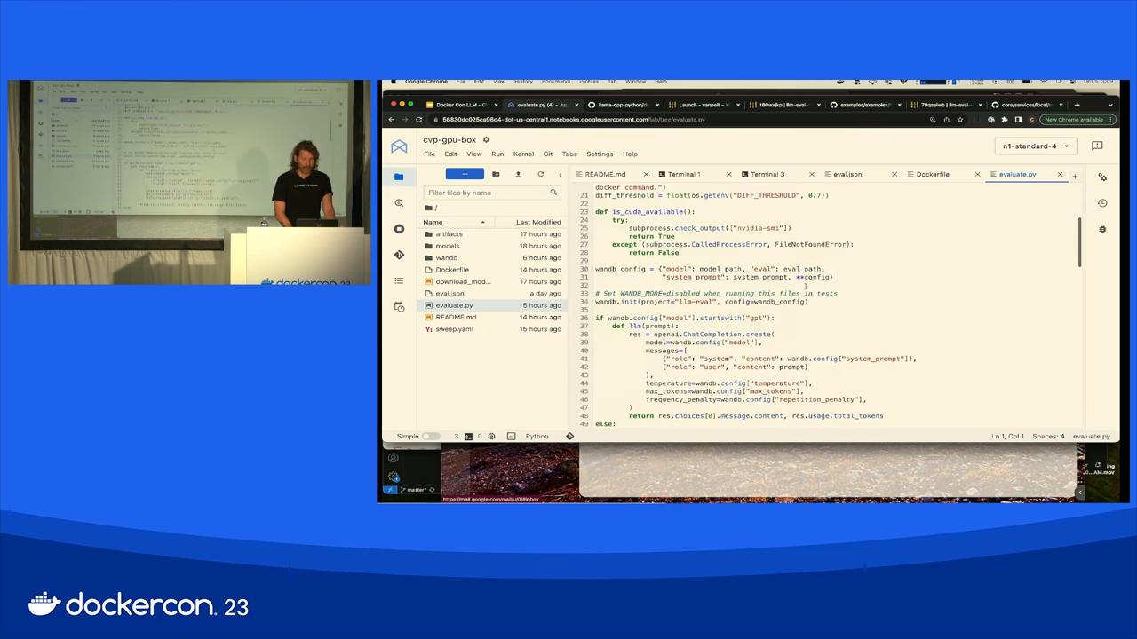
scroll("down", 3)
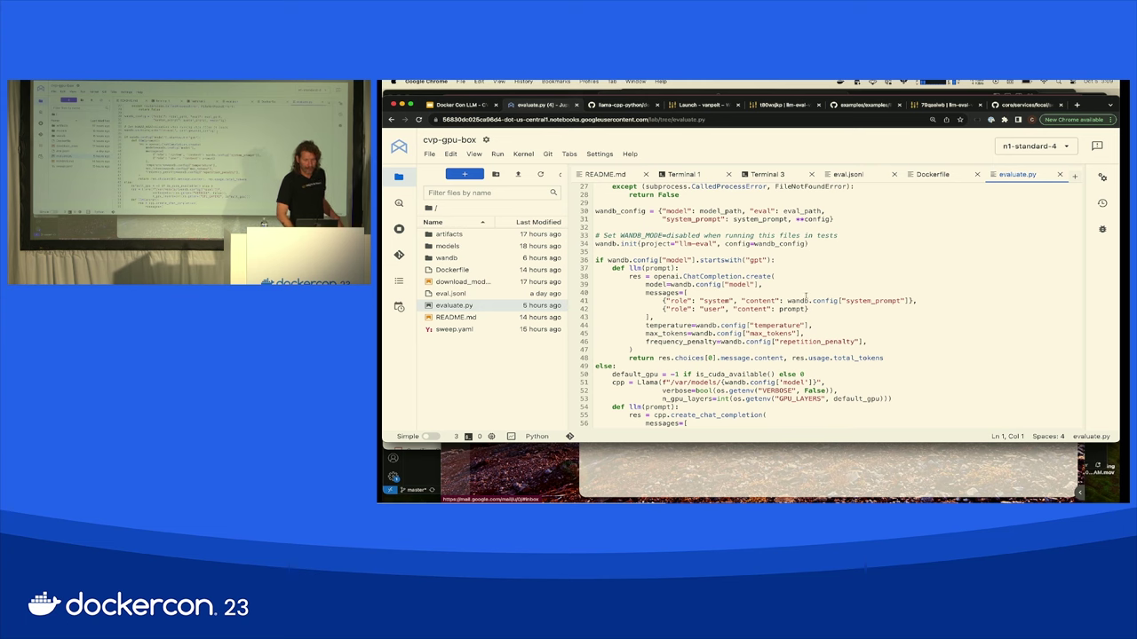
scroll("down", 3)
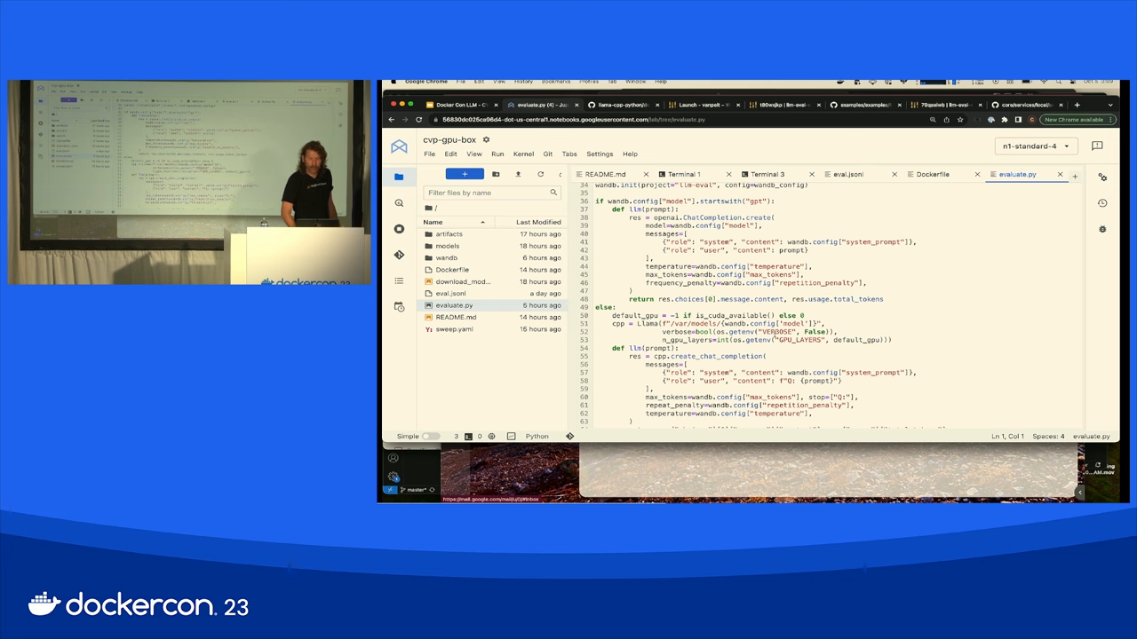
scroll("down", 3)
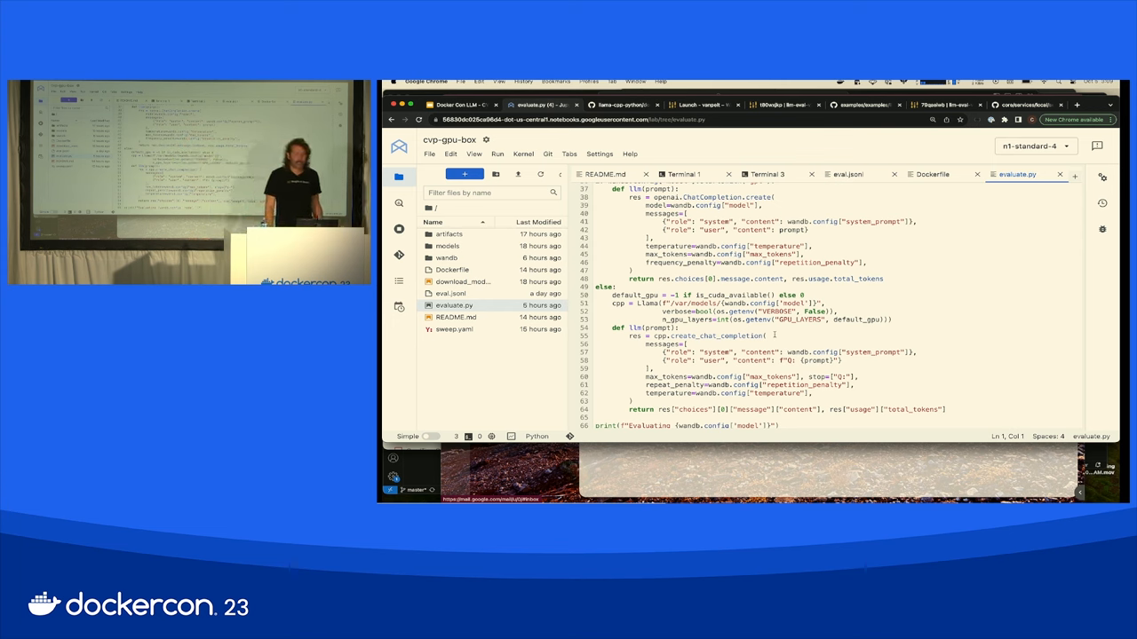
scroll("down", 3)
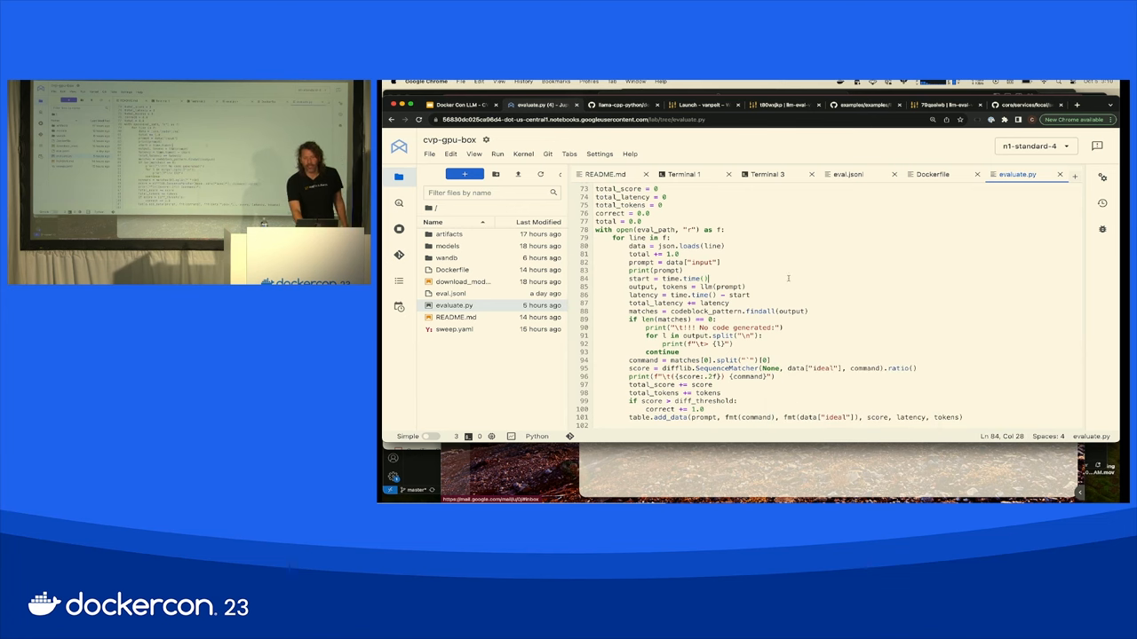
scroll("down", 3)
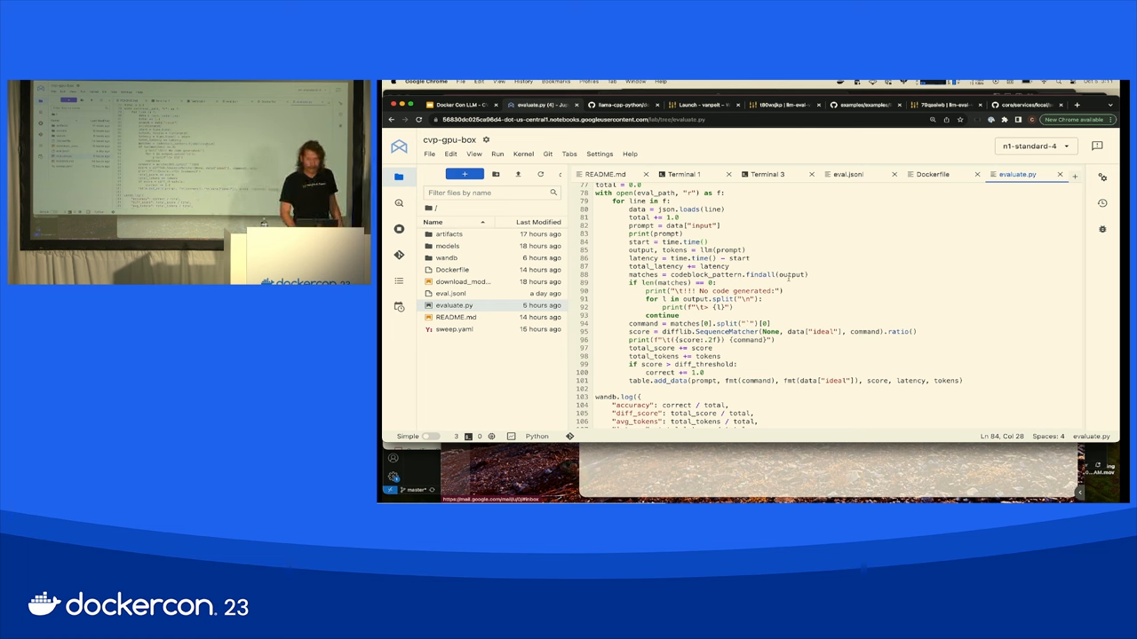
scroll("down", 3)
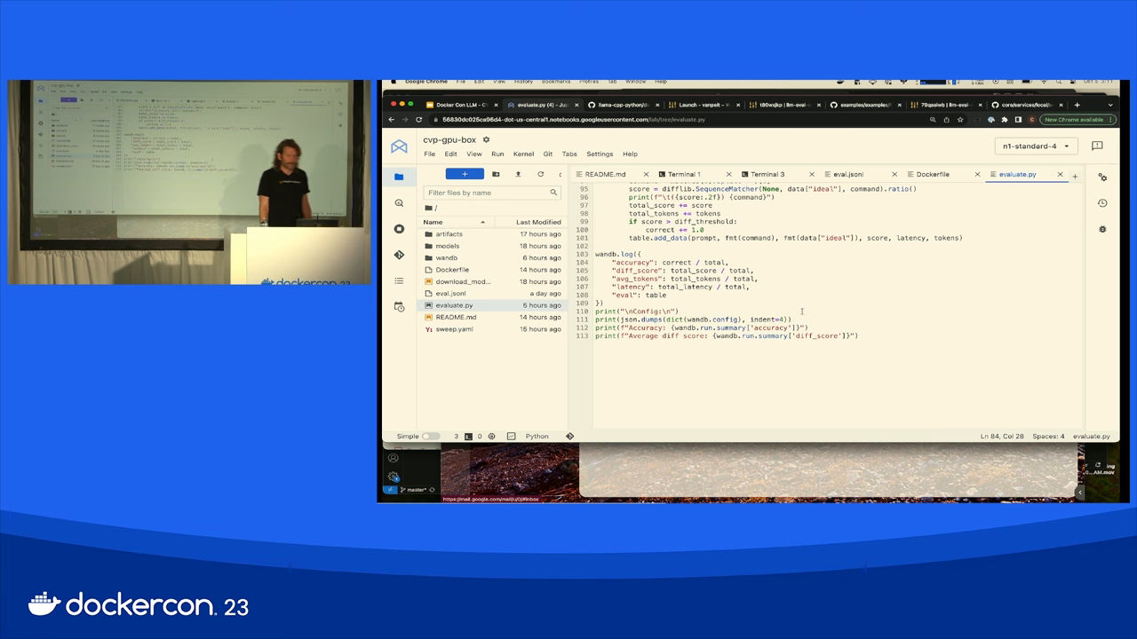
scroll("up", 3)
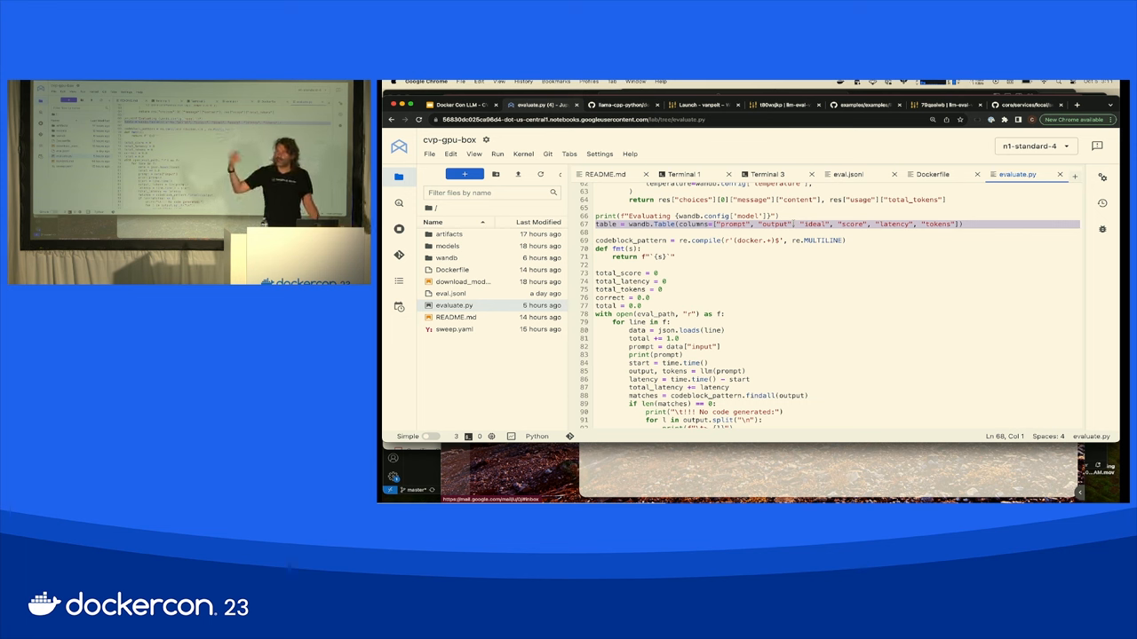
scroll("down", 3)
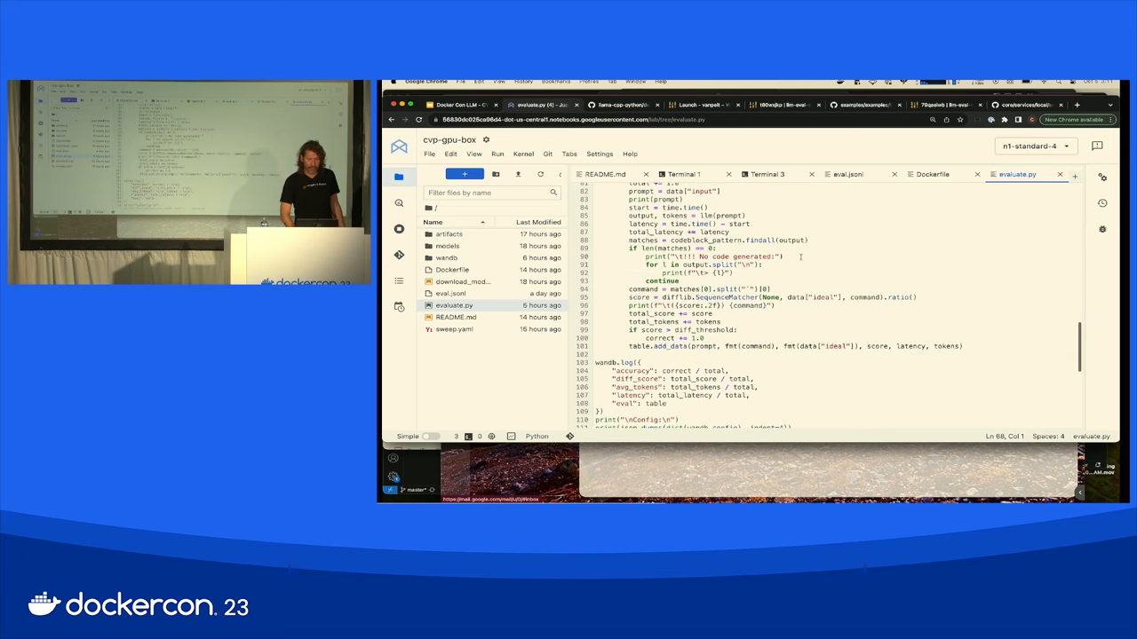
scroll("down", 3)
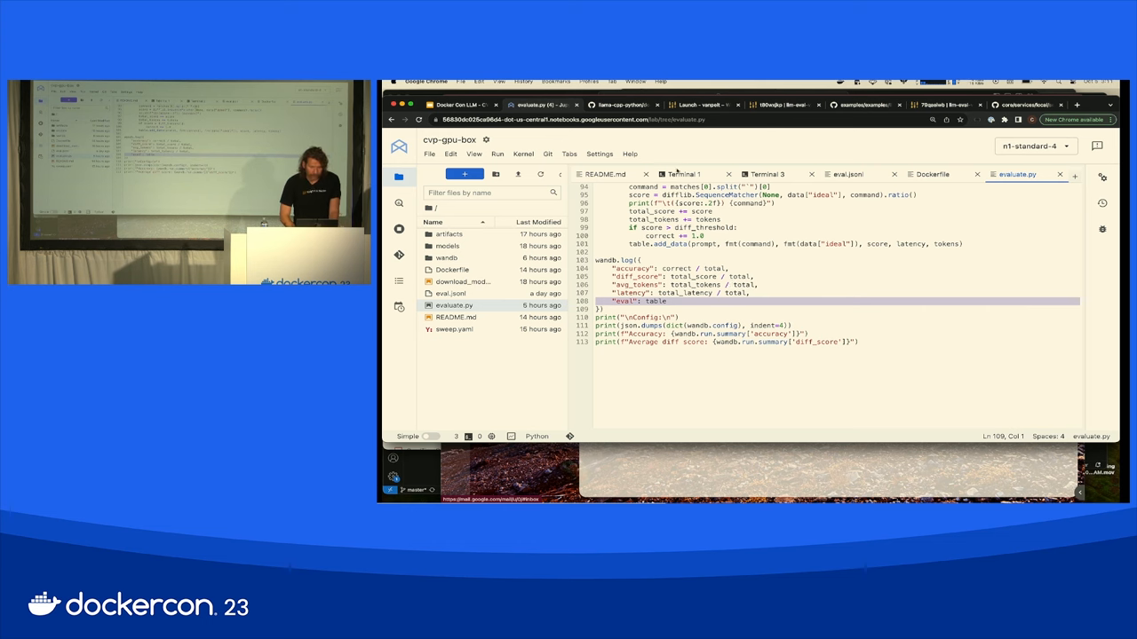
- Show the README's 'Run evaluation' section and select the docker run command
left_click(604, 174)
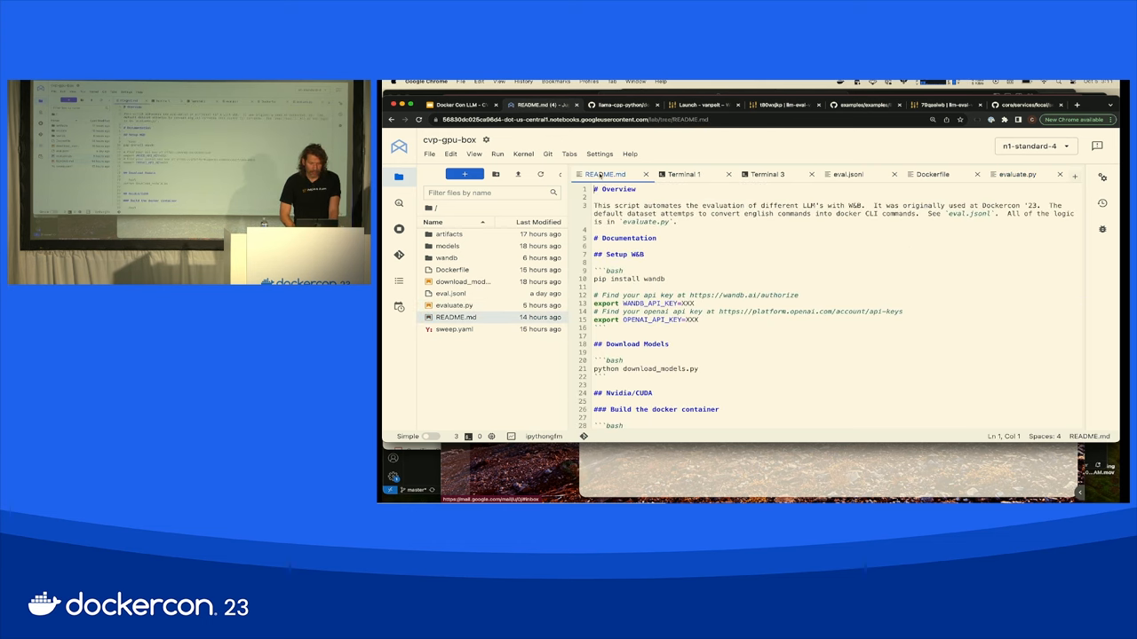
scroll("down", 3)
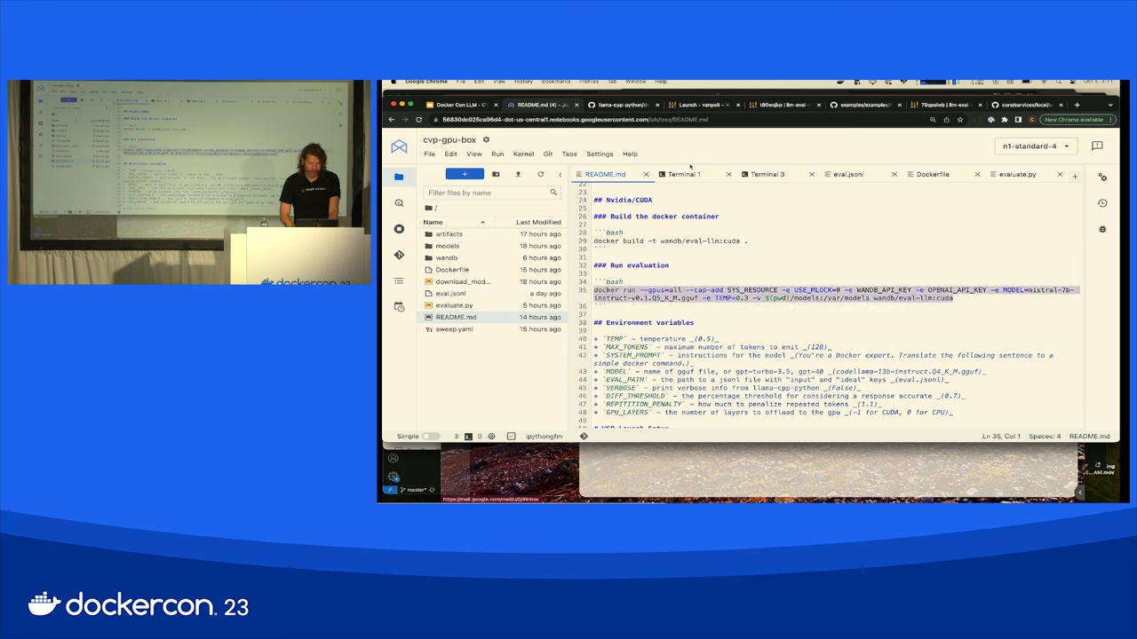
left_click(682, 174)
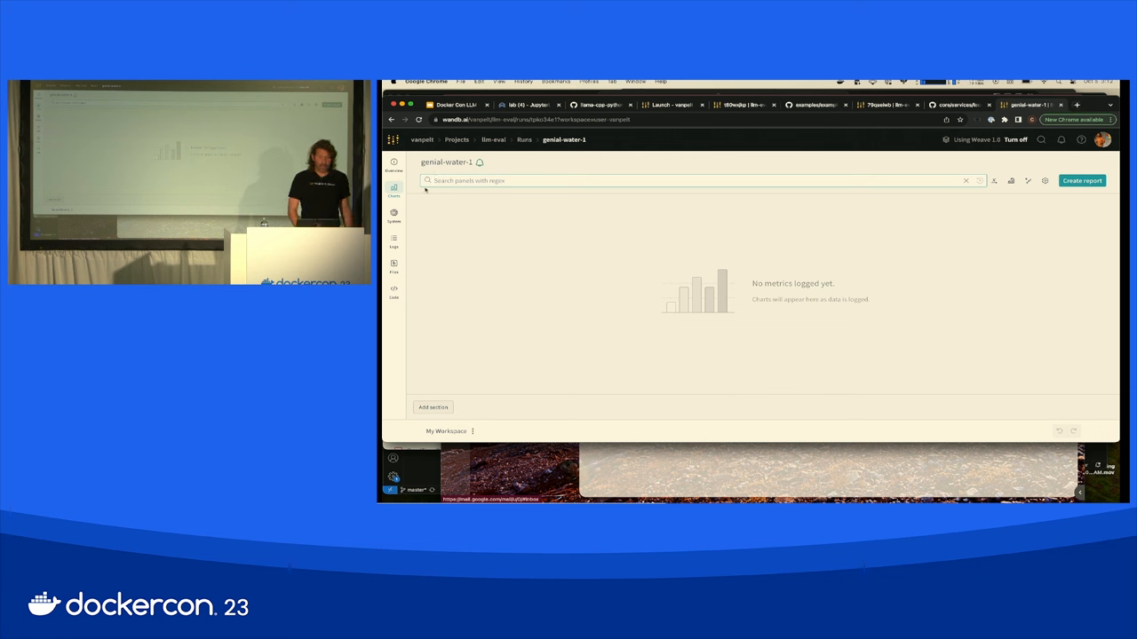
- View the genial-water-1 run overview down to its Config table of model, temperature and prompt
left_click(395, 164)
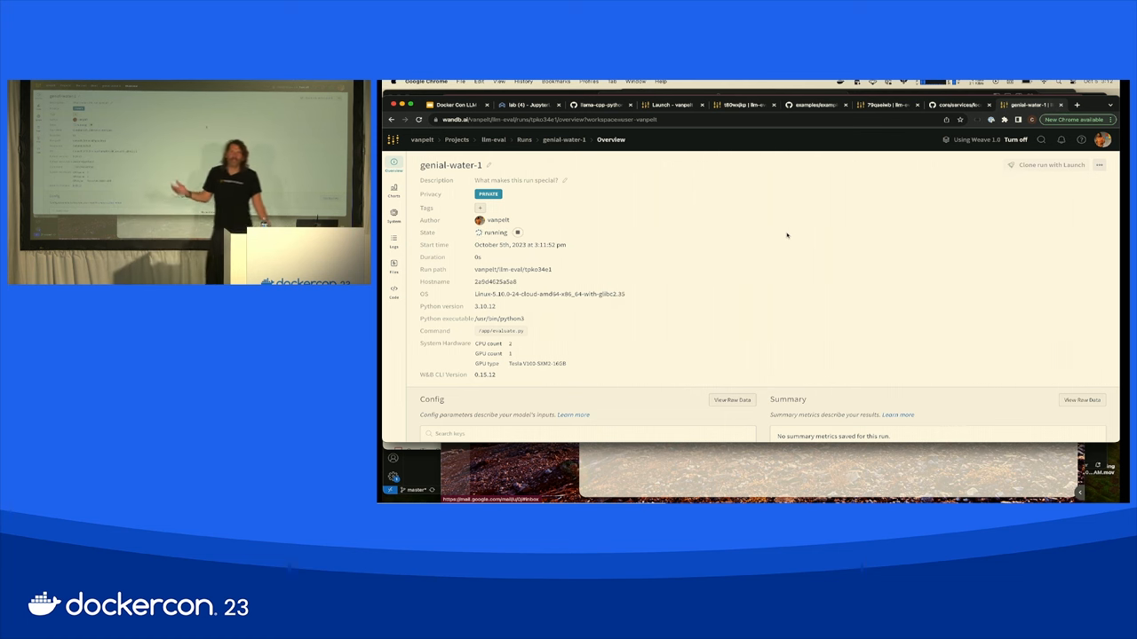
scroll("down", 3)
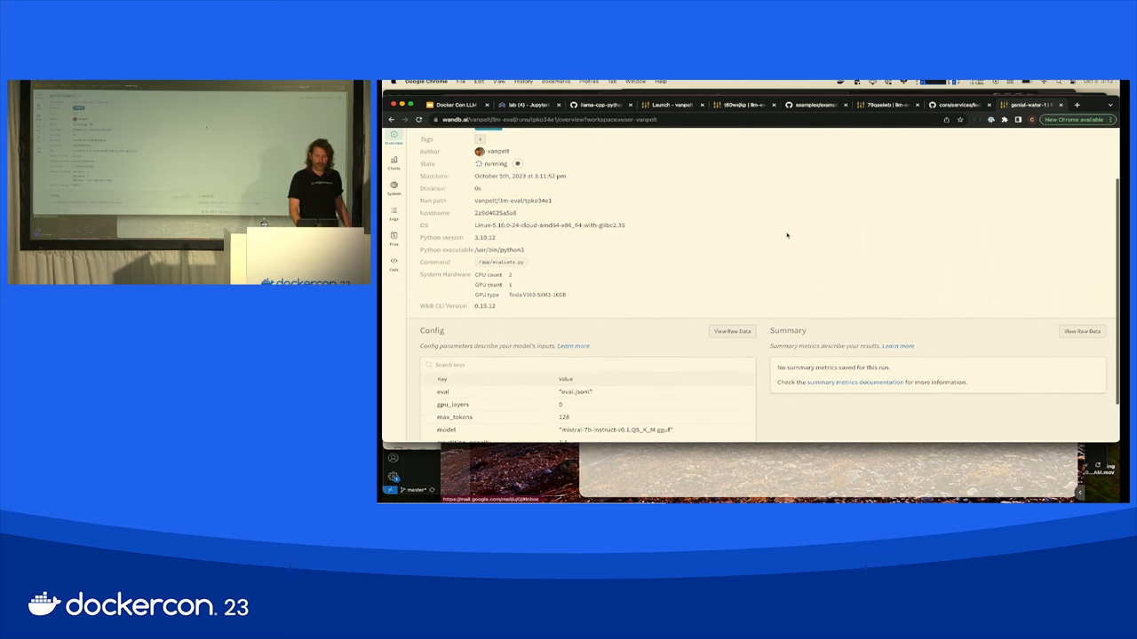
scroll("down", 3)
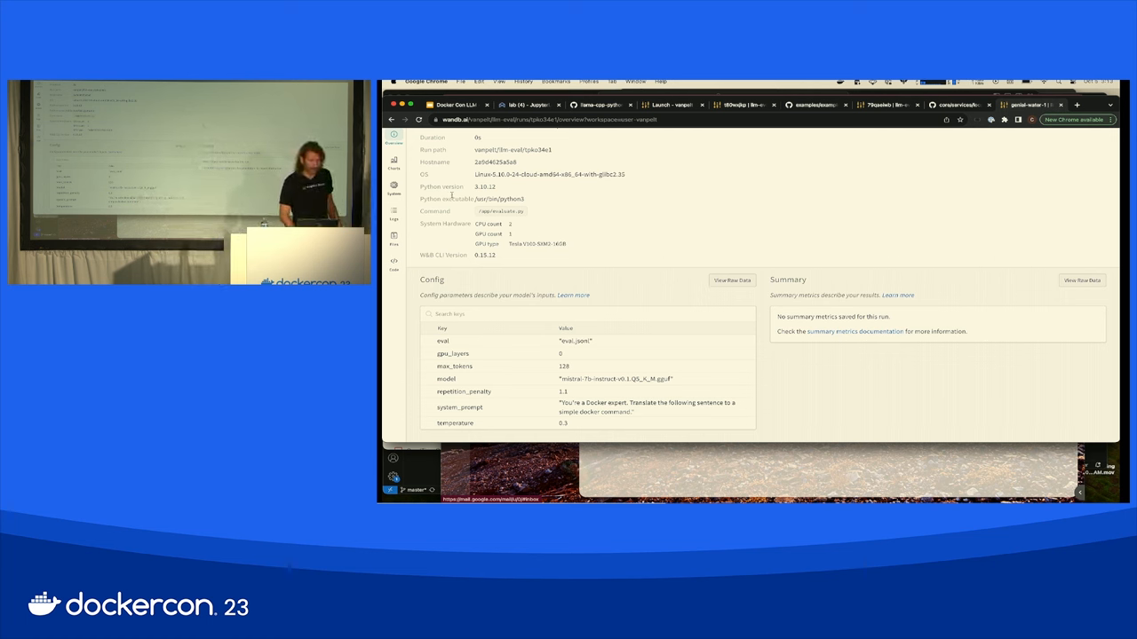
- Review the run's diff_score, avg_tokens, accuracy and latency charts and Tables panel, then return to JupyterLab
left_click(394, 190)
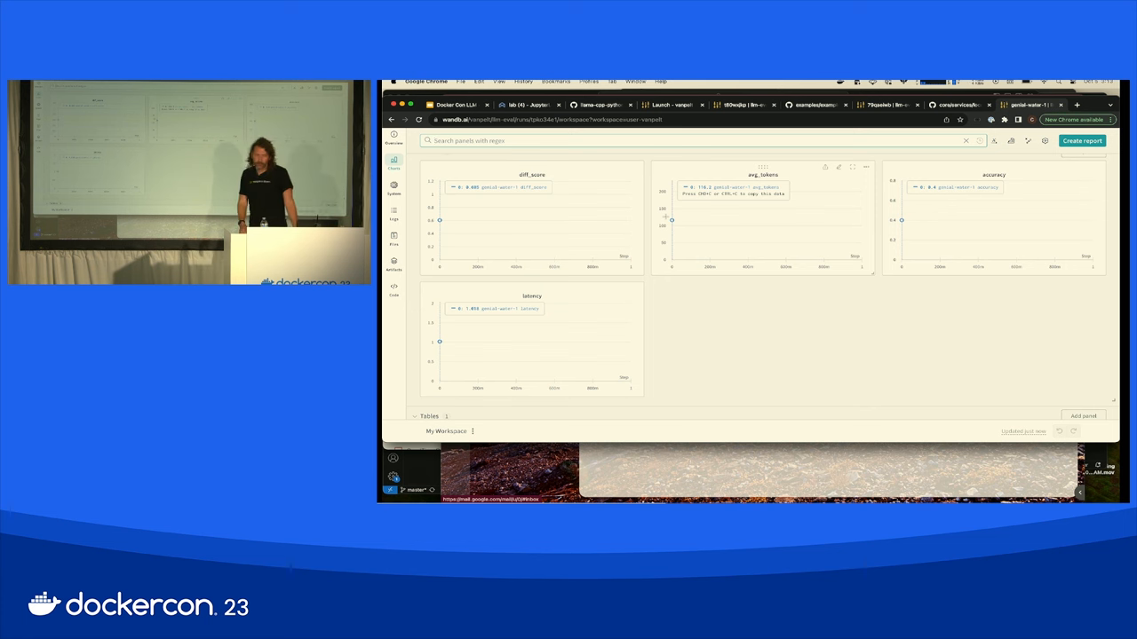
scroll("down", 3)
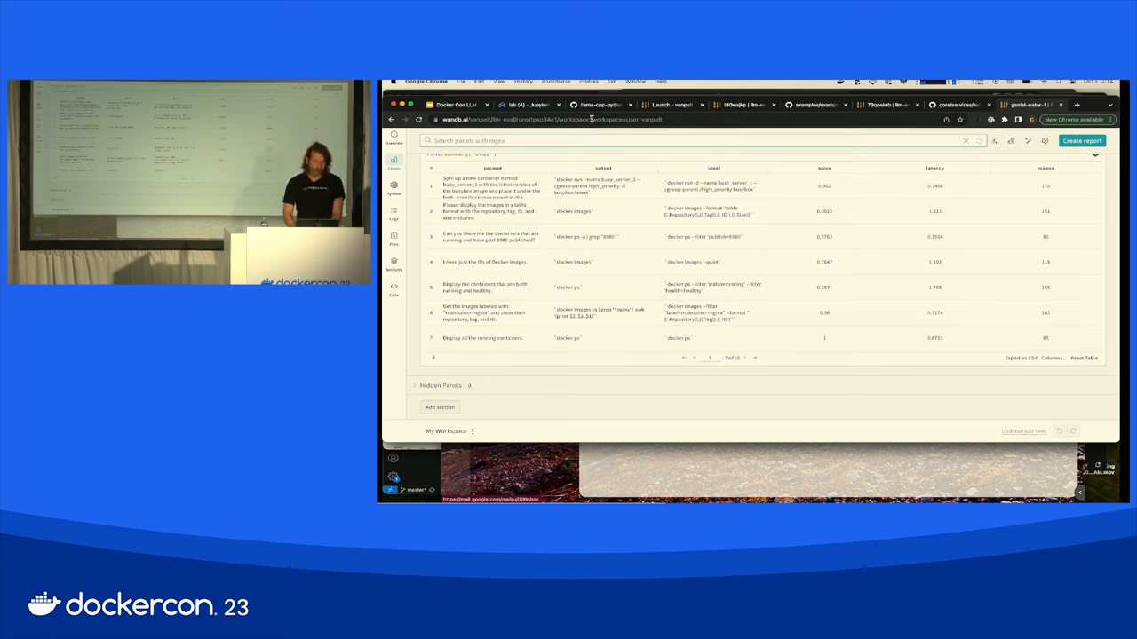
left_click(524, 105)
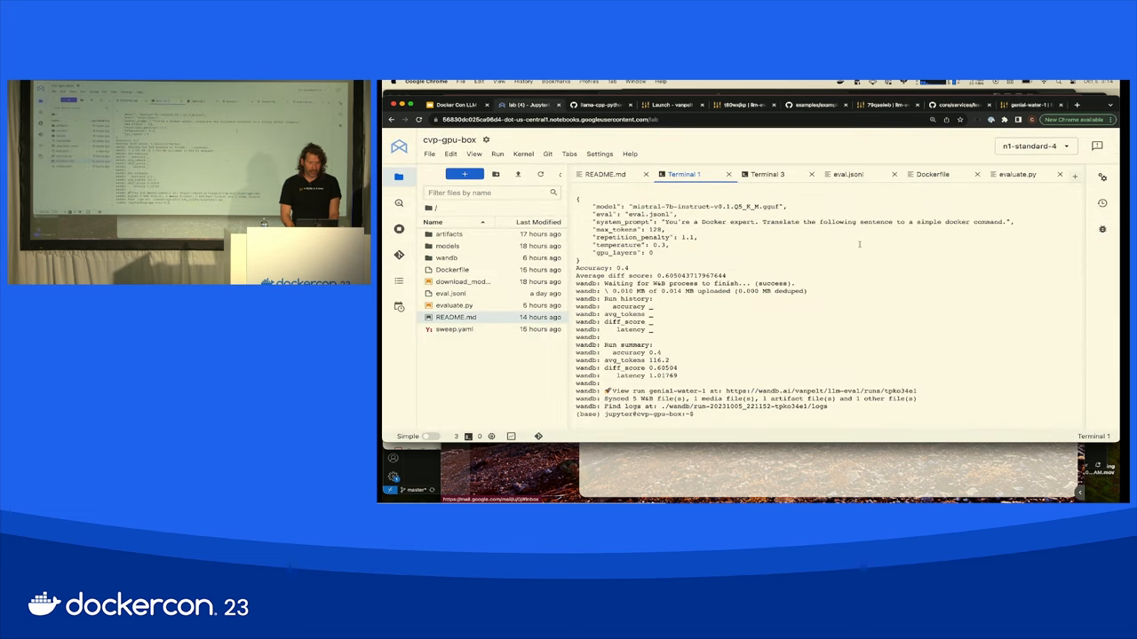
- Check download_models.py, then follow the README's 'W&B Launch Setup' link to wandb.ai/launch
left_click(602, 174)
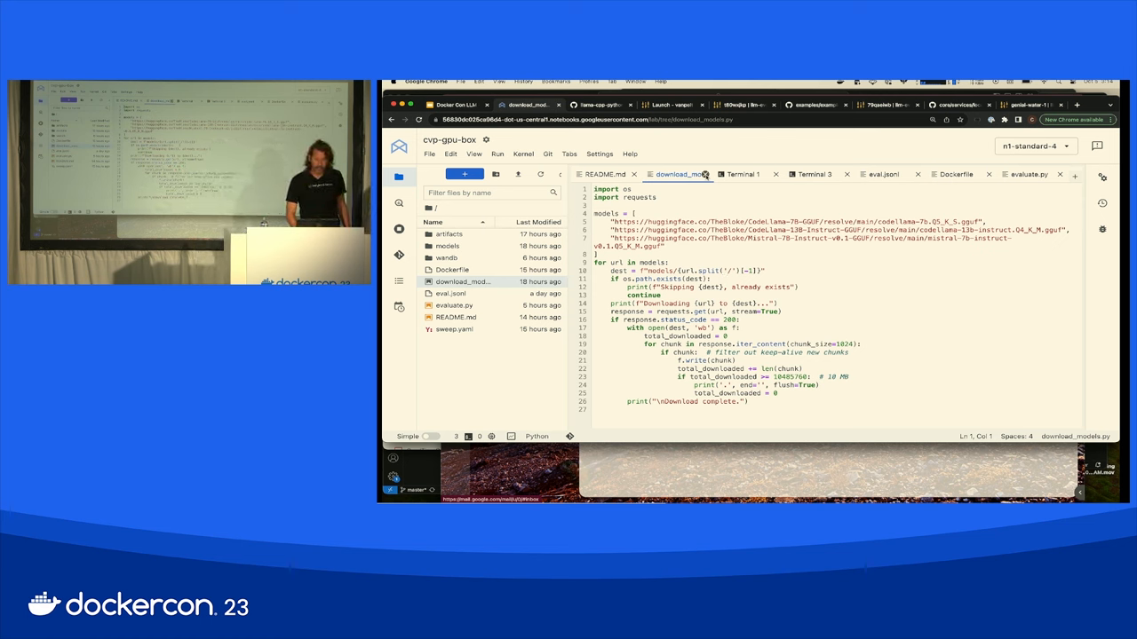
left_click(604, 174)
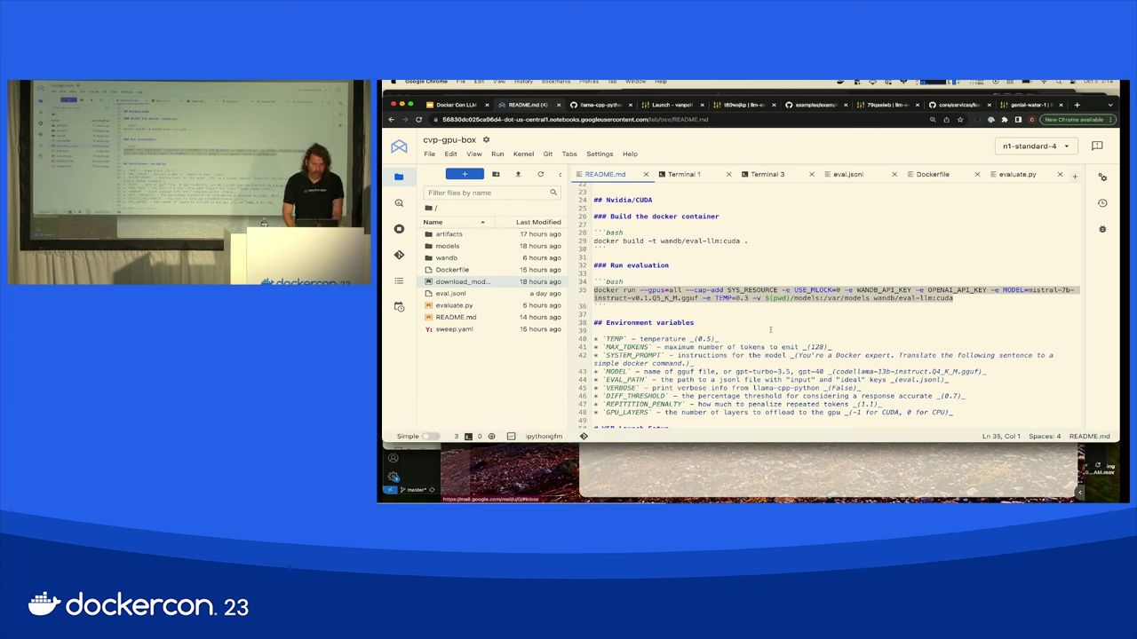
scroll("down", 3)
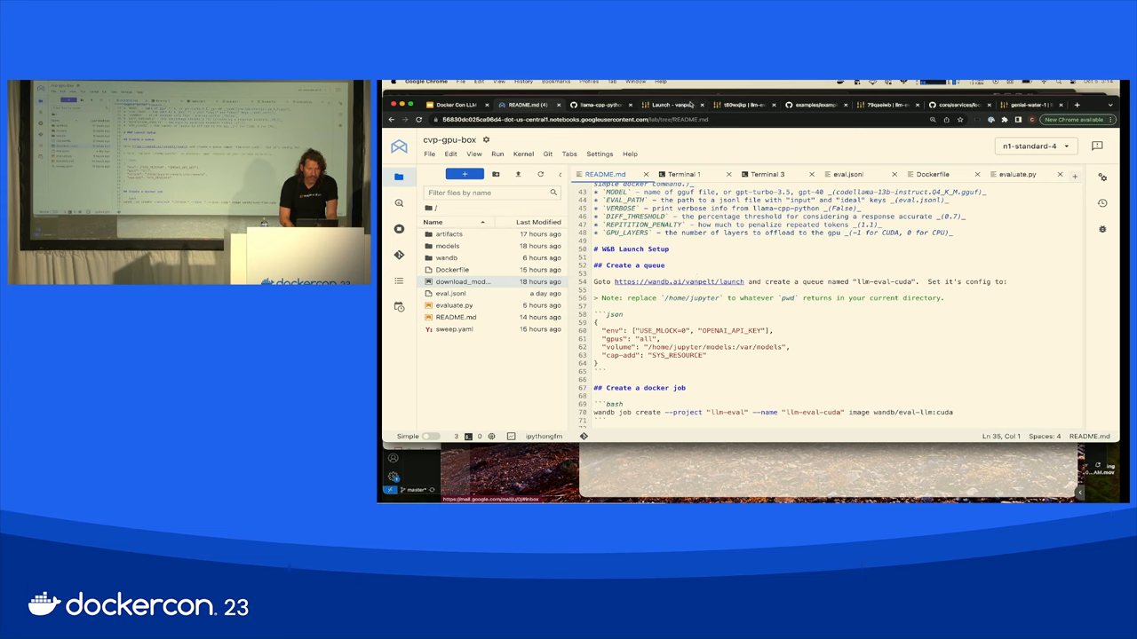
left_click(671, 105)
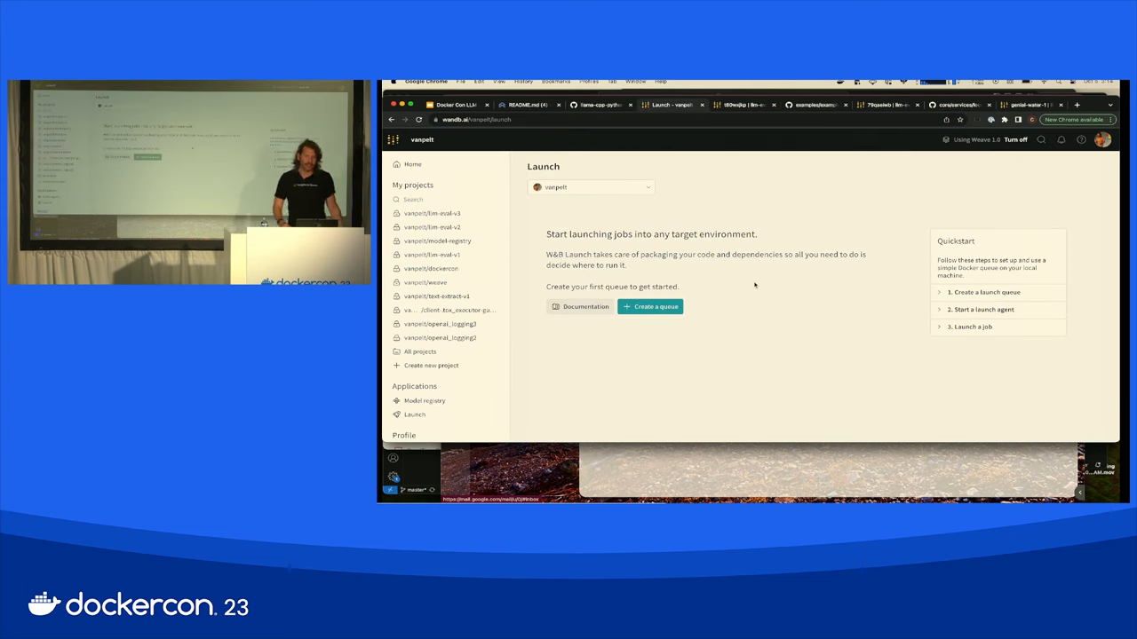
- Start a new launch queue named llm-eval with Docker container as its resource
left_click(650, 305)
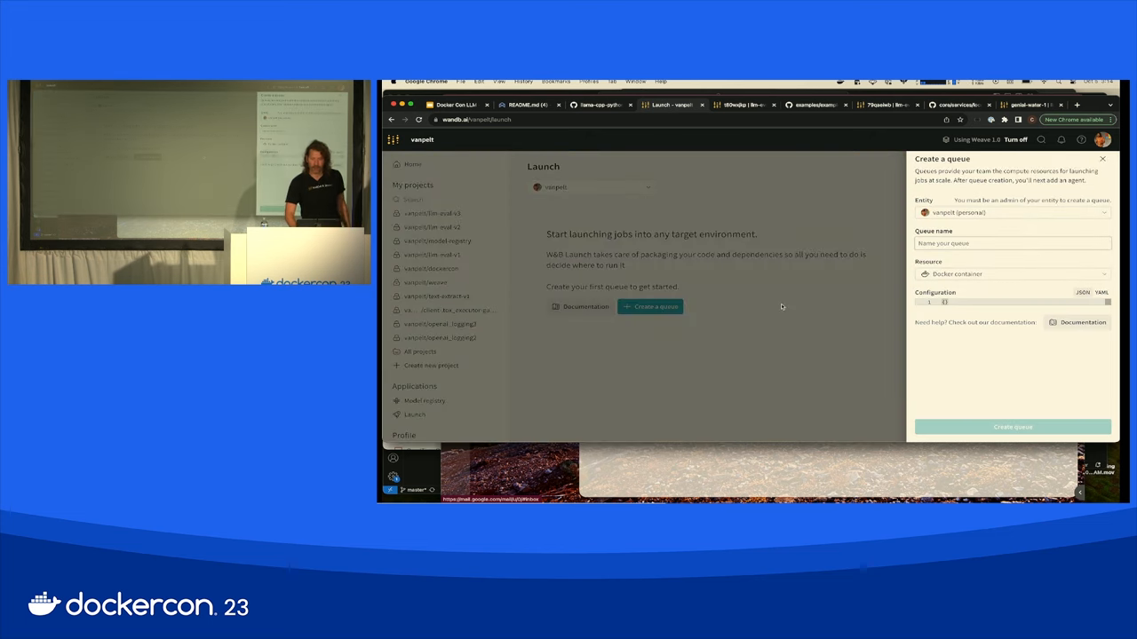
left_click(1010, 242)
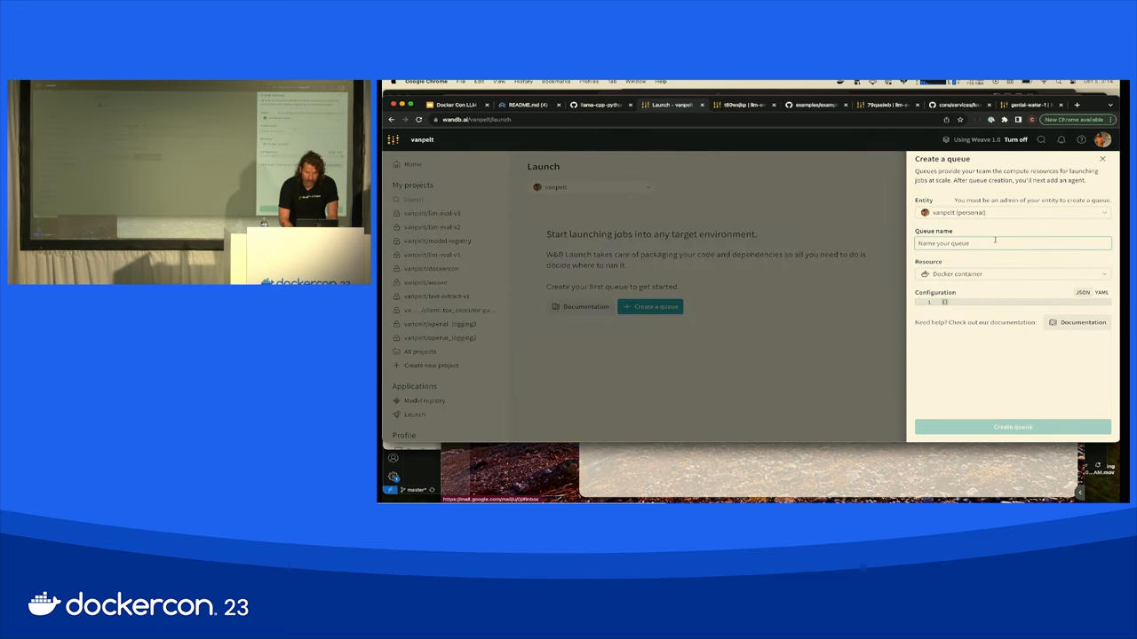
type("llm-eval")
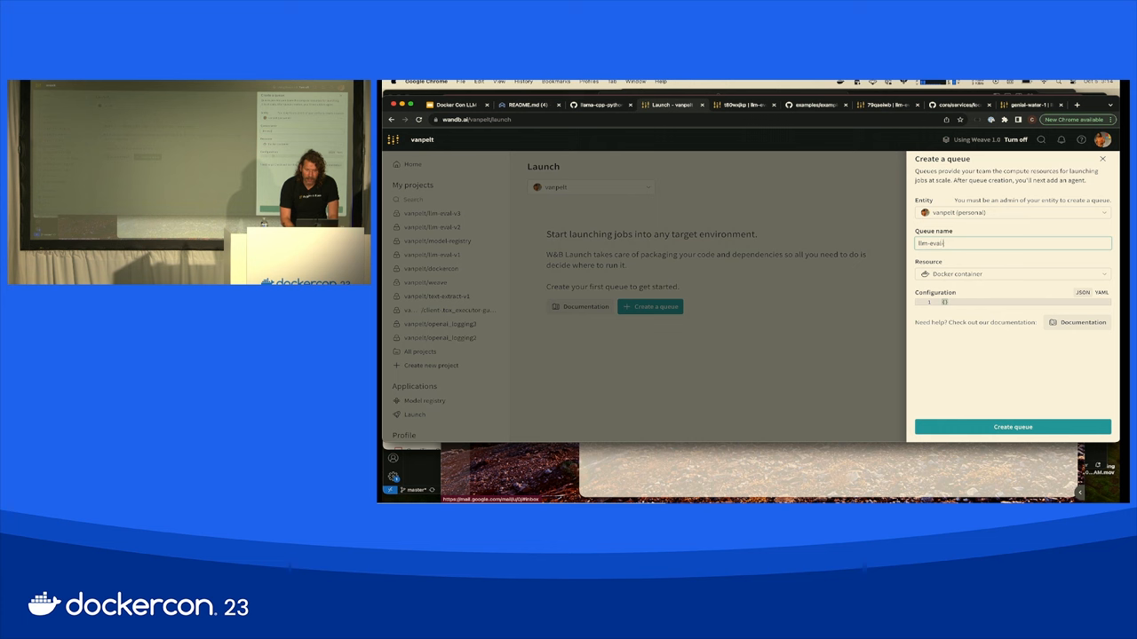
left_click(1011, 274)
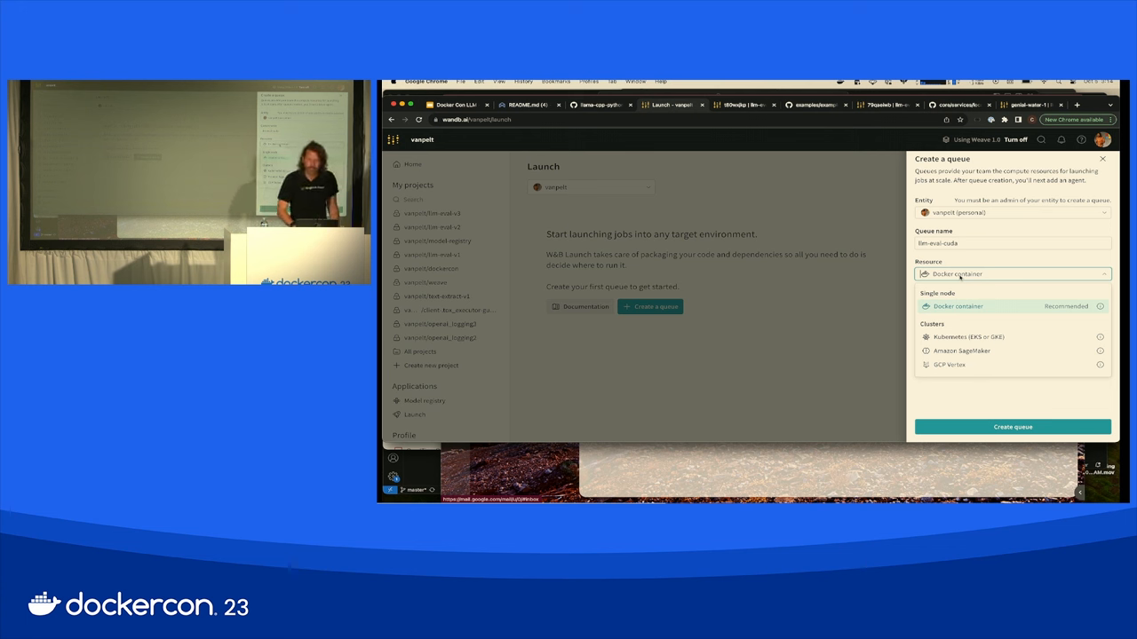
left_click(958, 306)
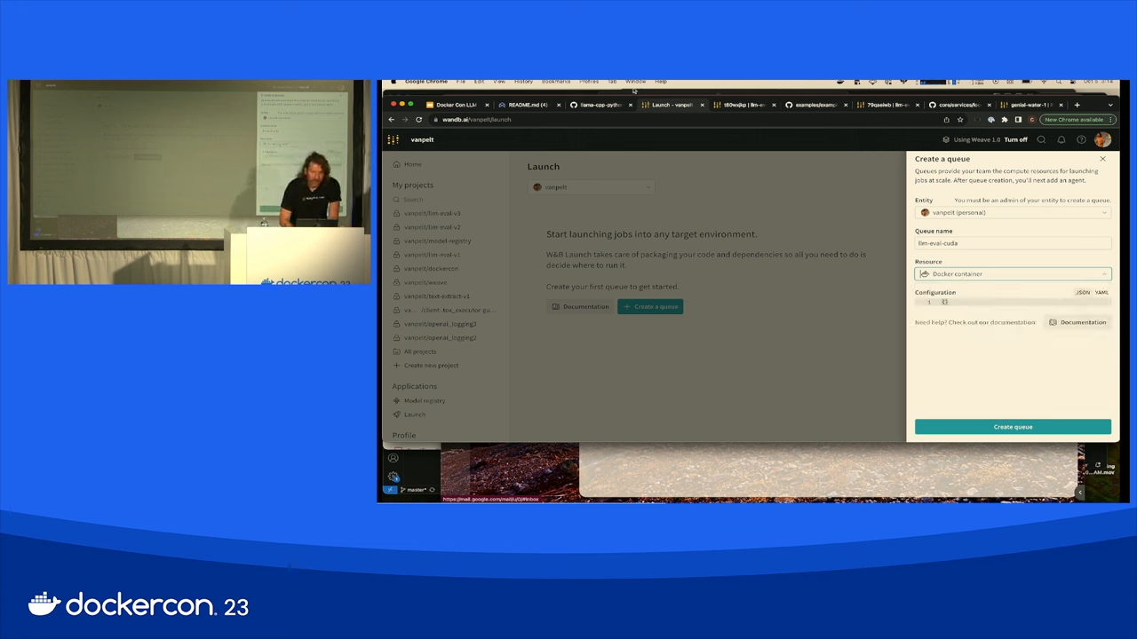
mouse_move(593, 105)
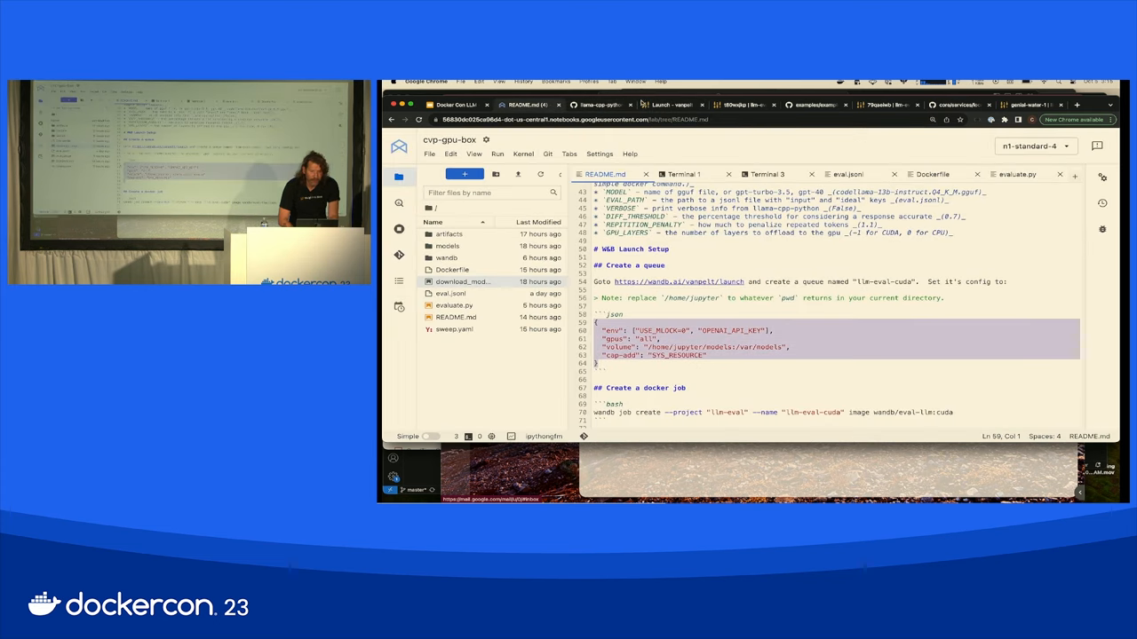
- Create the llm-eval-cuda queue with the README's JSON environment config
left_click(672, 104)
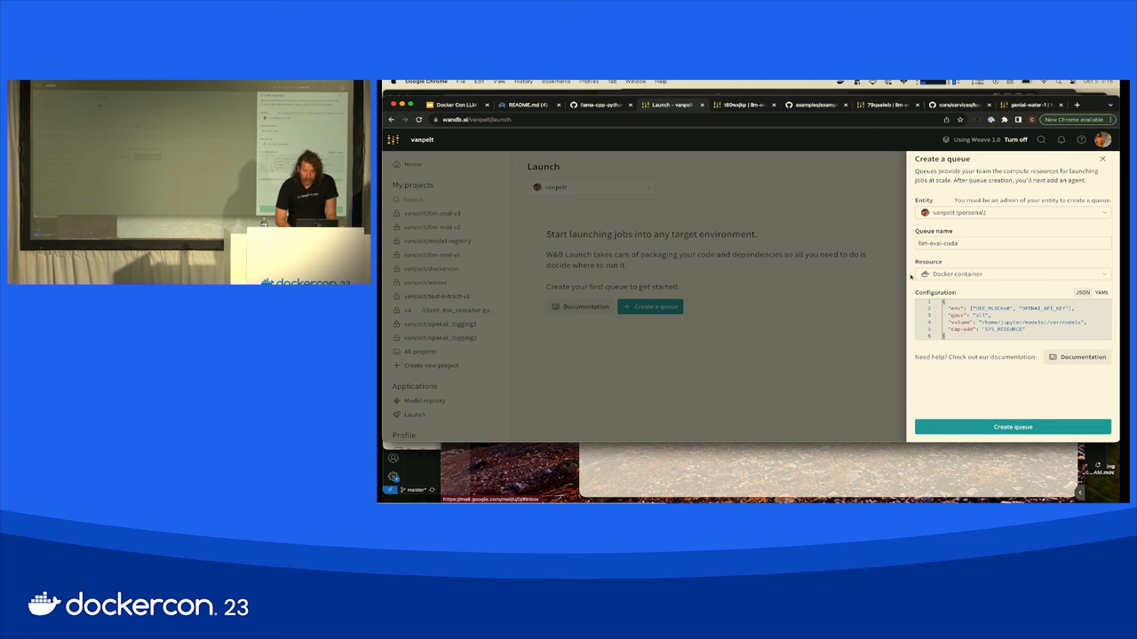
left_click(1013, 426)
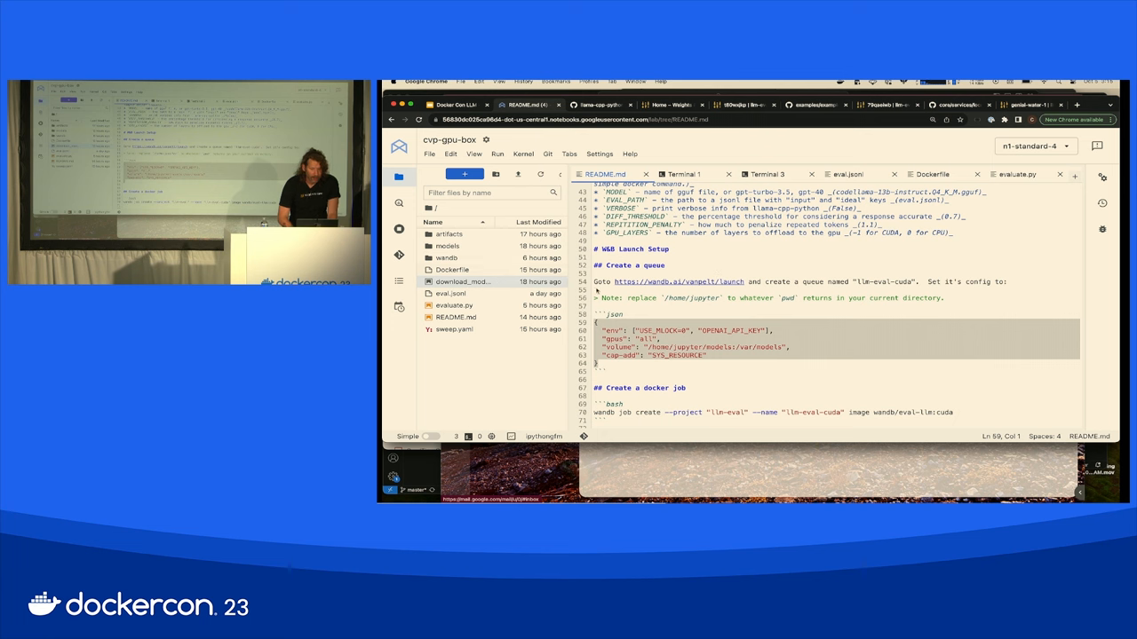
- Run the README's 'wandb job create' command for llm-eval-cuda in Terminal 1
left_click(684, 175)
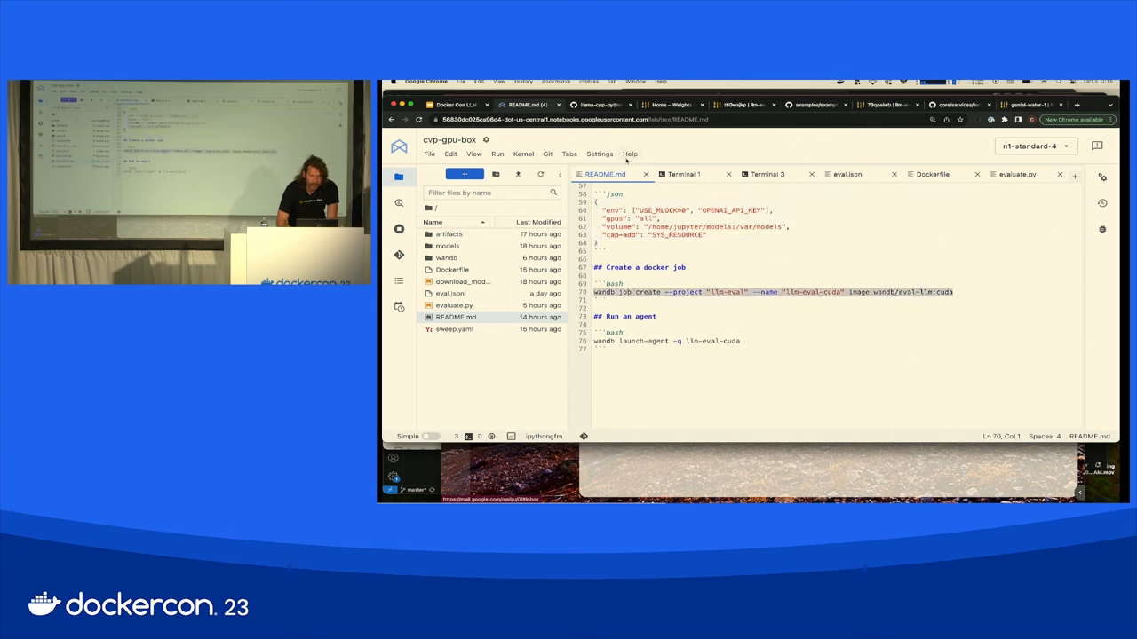
left_click(682, 174)
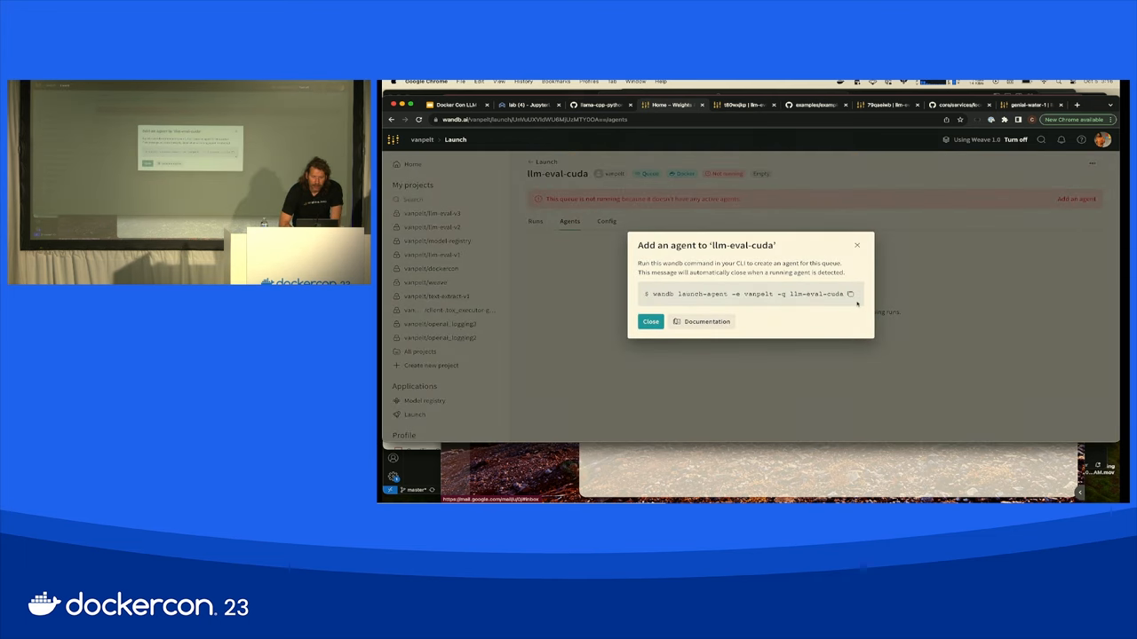
- Run 'wandb launch-agent -e vanpelt -q llm-eval-cuda' in Terminal 2, then return to Terminal 1
left_click(849, 295)
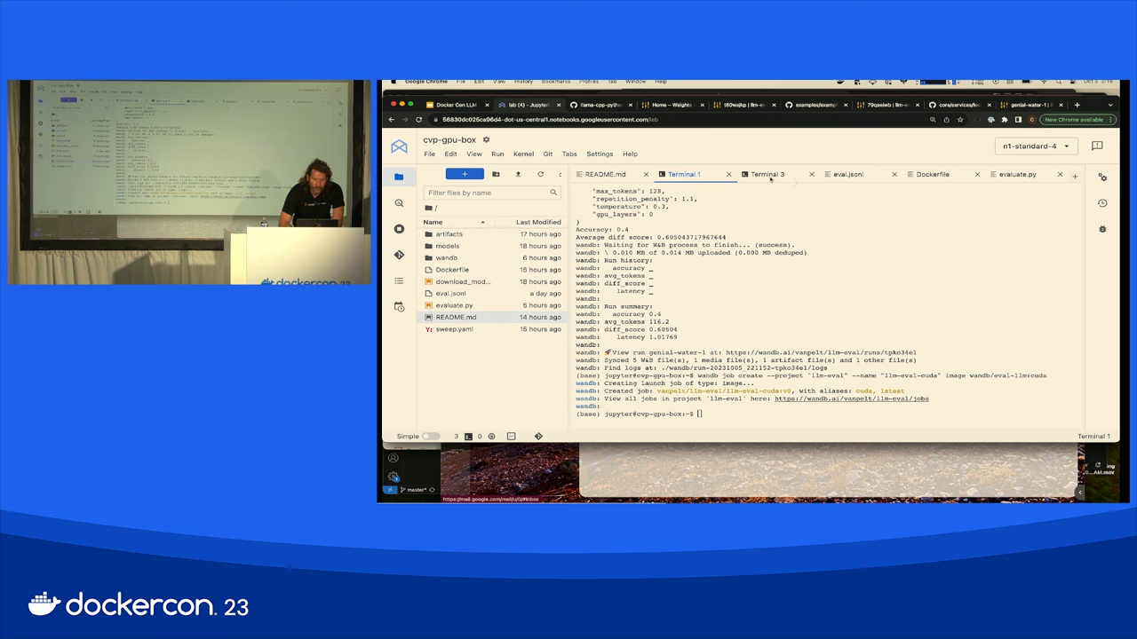
left_click(766, 174)
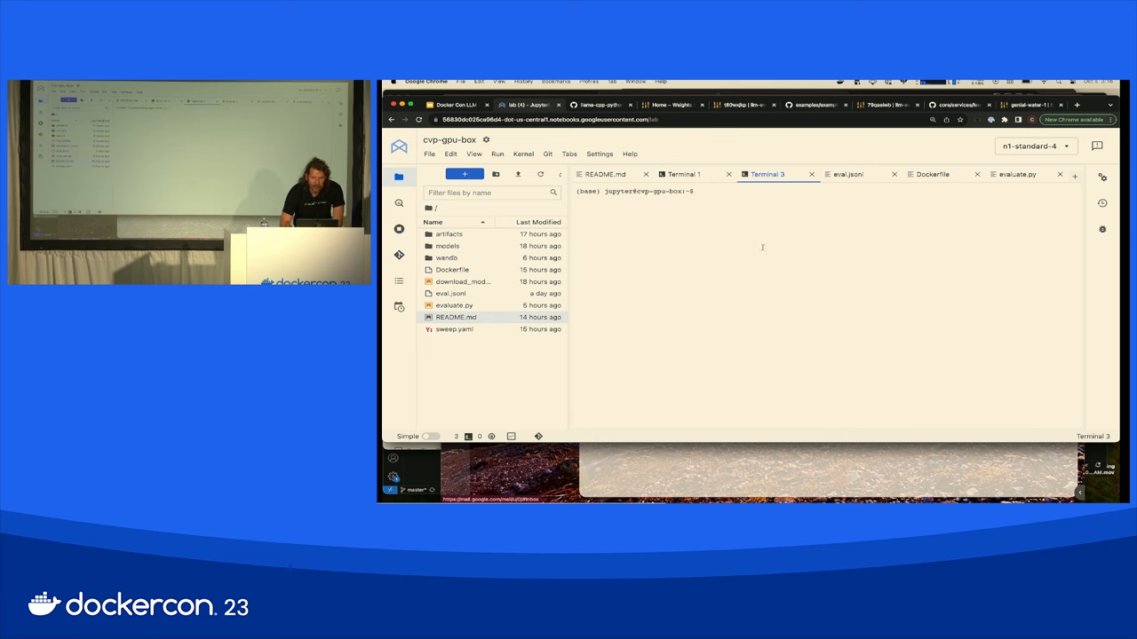
type("wandb launch-agent -e vanpelt -q llm-eval-cuda")
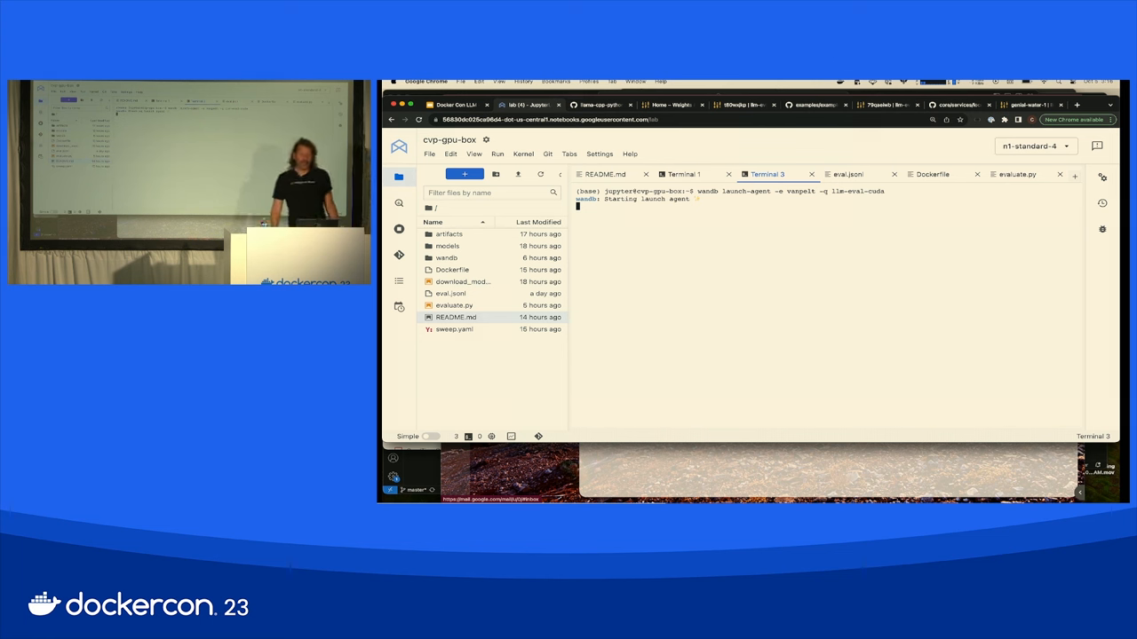
left_click(682, 174)
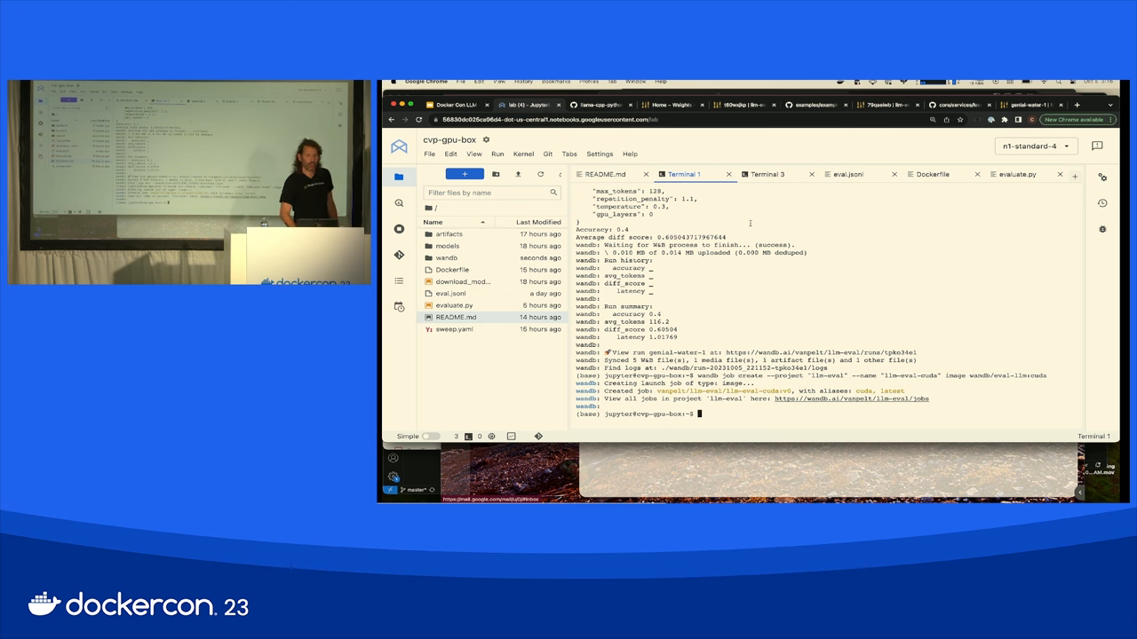
- Launch the llm-eval-cuda job from the Jobs page onto the llm-eval-cuda queue, then return to JupyterLab
left_click(671, 105)
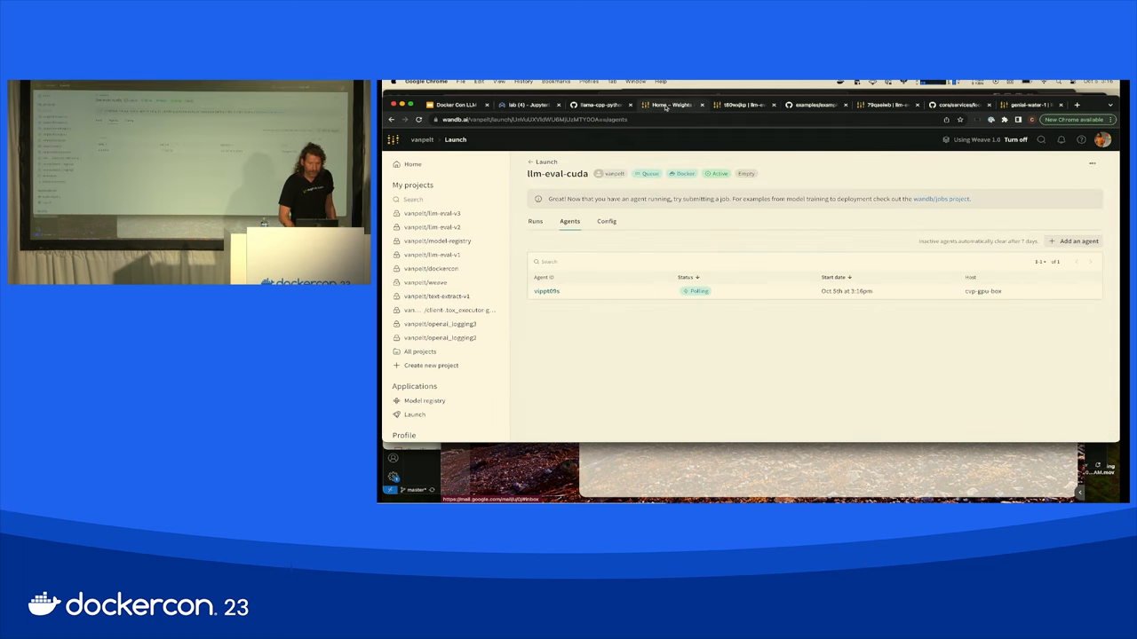
mouse_move(739, 105)
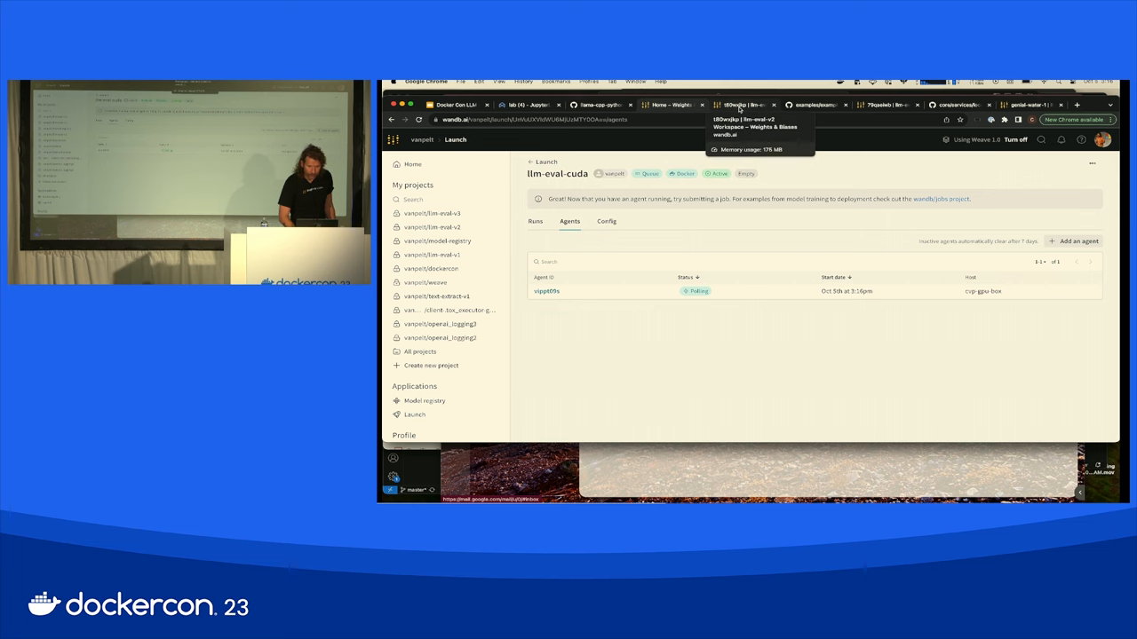
mouse_move(625, 206)
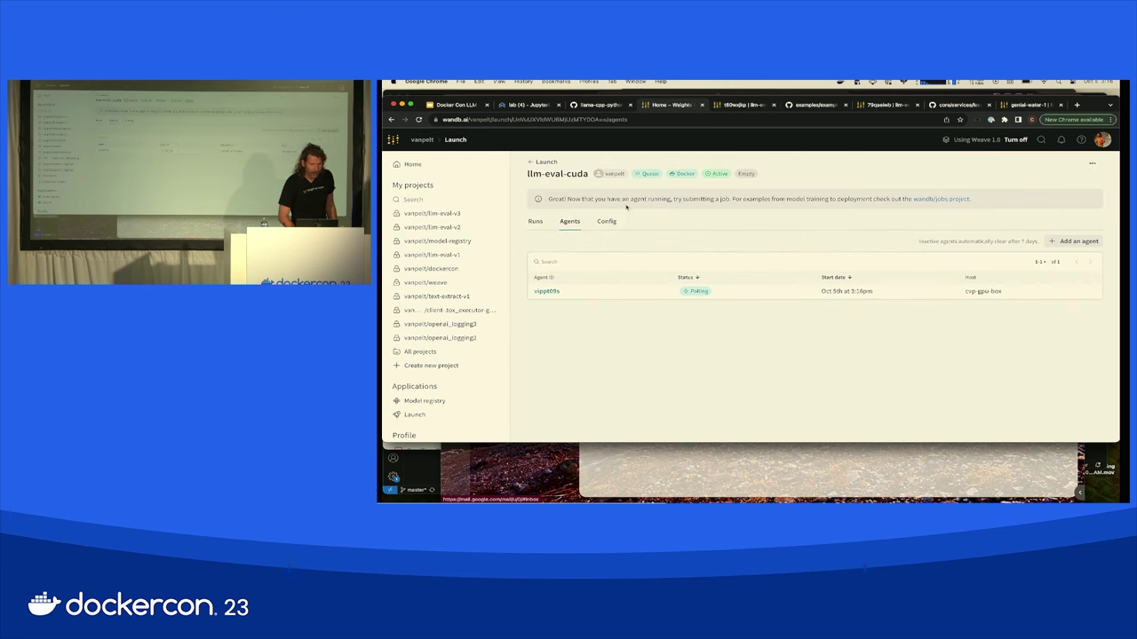
mouse_move(507, 133)
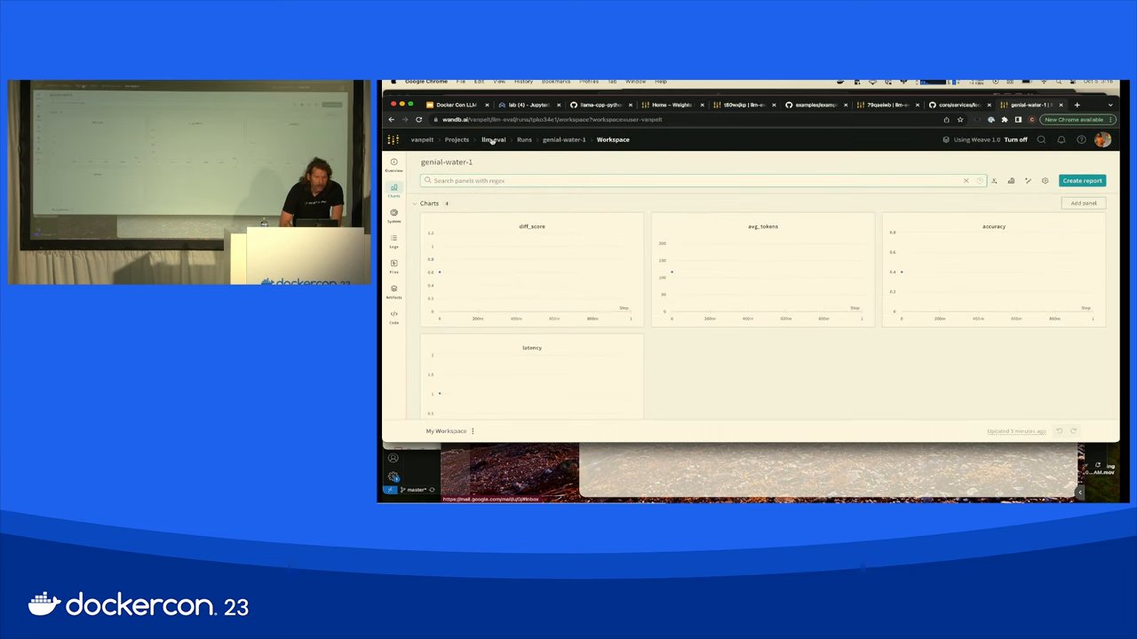
left_click(494, 138)
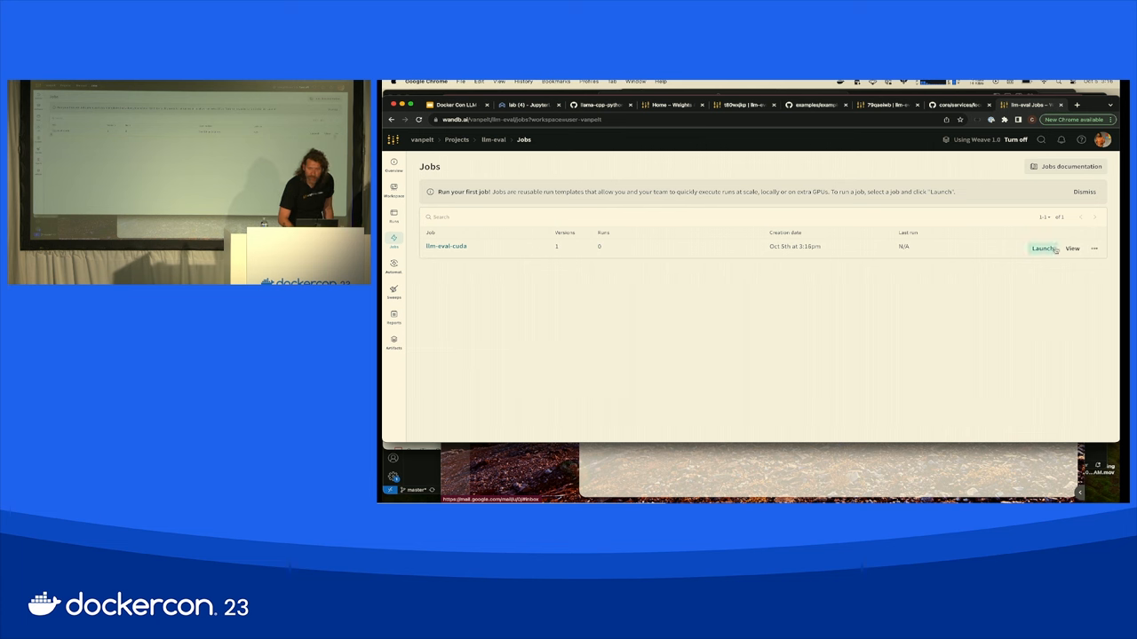
left_click(1044, 248)
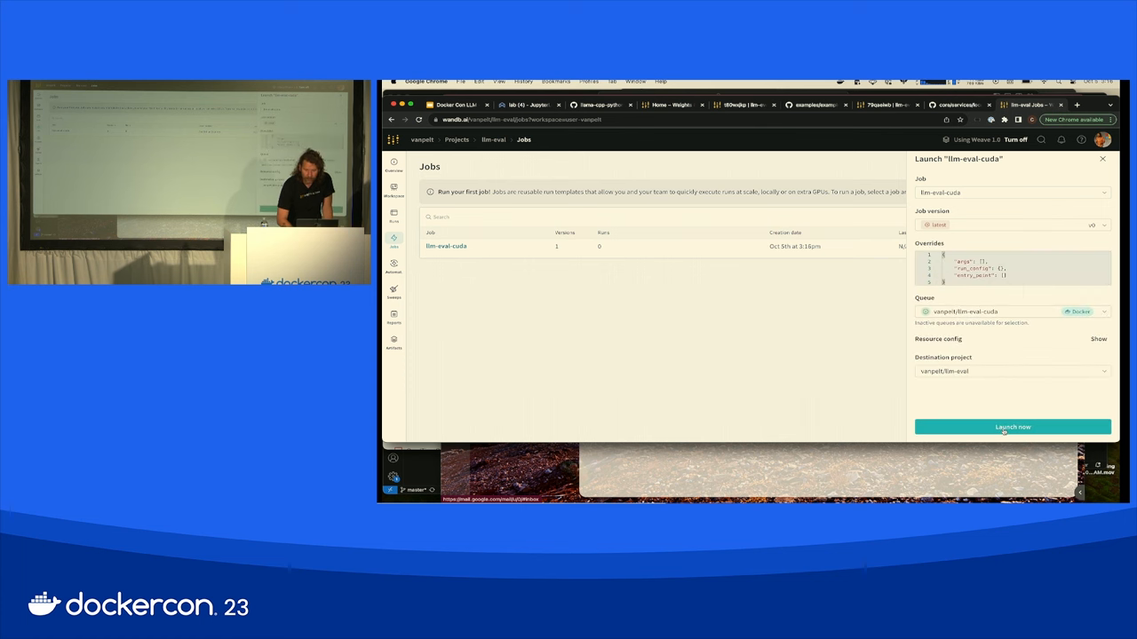
left_click(1012, 427)
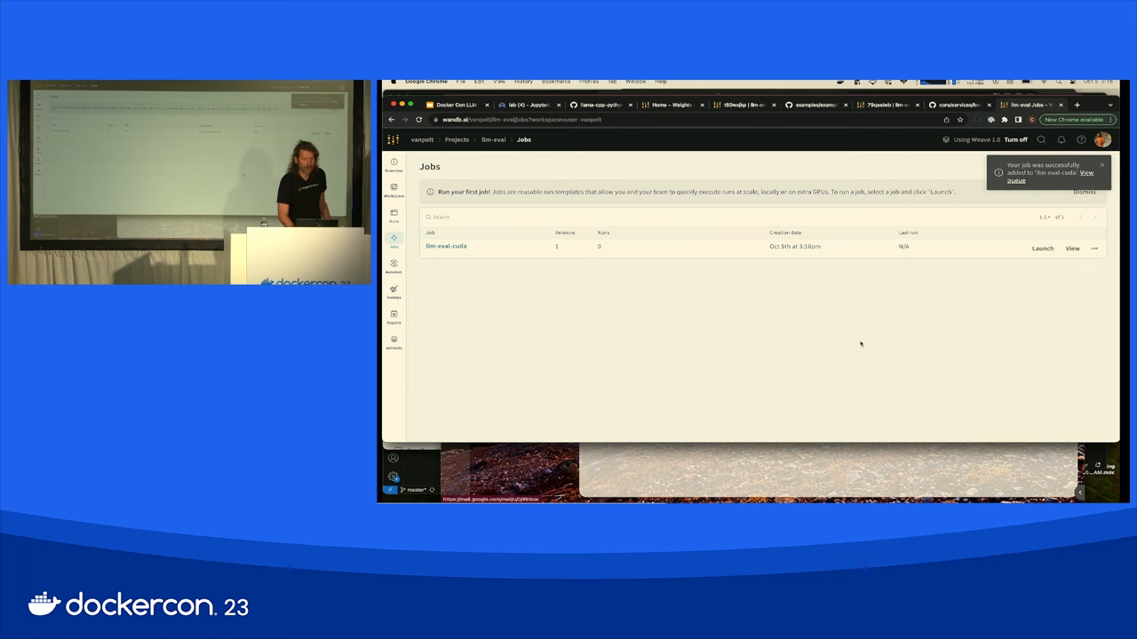
left_click(394, 188)
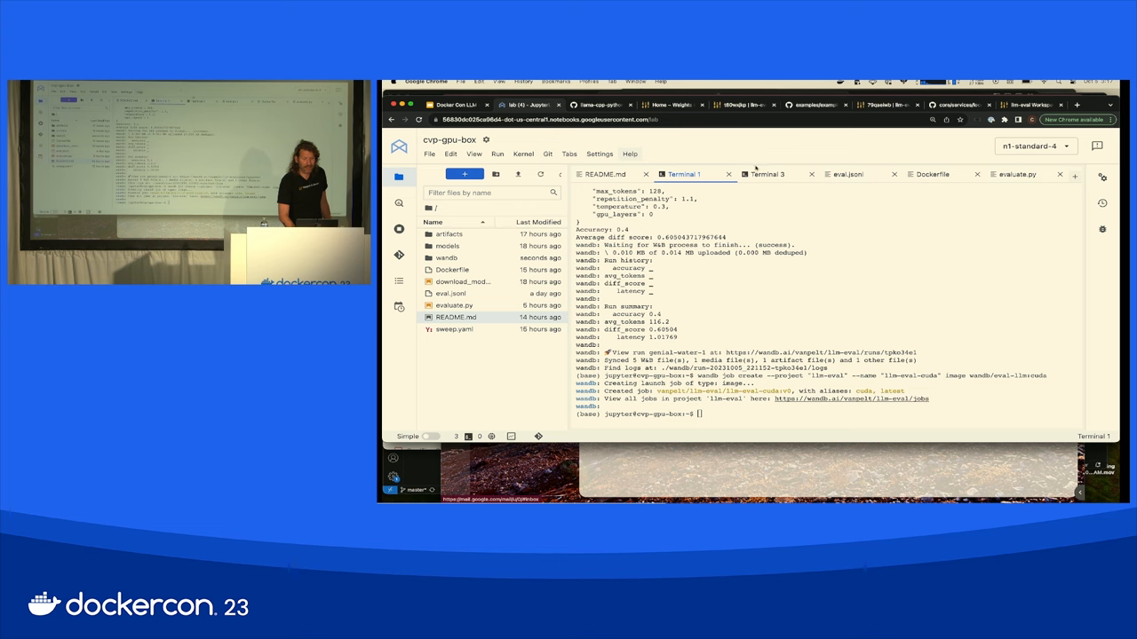
left_click(767, 174)
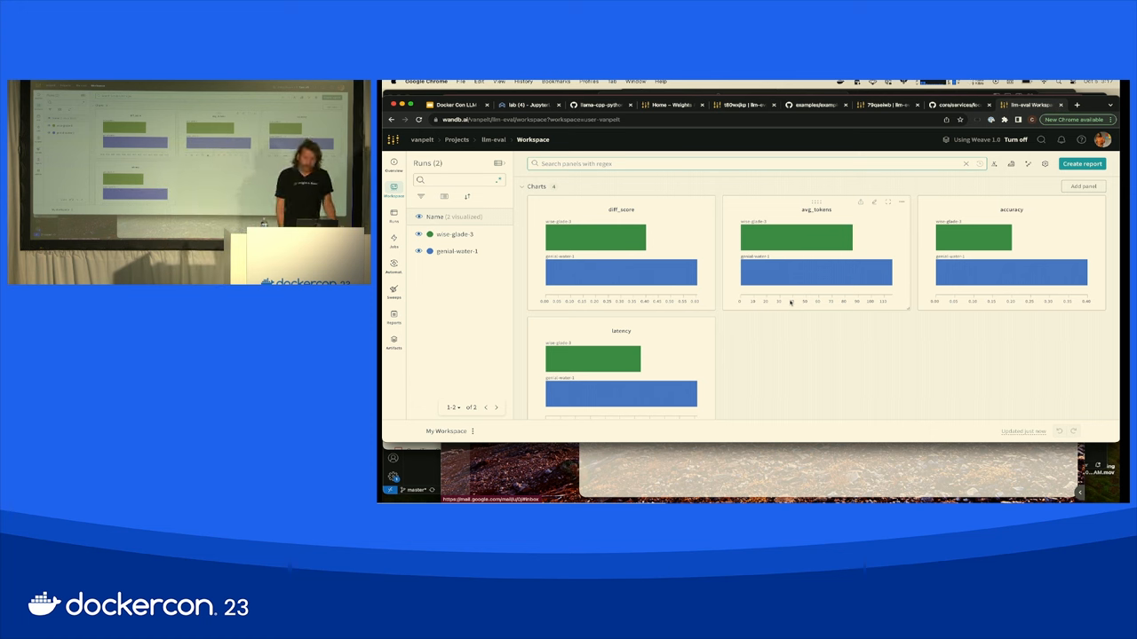
mouse_move(575, 270)
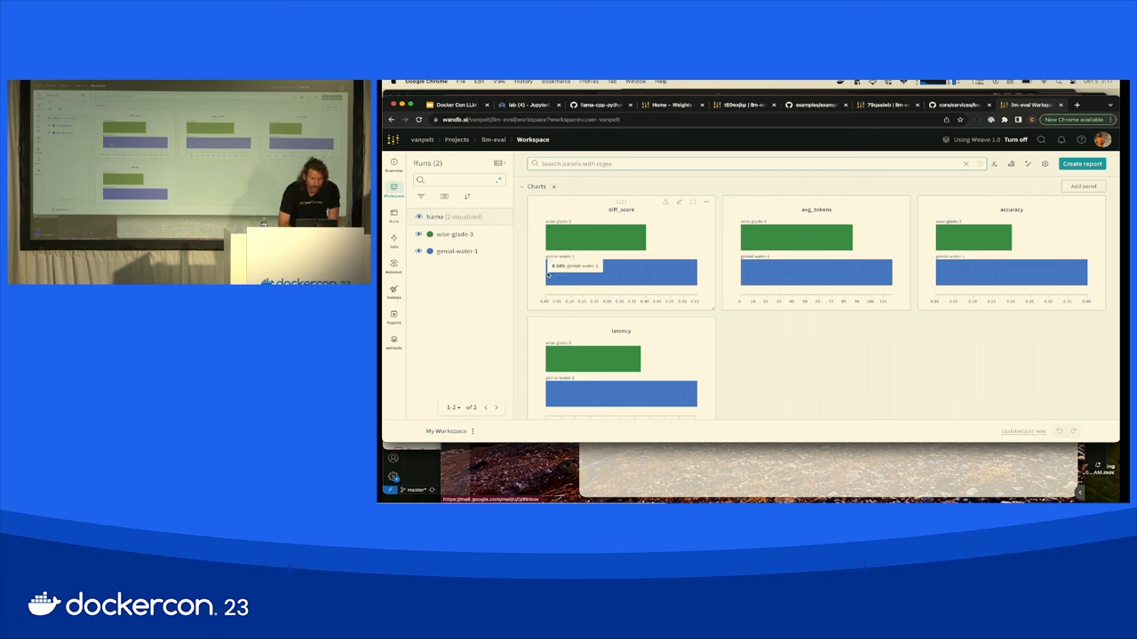
mouse_move(447, 279)
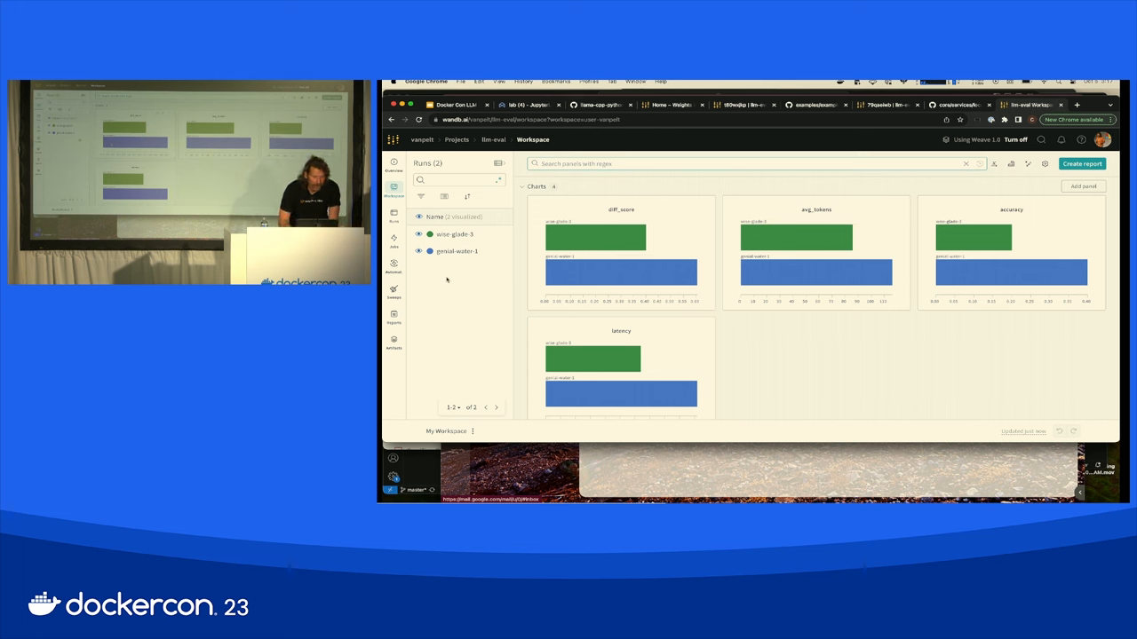
mouse_move(500, 164)
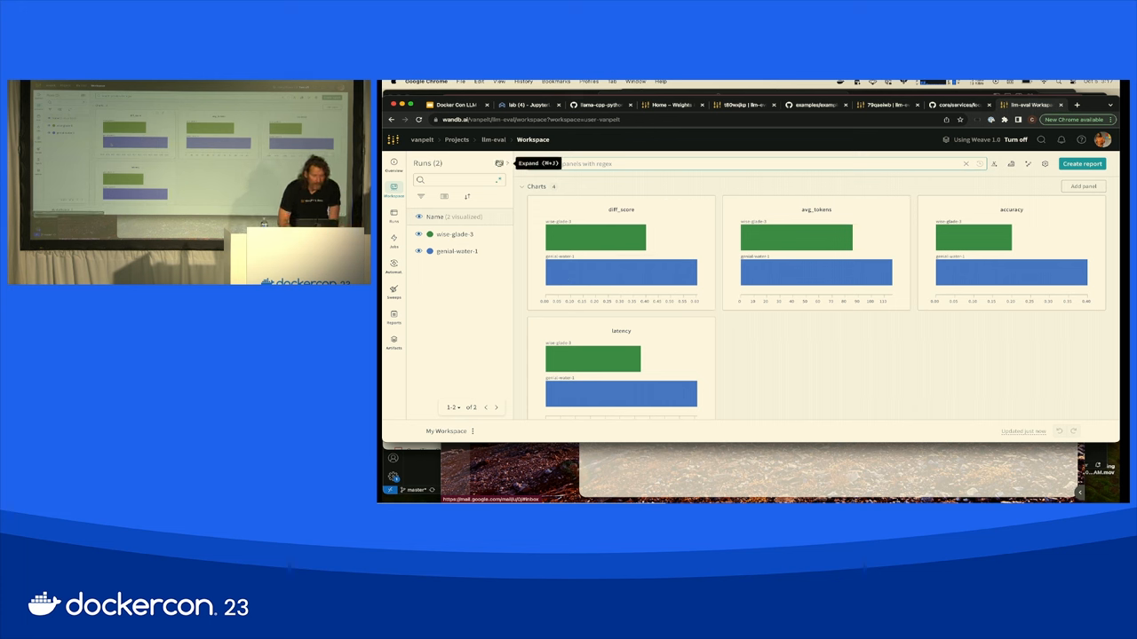
left_click(394, 217)
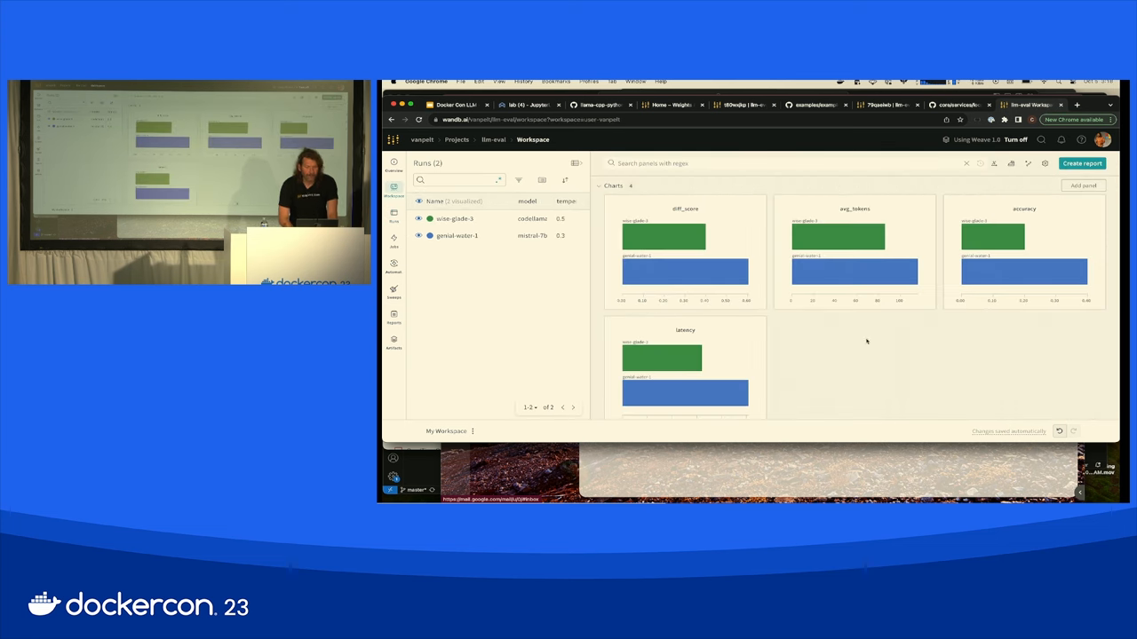
mouse_move(710, 270)
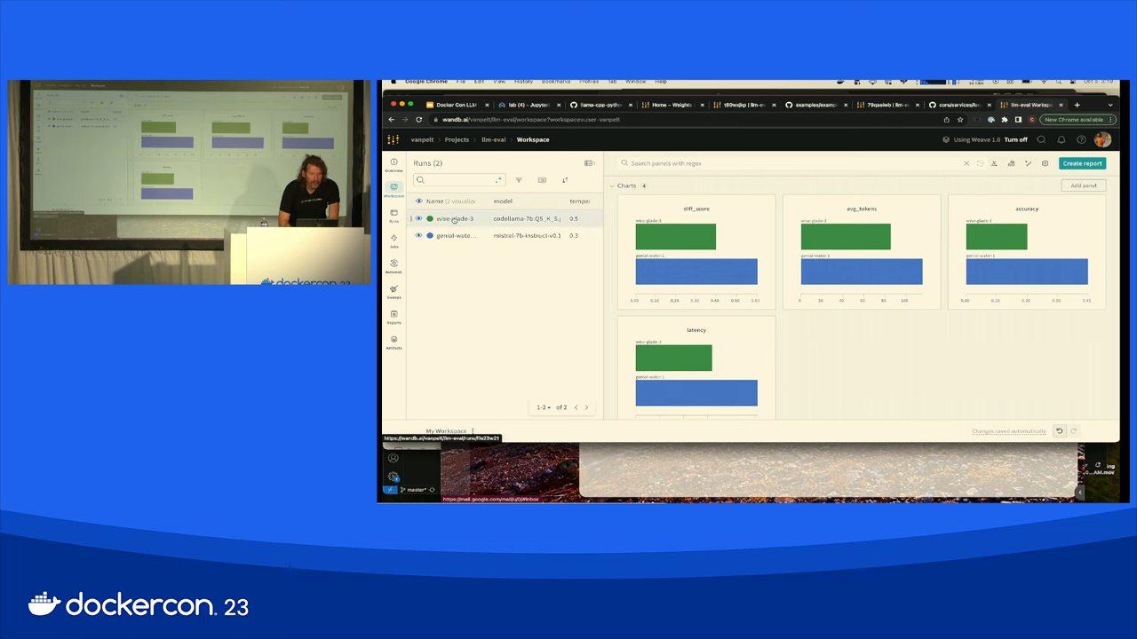
- Review the genial-water-1 run's overview and charts, then return to the project workspace
left_click(455, 218)
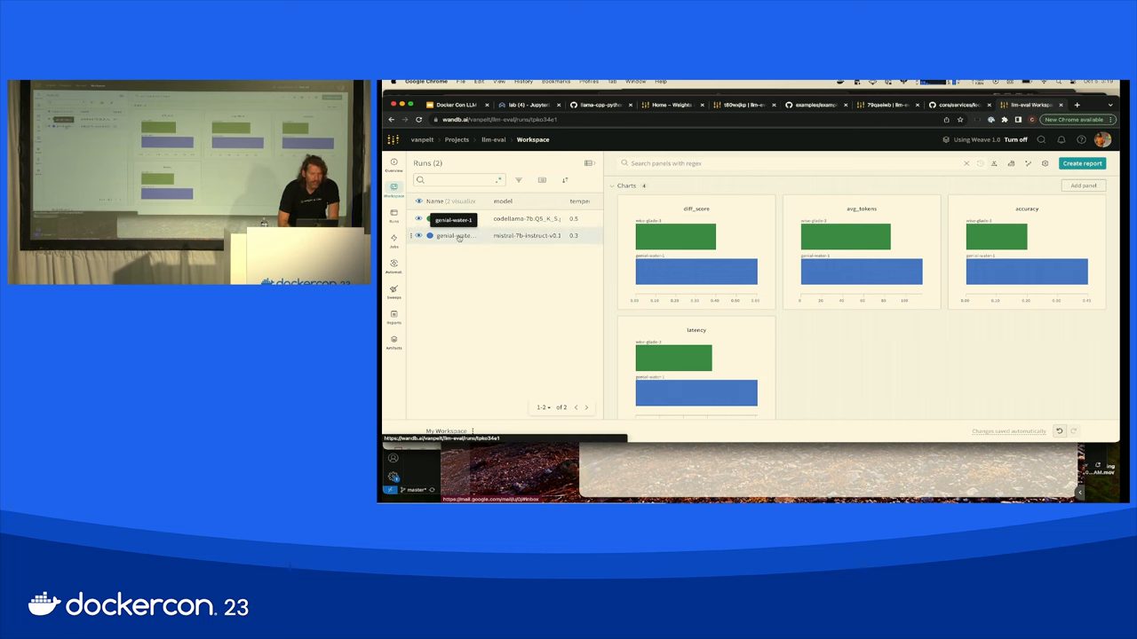
left_click(455, 234)
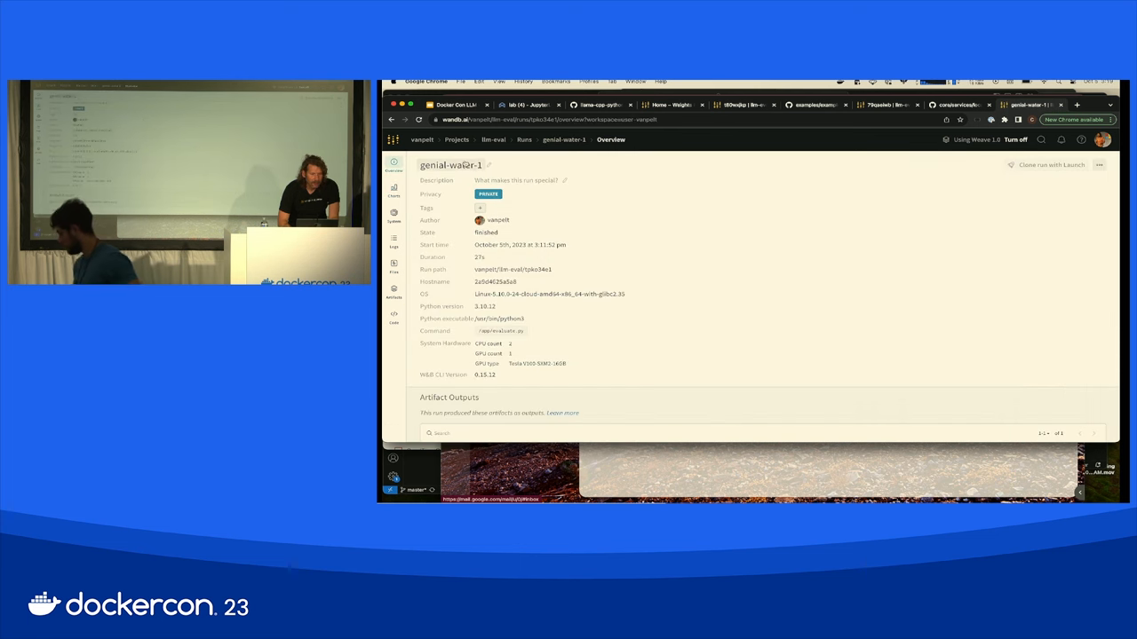
left_click(395, 190)
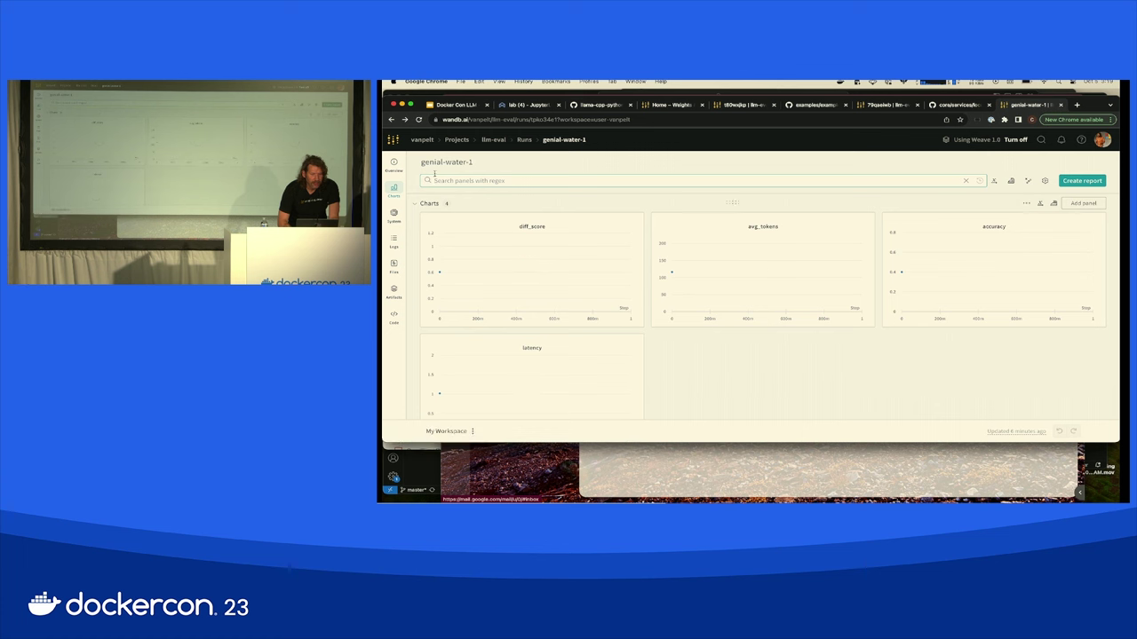
left_click(494, 139)
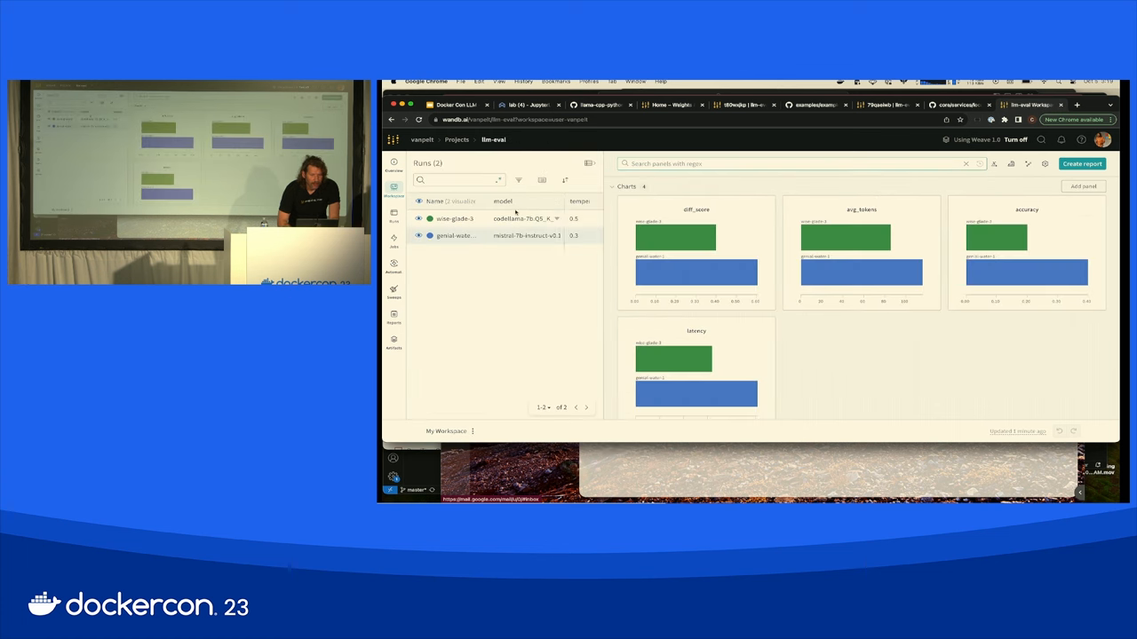
- View the wise-glade-3 run overview, checking Clone run with Launch without relaunching
left_click(455, 219)
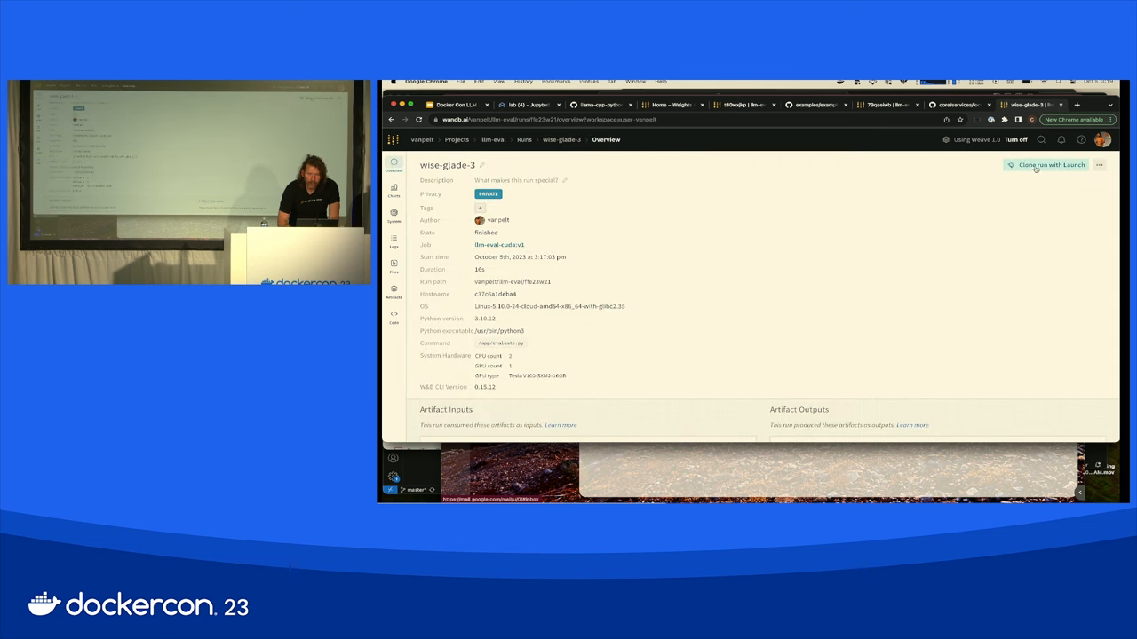
left_click(1044, 165)
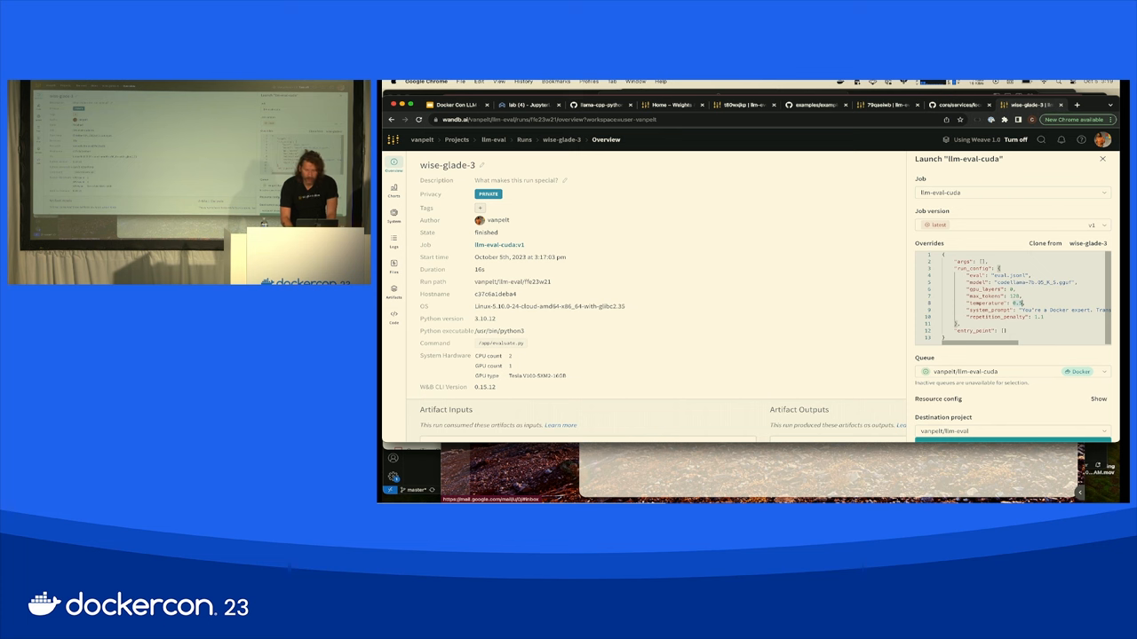
left_click(1083, 242)
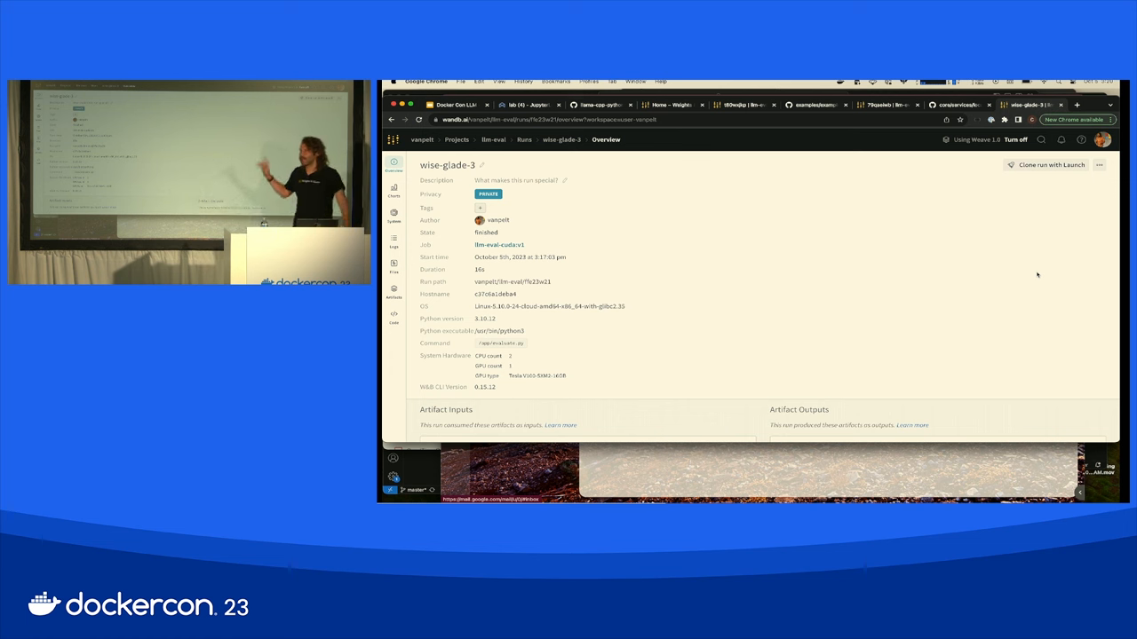
mouse_move(847, 220)
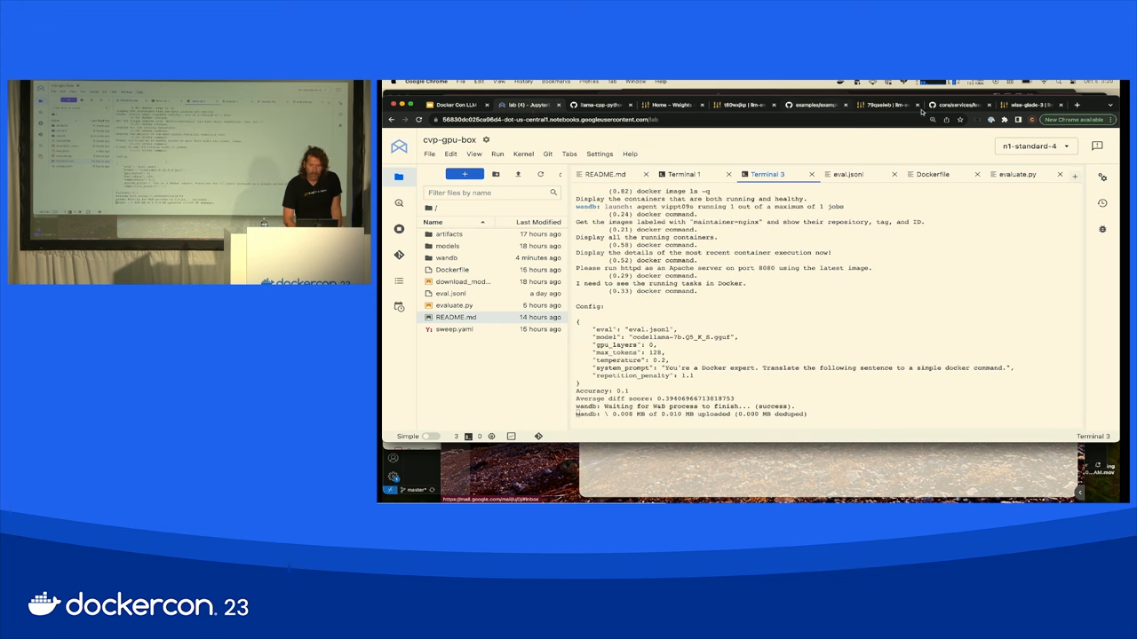
- Return to the W&B project workspace, now listing the third run absurd-cloud-4
left_click(1027, 104)
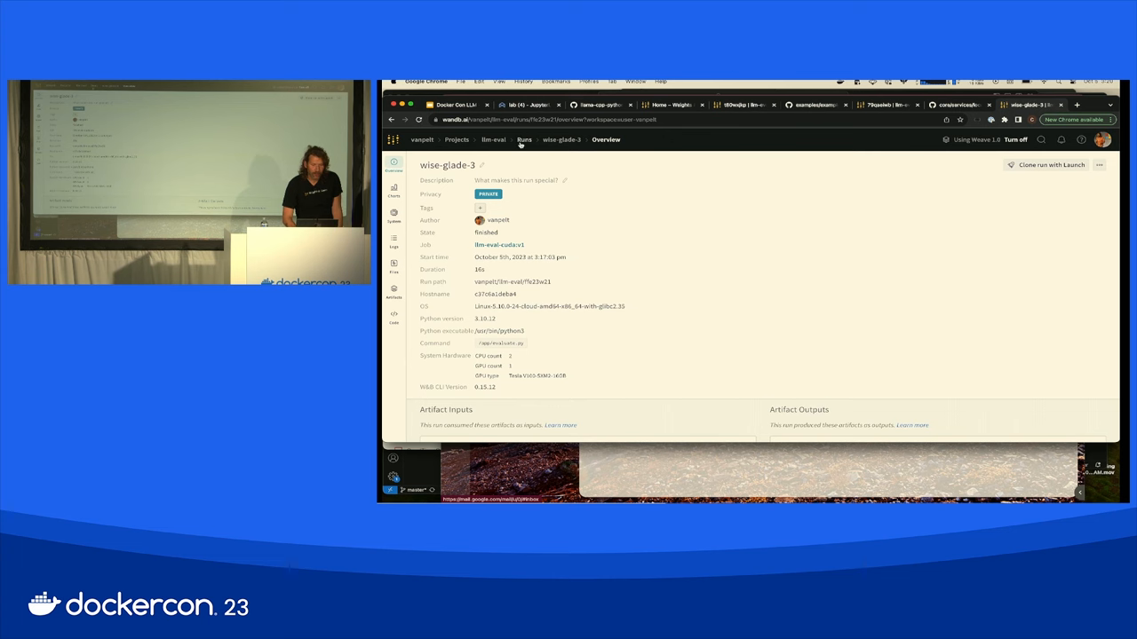
left_click(523, 138)
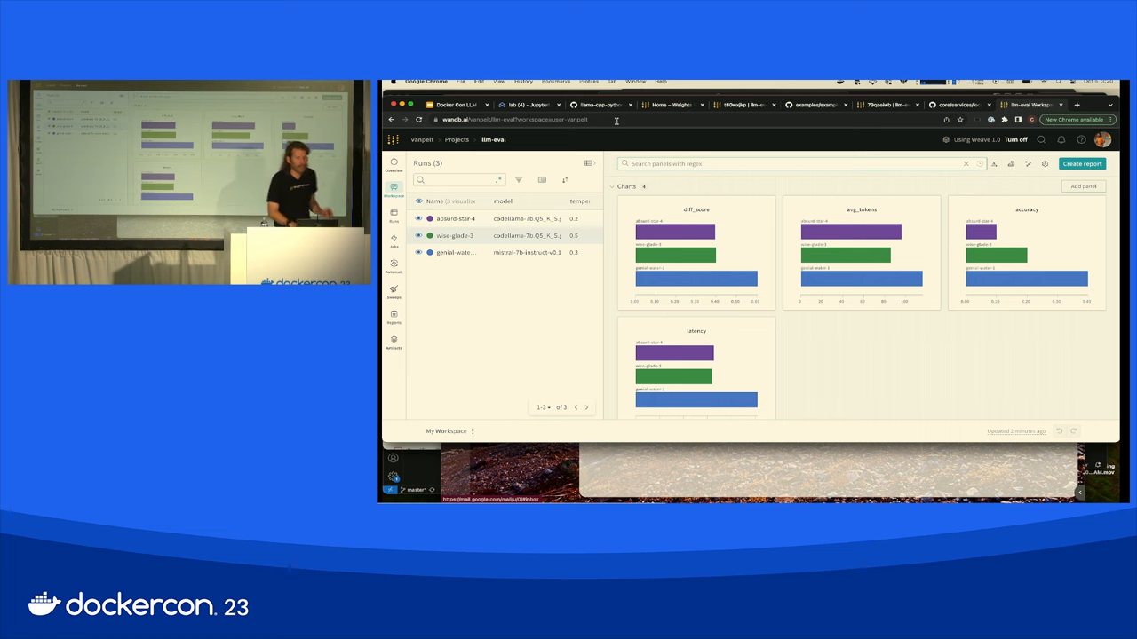
- Start a new sweep from the project's Sweeps page, showing its configuration editor
left_click(395, 287)
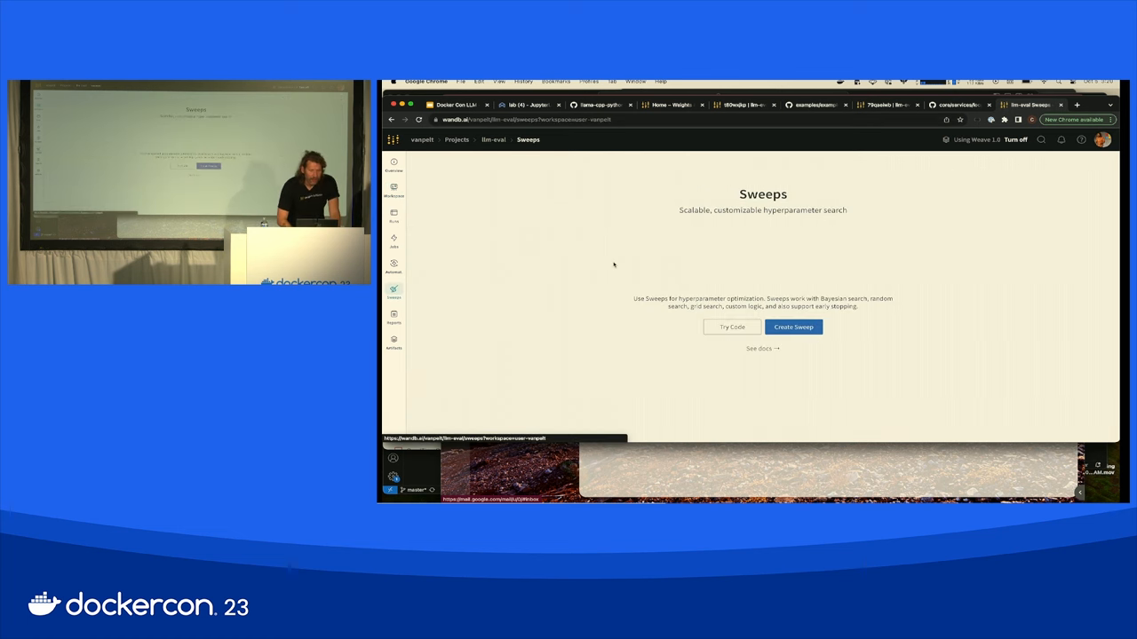
left_click(792, 326)
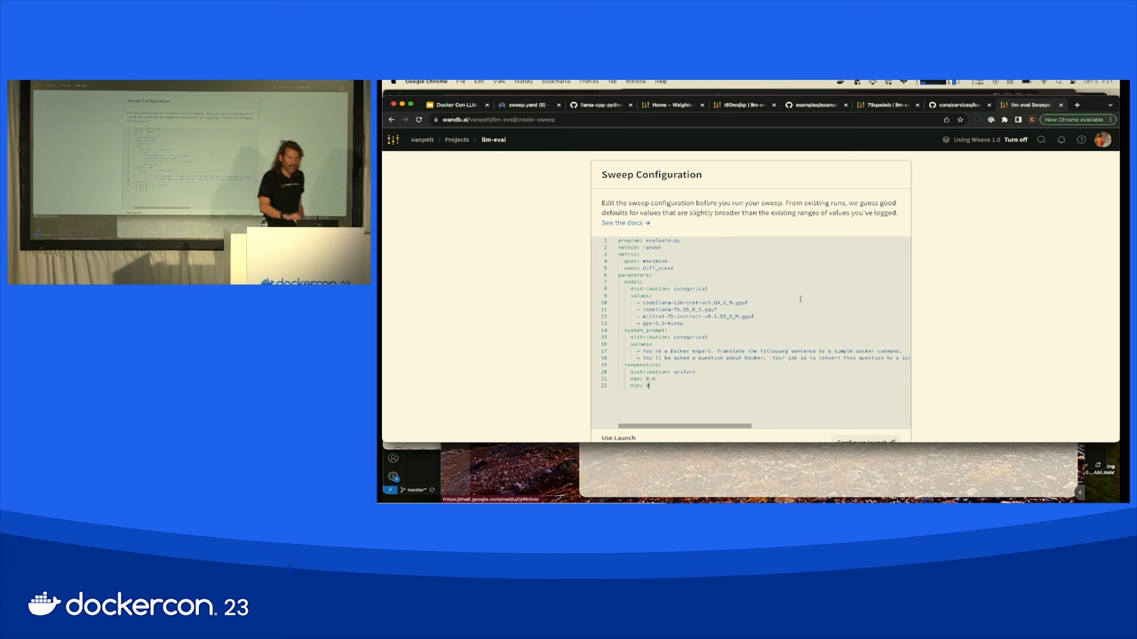
- Run the sweep through Launch using the llm-eval-cuda job and its queue
scroll("down", 3)
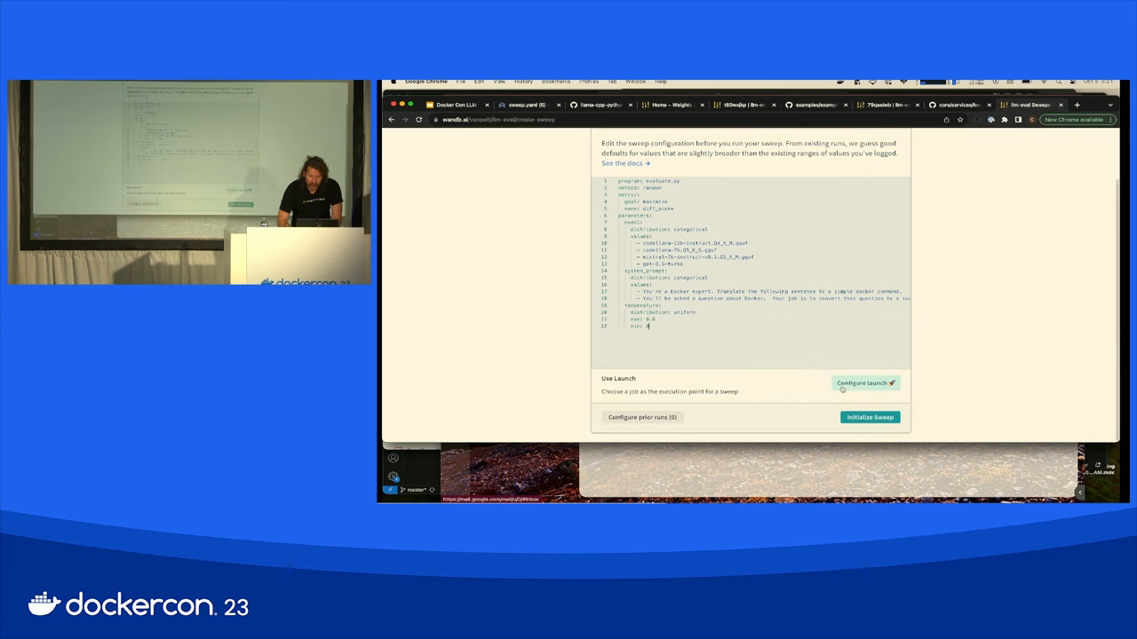
left_click(865, 383)
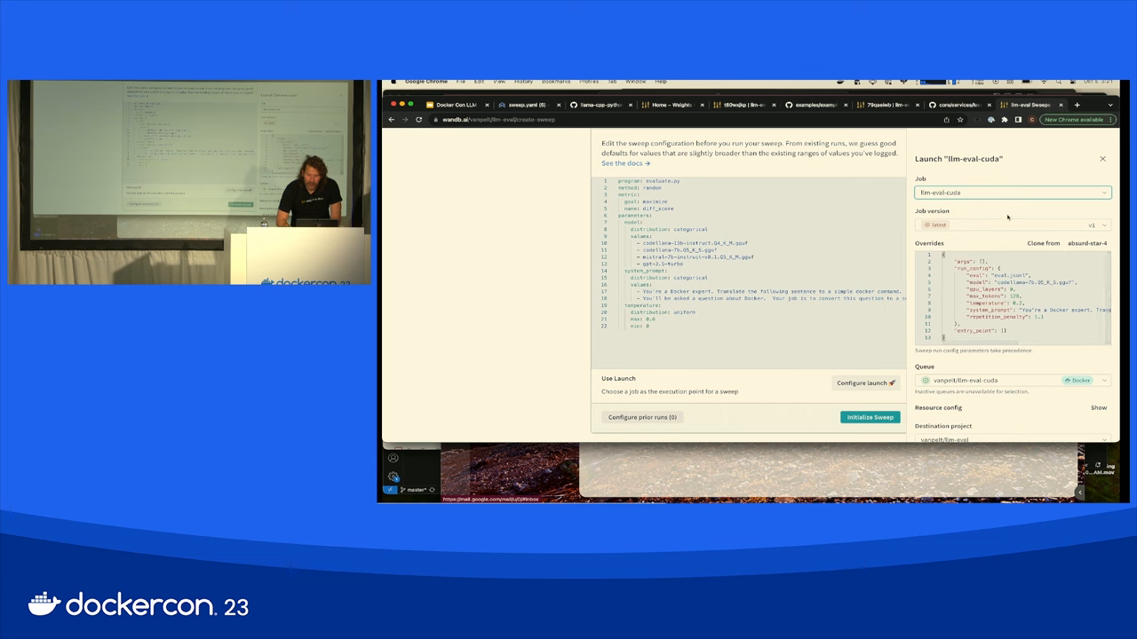
scroll("down", 3)
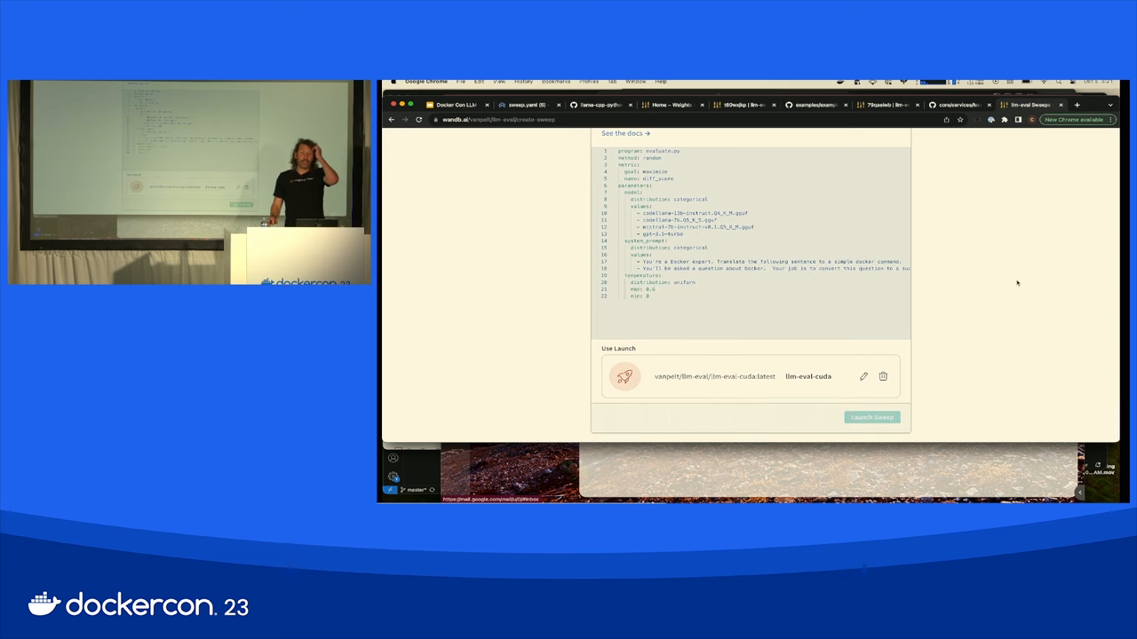
left_click(870, 417)
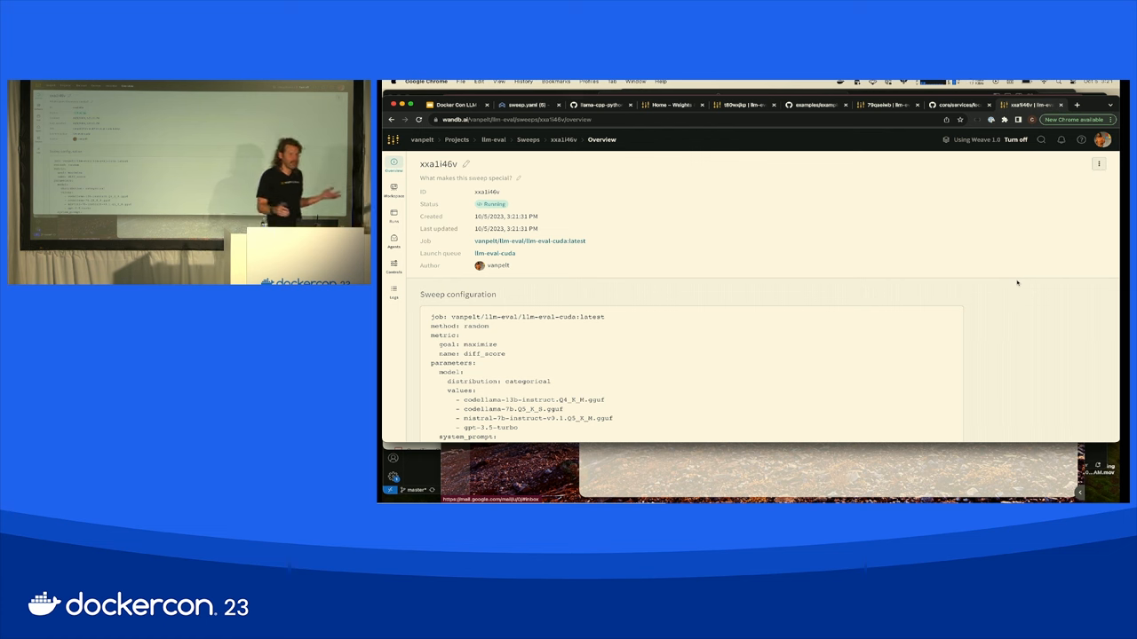
mouse_move(435, 287)
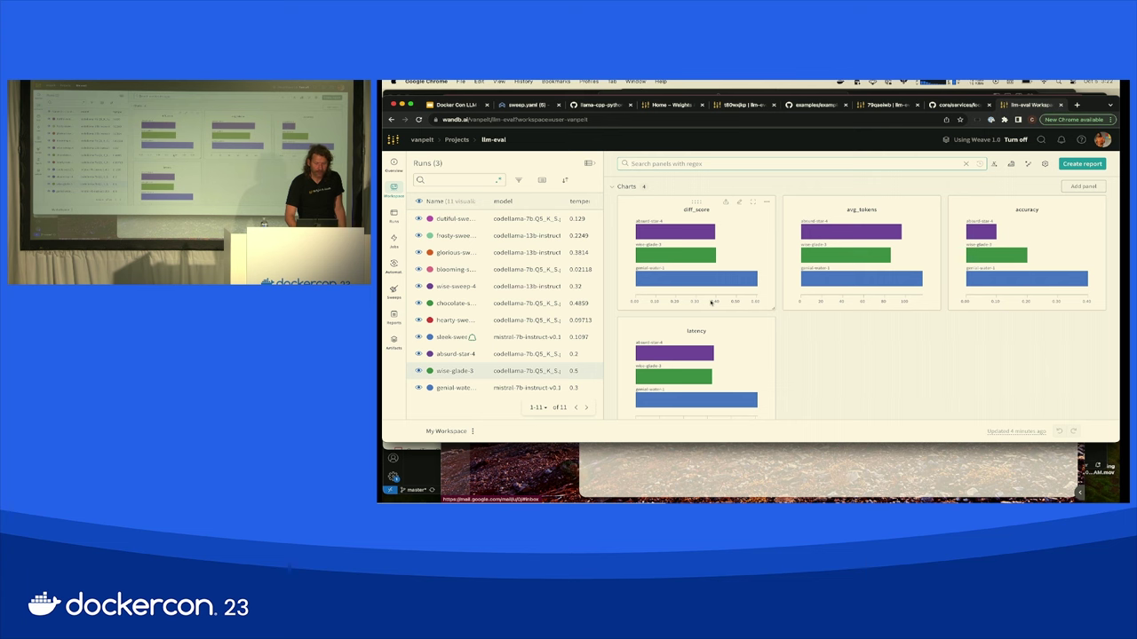
left_click(395, 293)
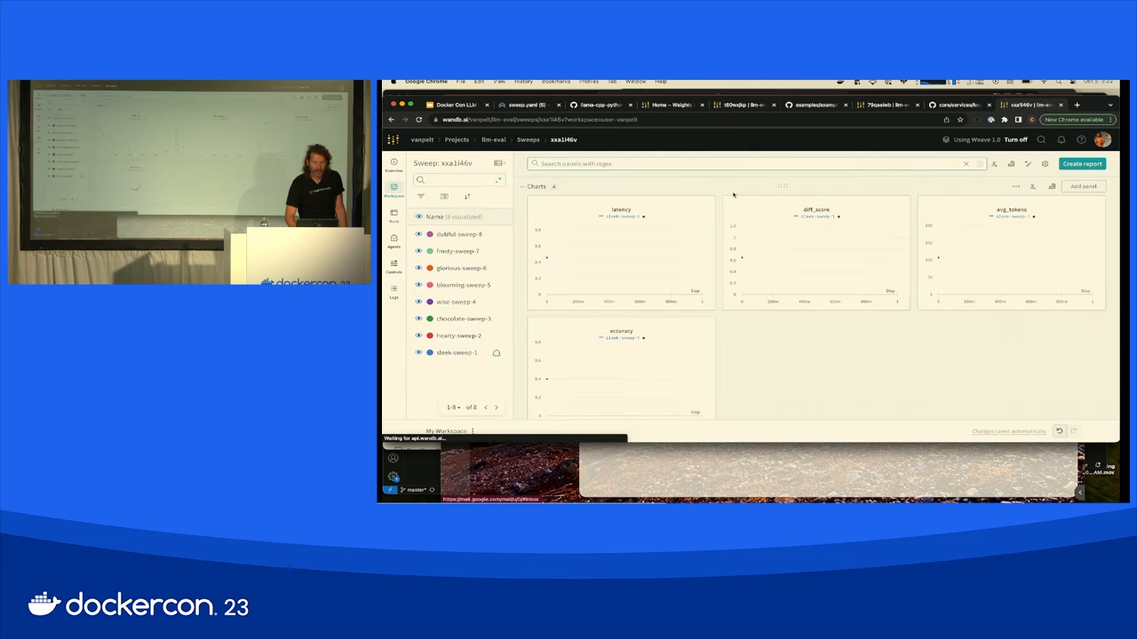
scroll("down", 3)
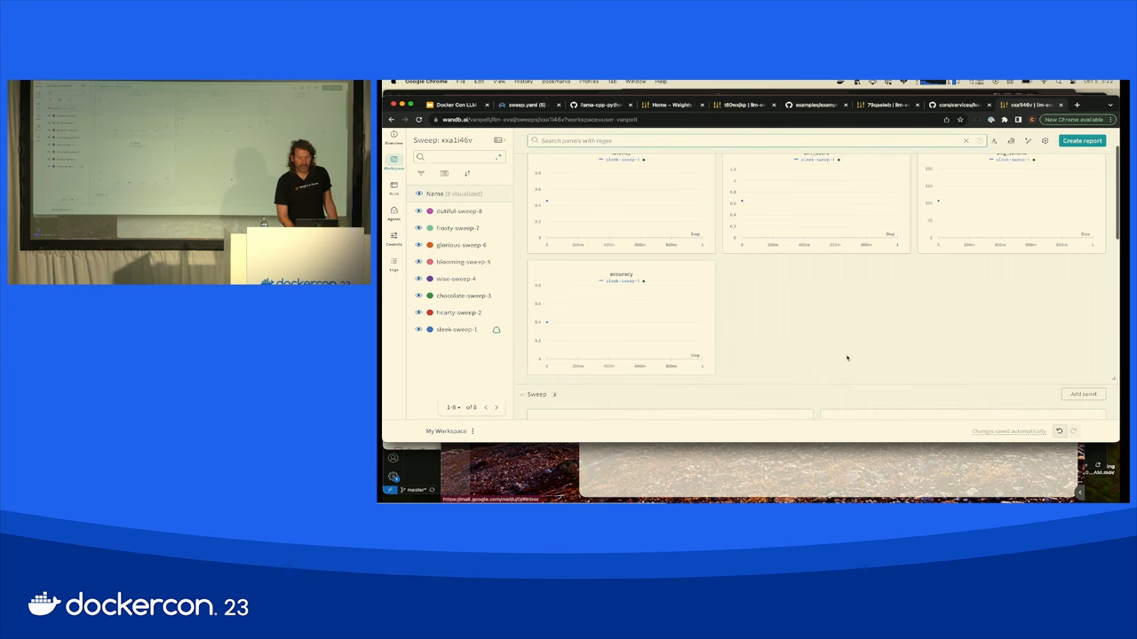
scroll("down", 3)
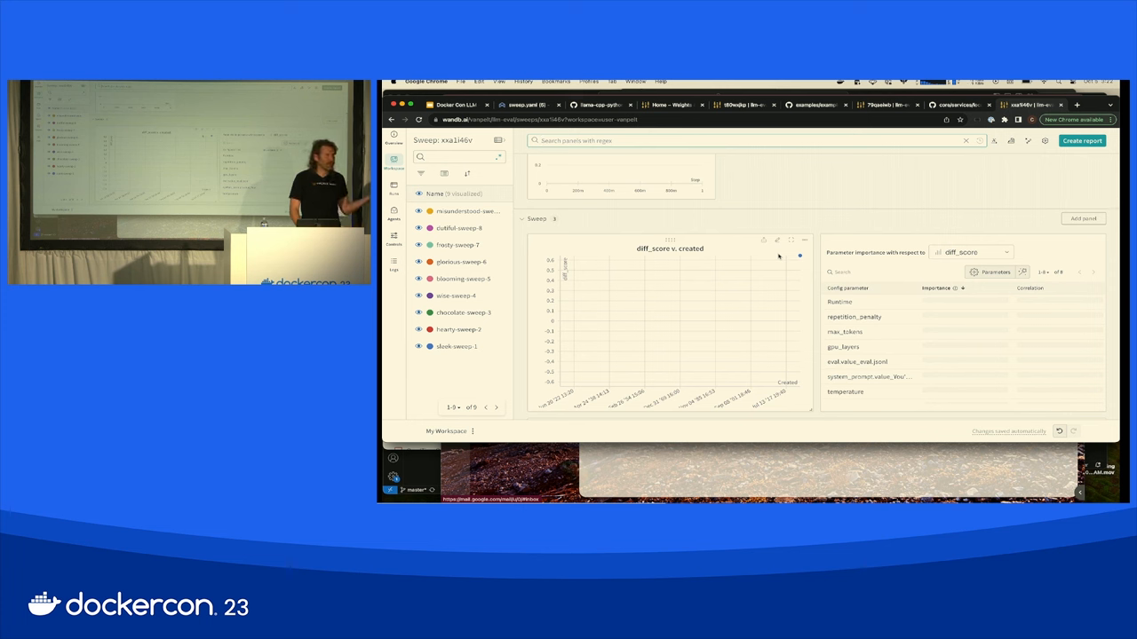
mouse_move(759, 288)
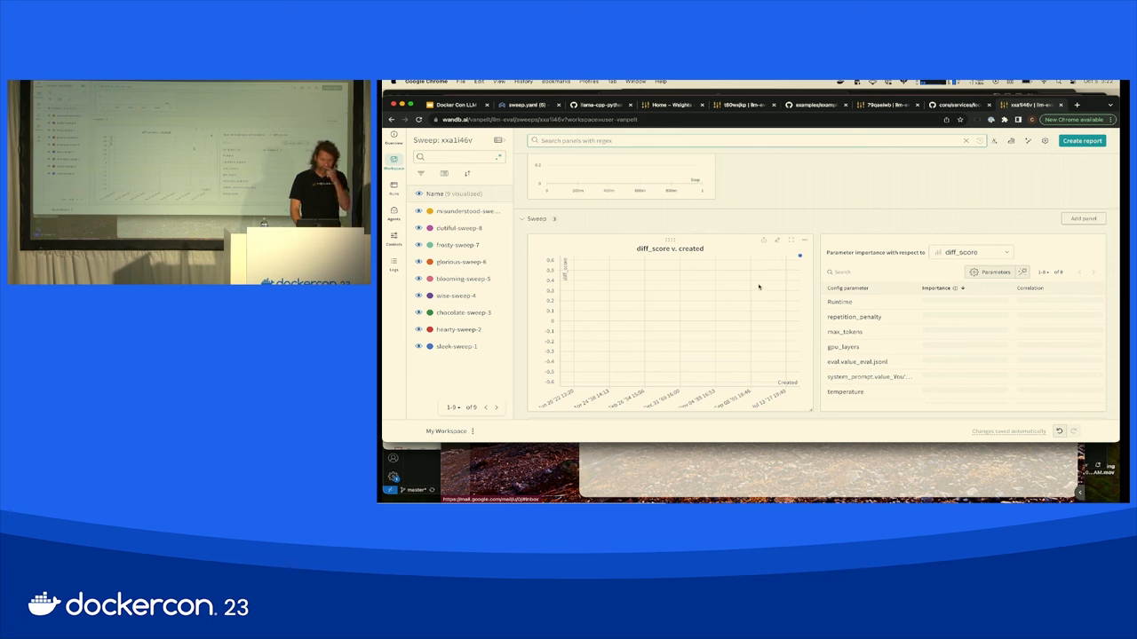
scroll("down", 3)
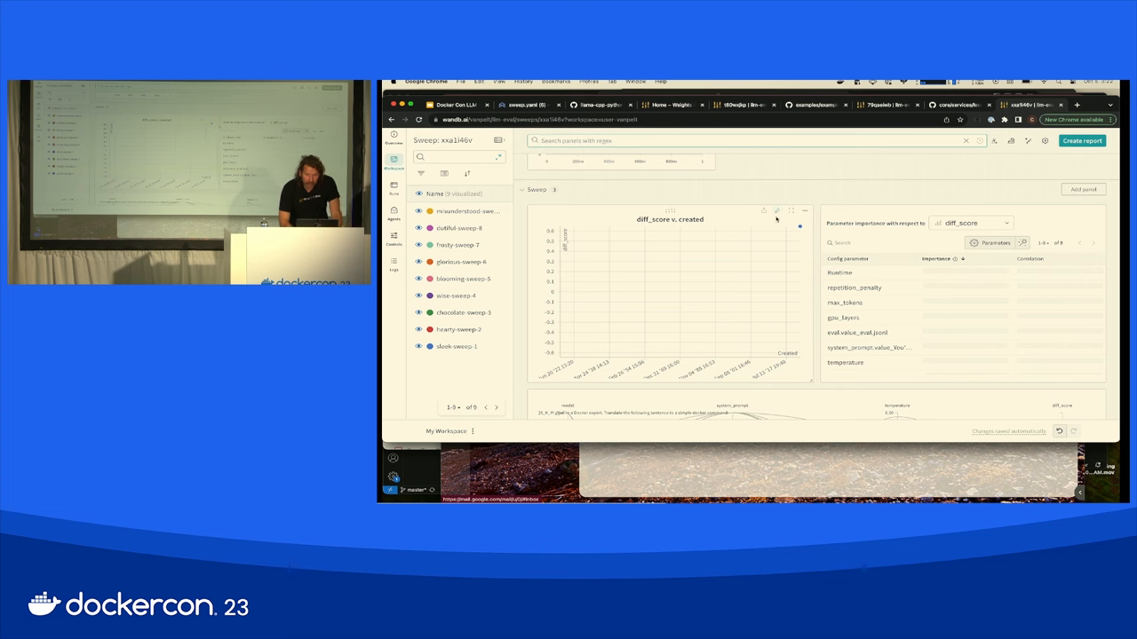
- Set temperature as the Z field of the diff_score v. created chart
left_click(775, 210)
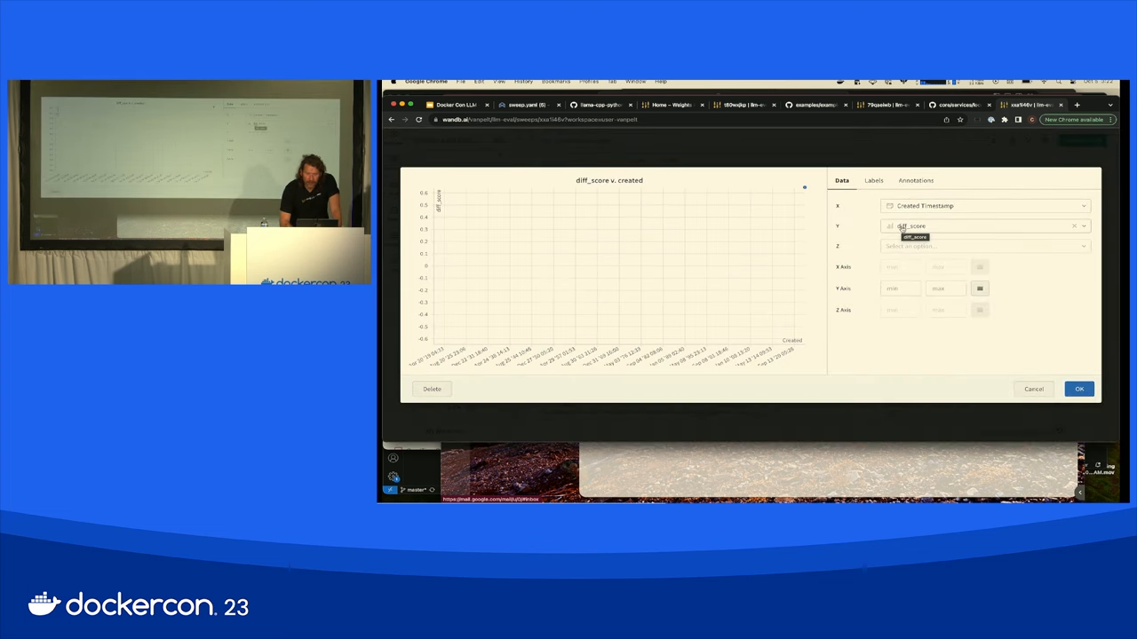
left_click(984, 246)
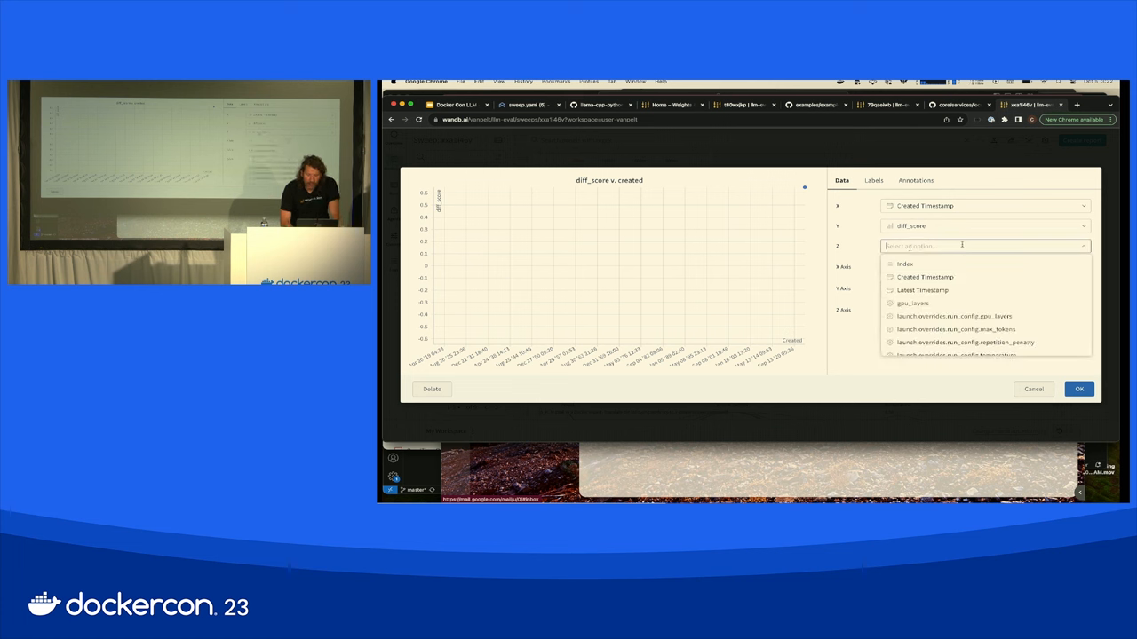
type("temperature")
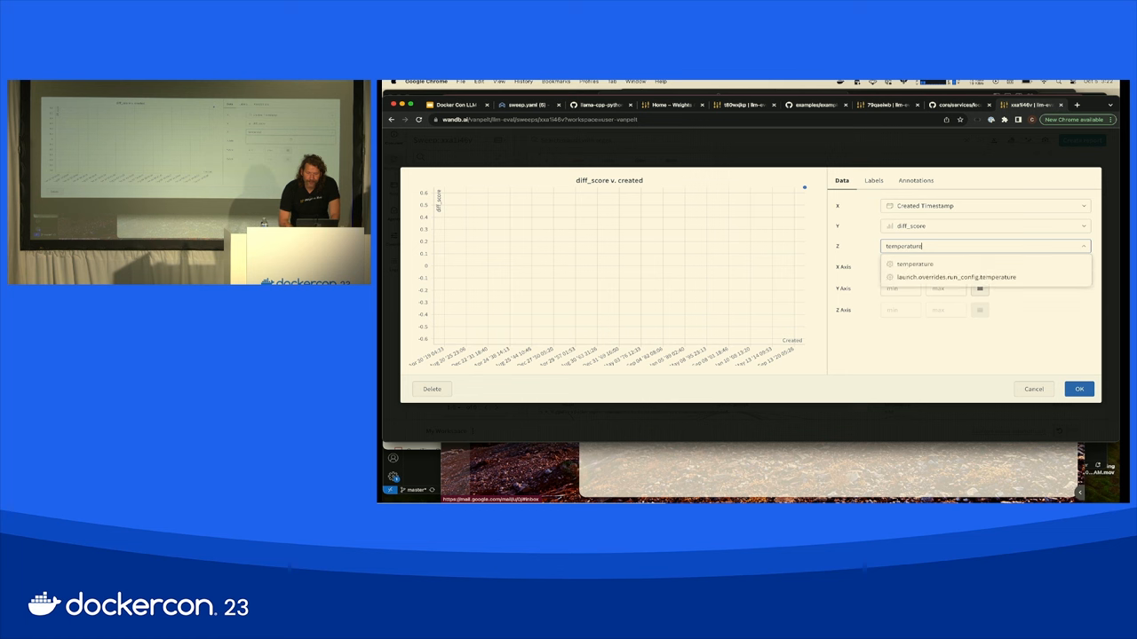
left_click(915, 263)
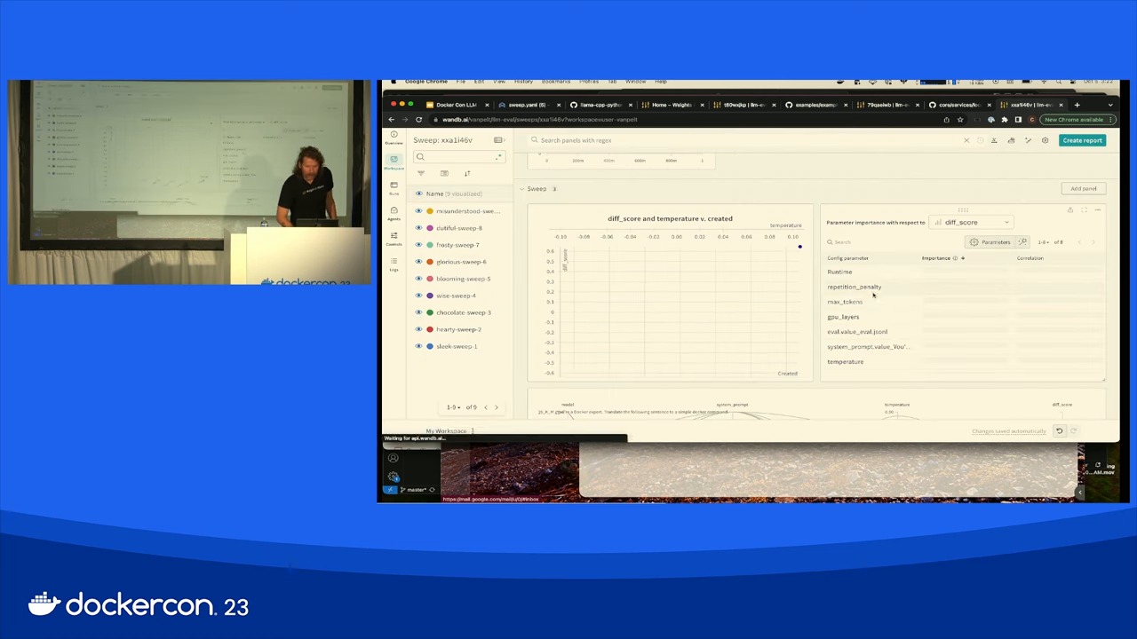
scroll("down", 3)
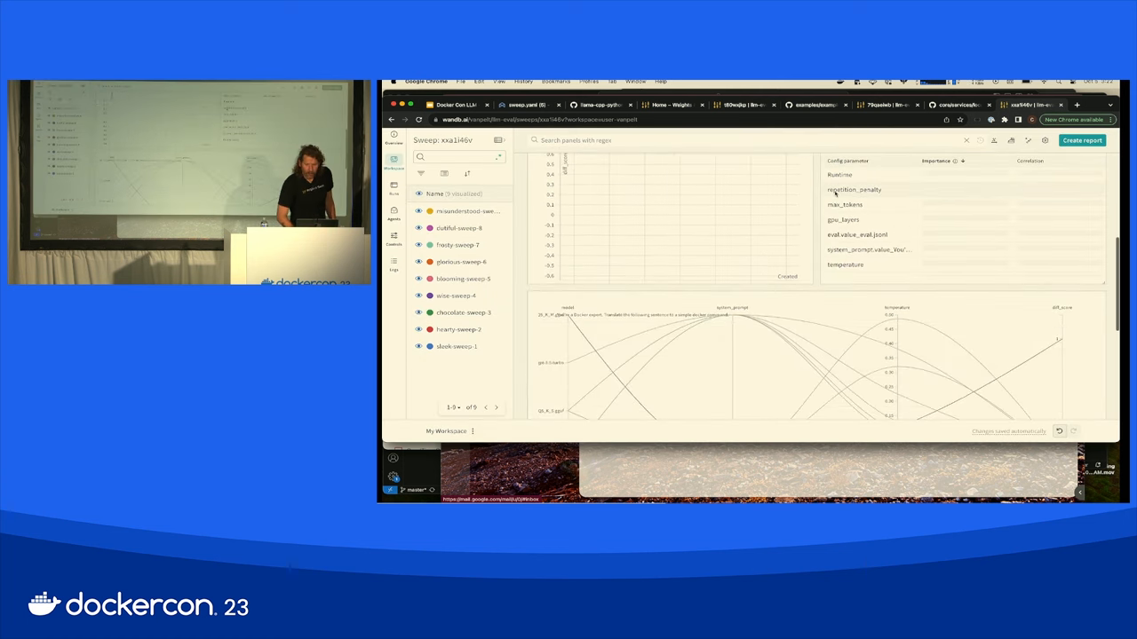
scroll("down", 3)
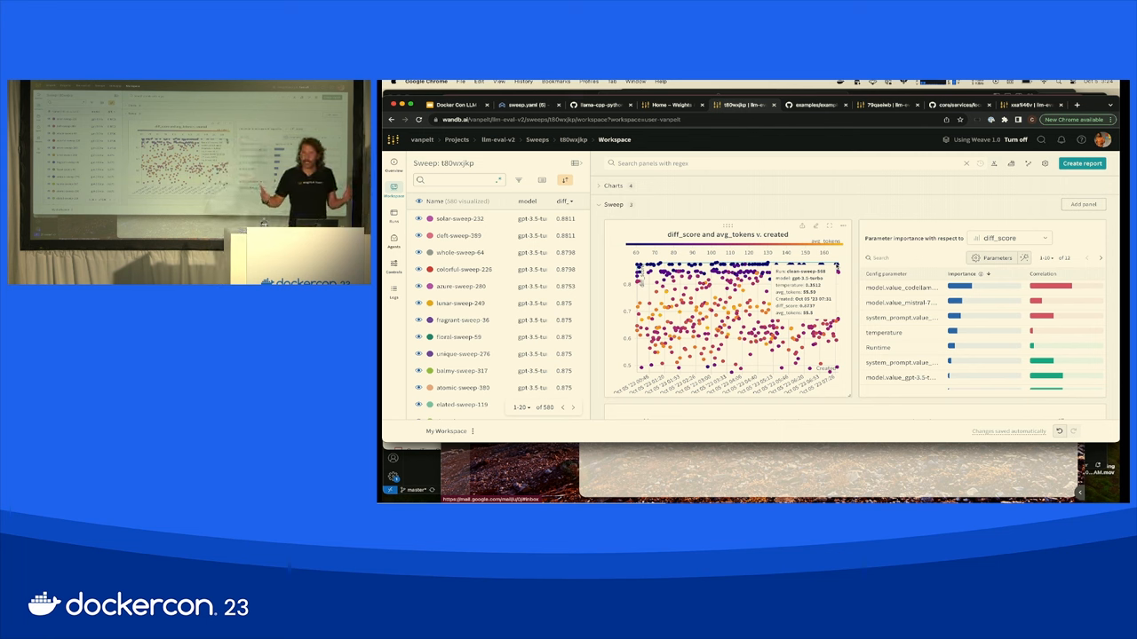
- Filter the sweep's runs to model codellama
left_click(518, 179)
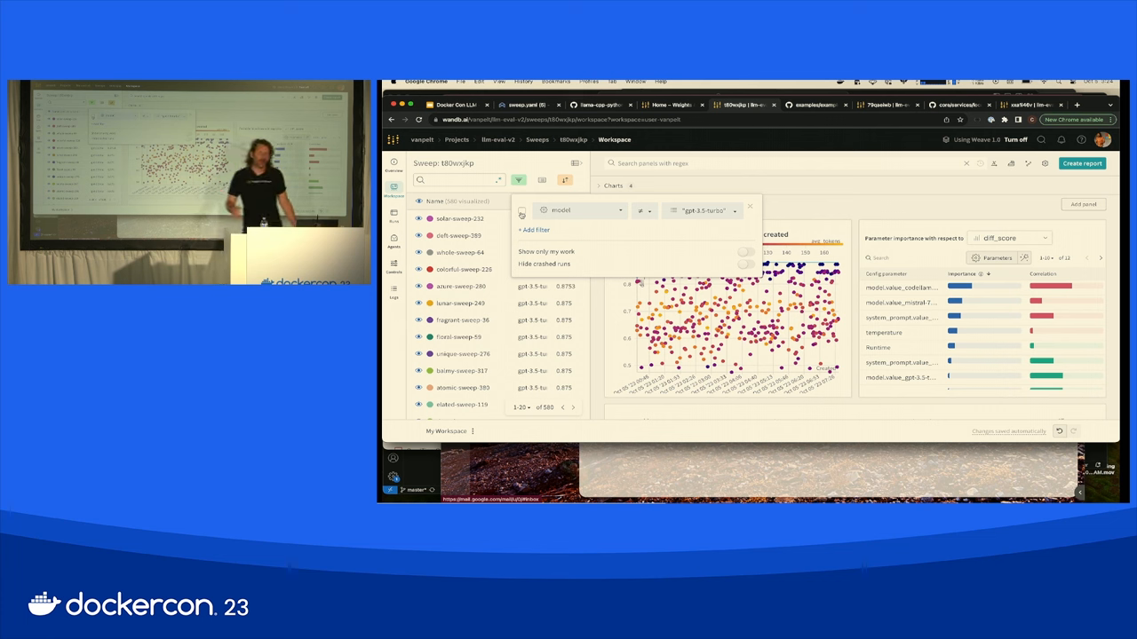
left_click(523, 210)
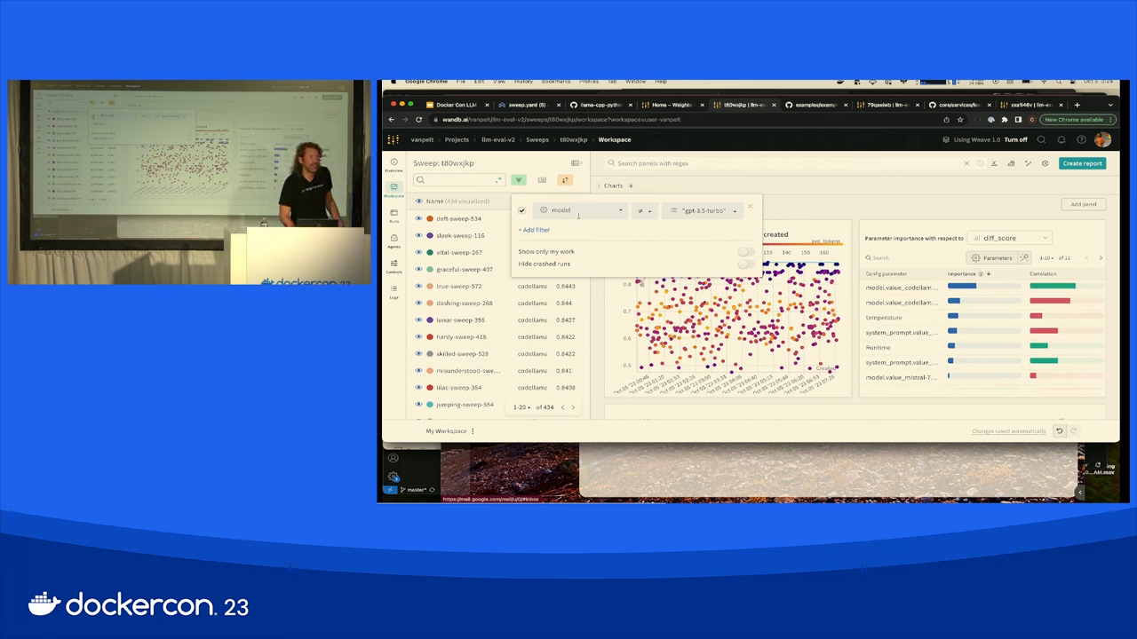
left_click(749, 206)
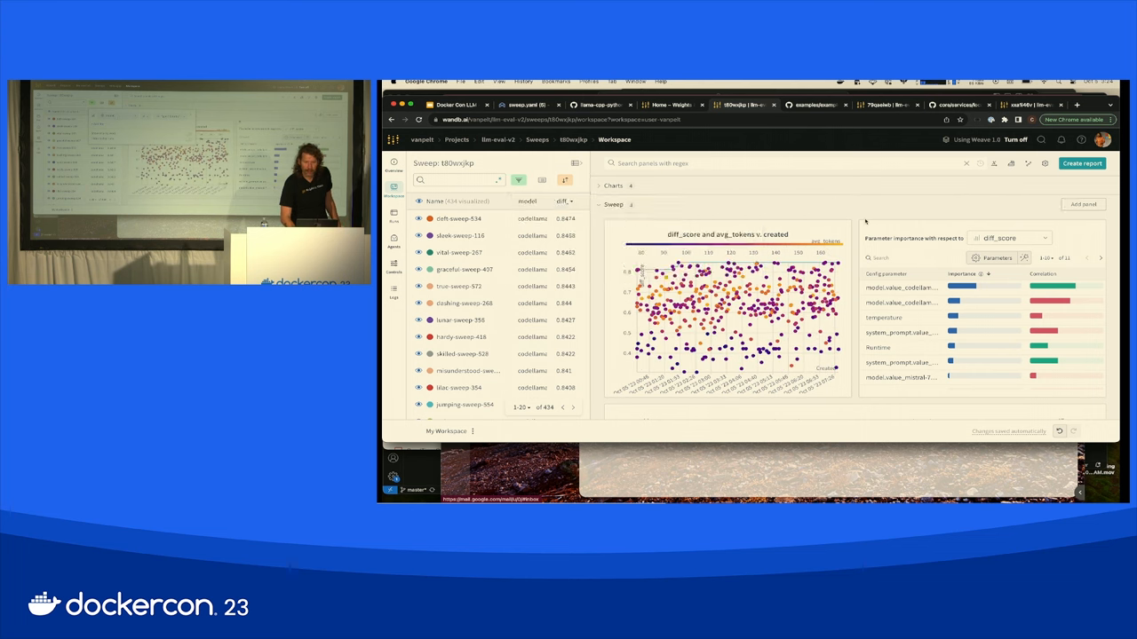
mouse_move(833, 217)
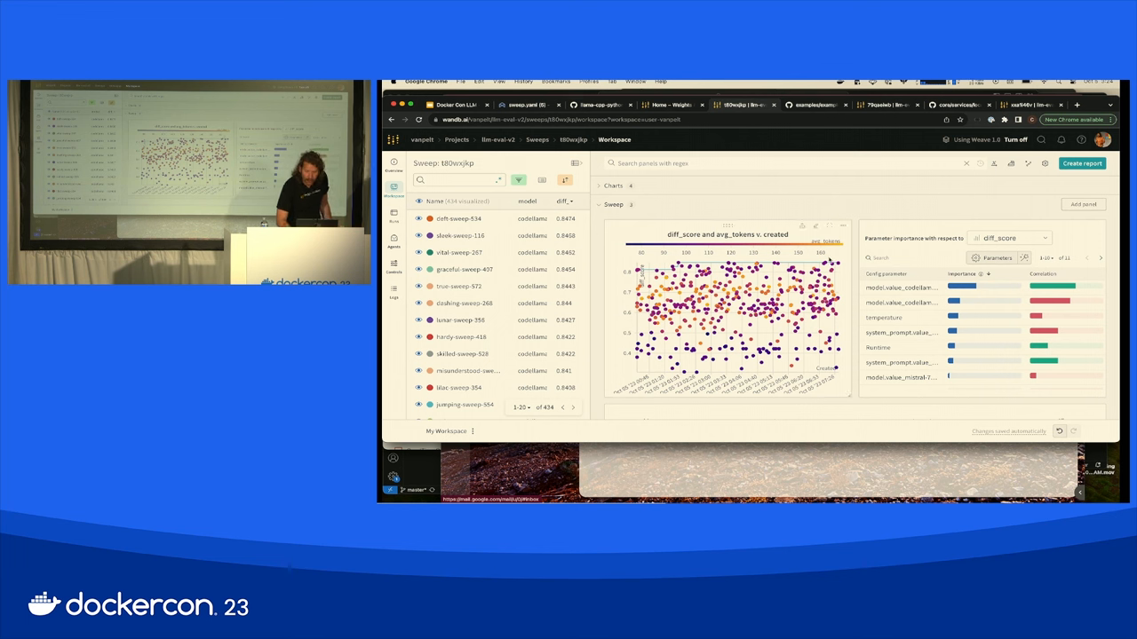
mouse_move(764, 284)
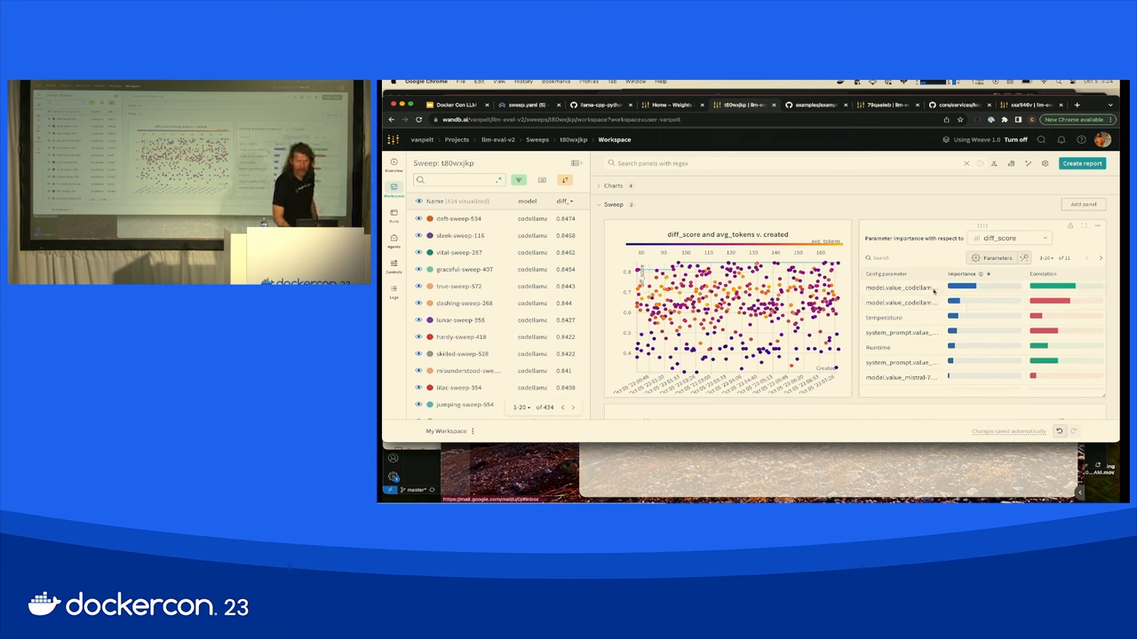
mouse_move(902, 302)
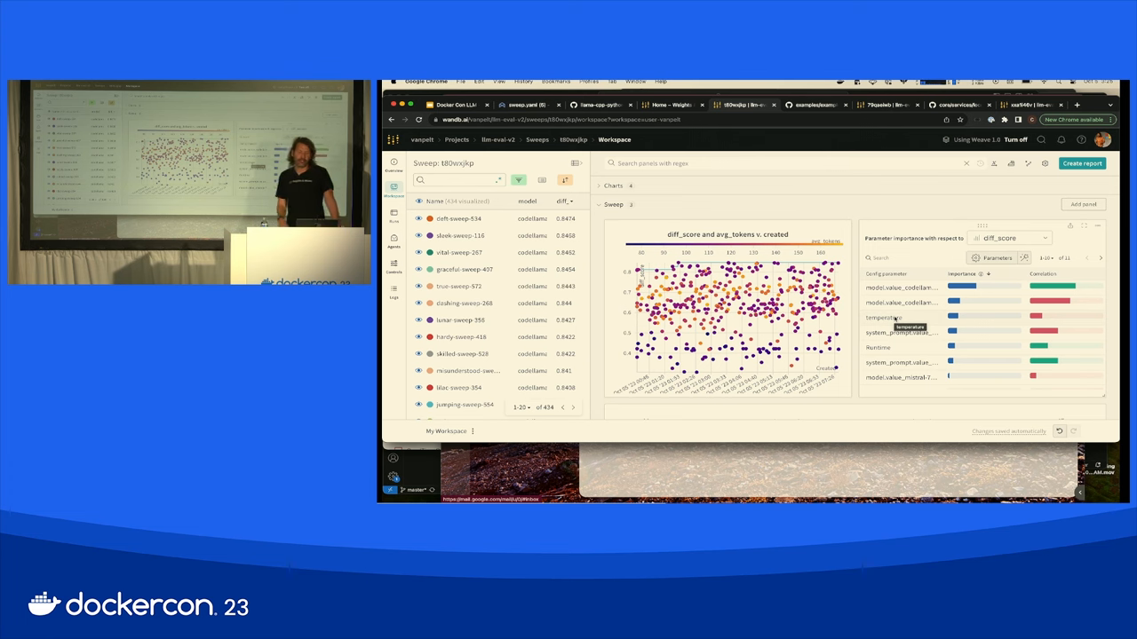
scroll("down", 3)
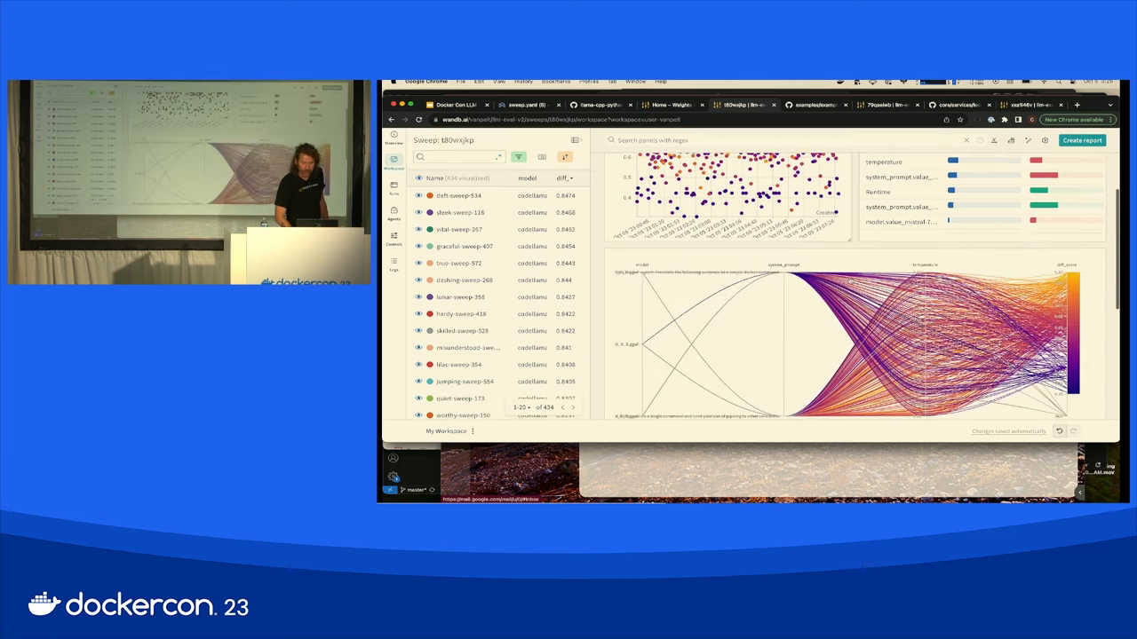
scroll("down", 3)
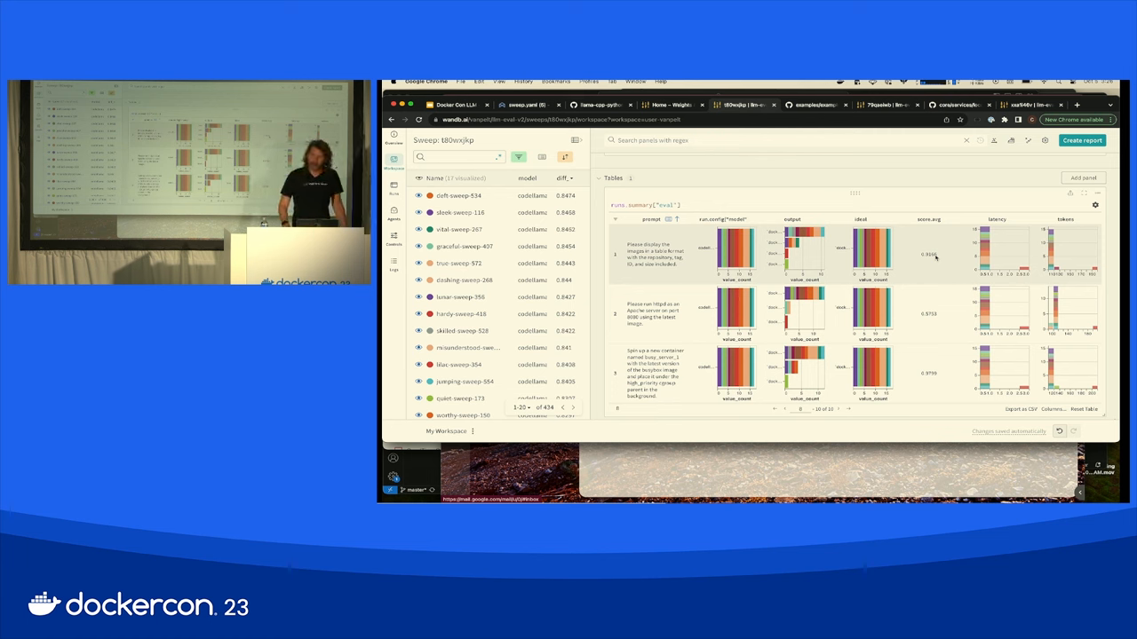
- Adjust the grouped prompt table via the latency column's header options
left_click(959, 220)
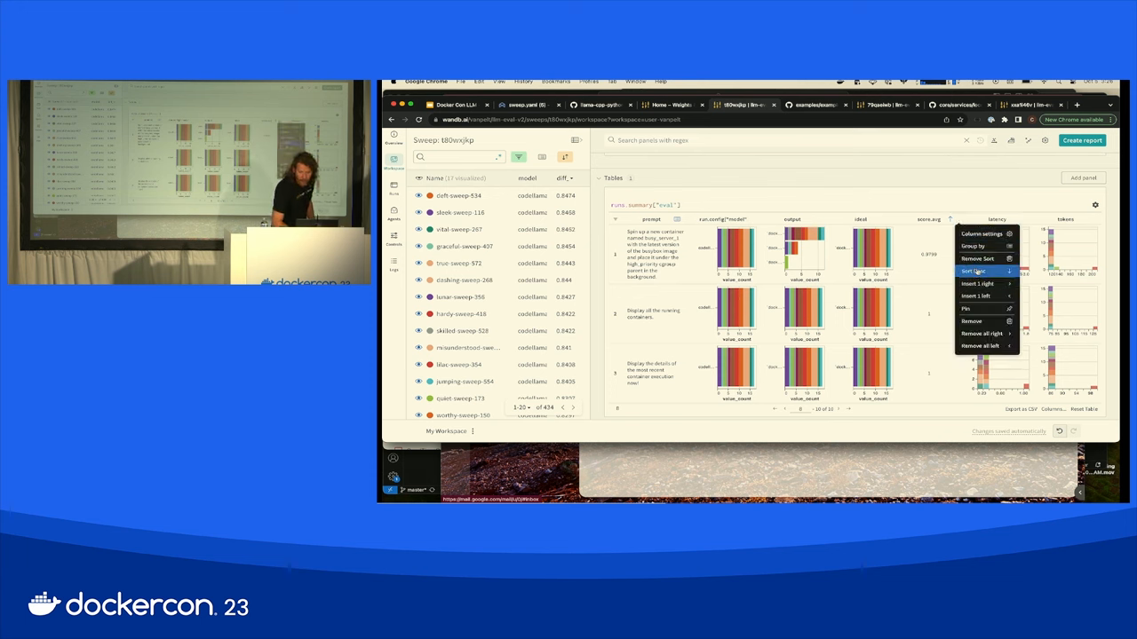
left_click(974, 270)
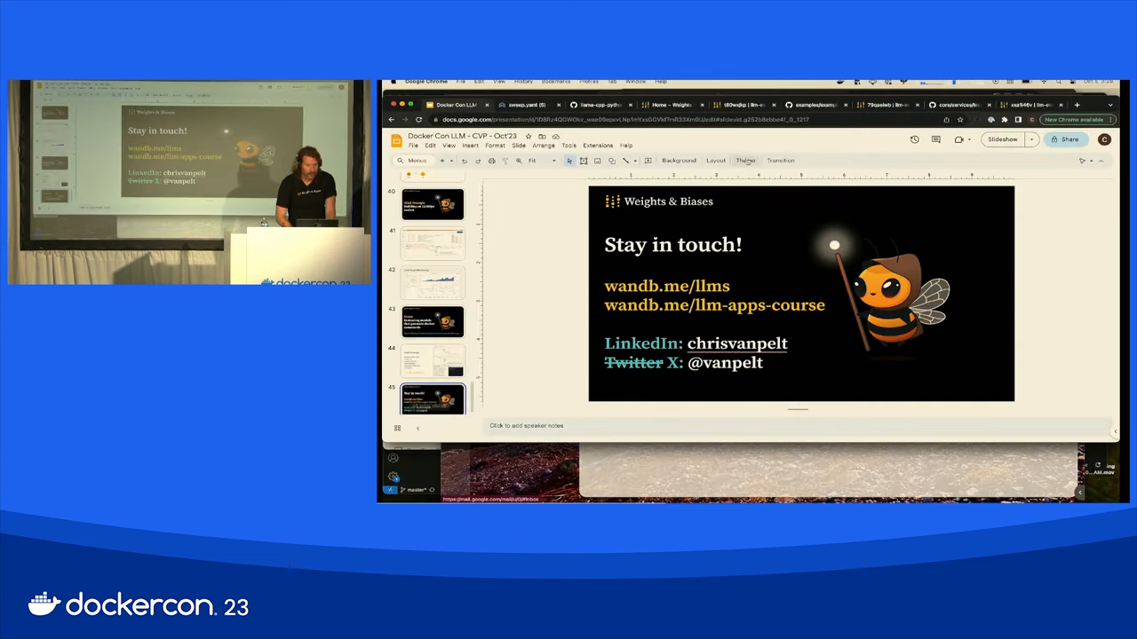
- Switch to the JupyterLab tab with sweep.yaml open
left_click(526, 105)
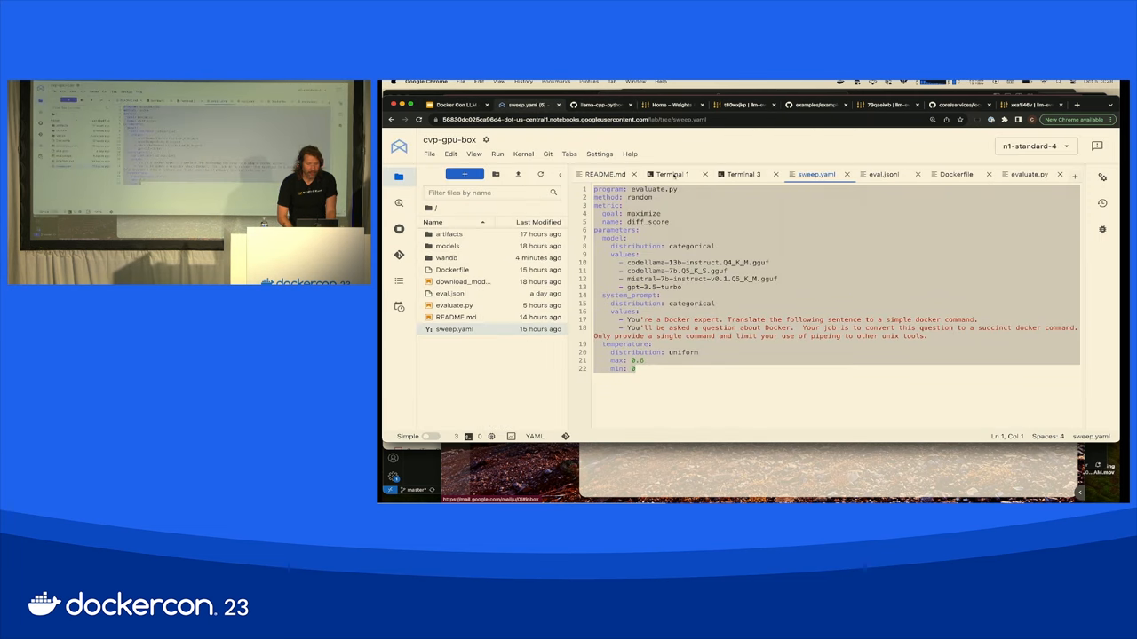